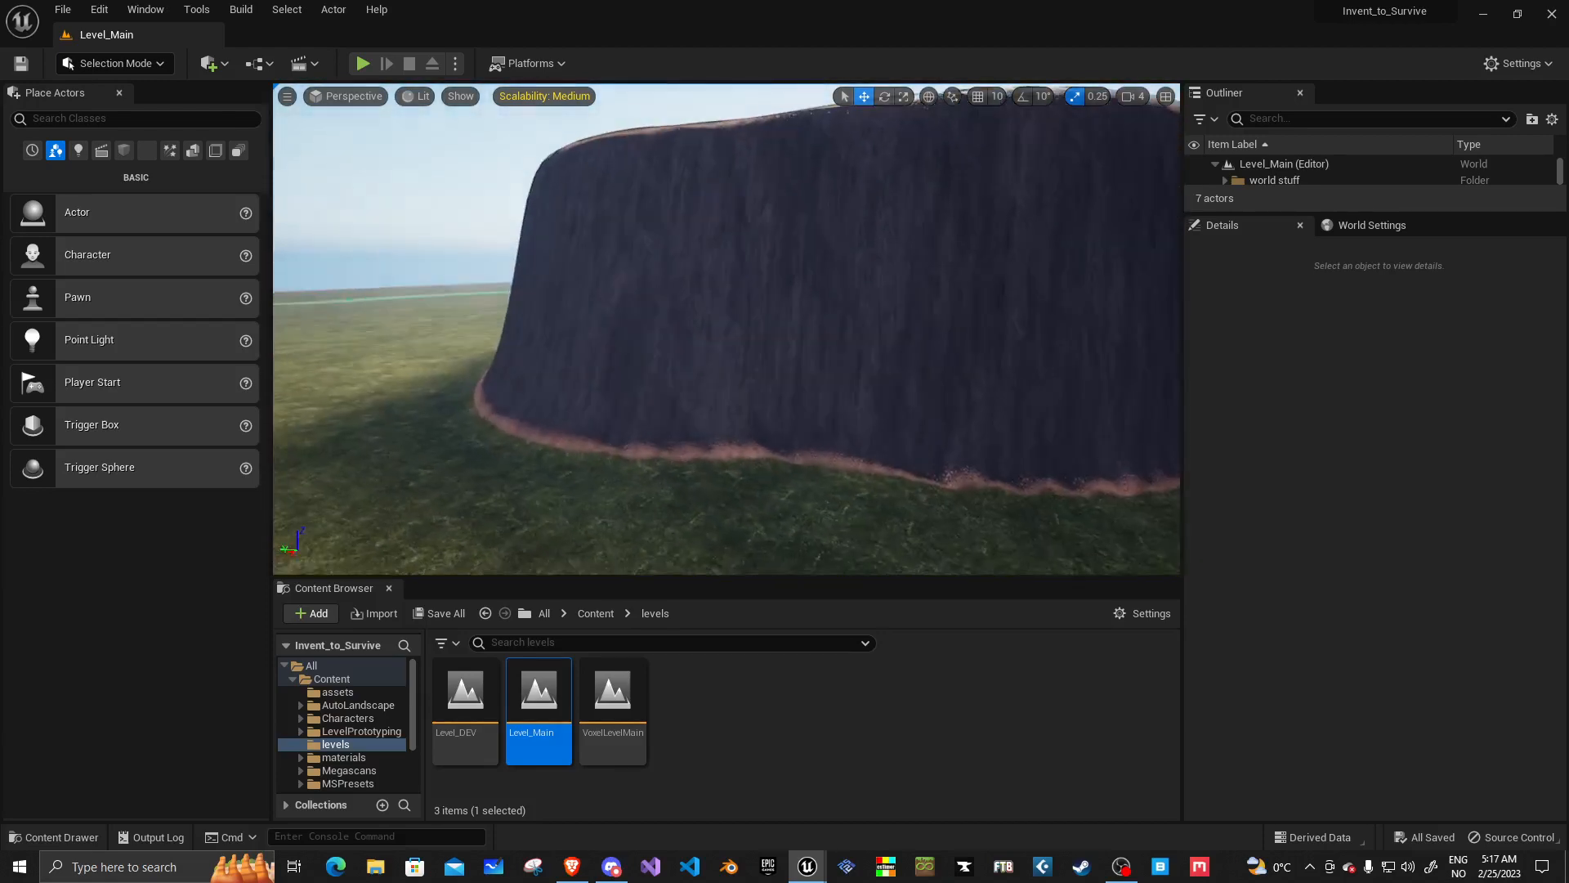
Step: Play-test the level briefly and return to editing
{"action": "left_click", "coordinate": [363, 64]}
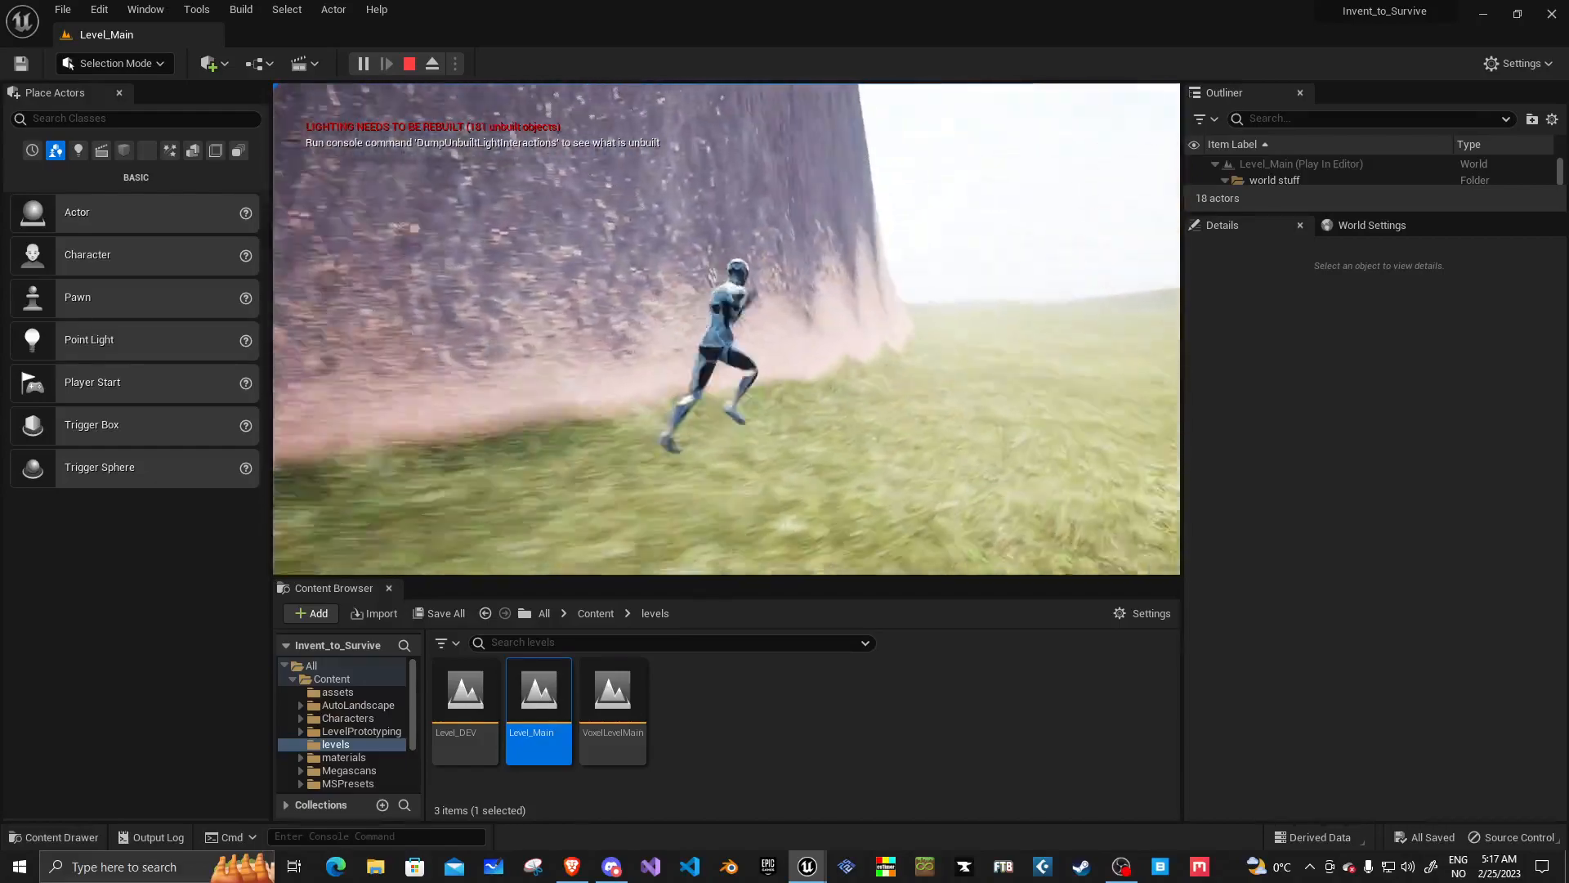
{"action": "left_click", "coordinate": [408, 64]}
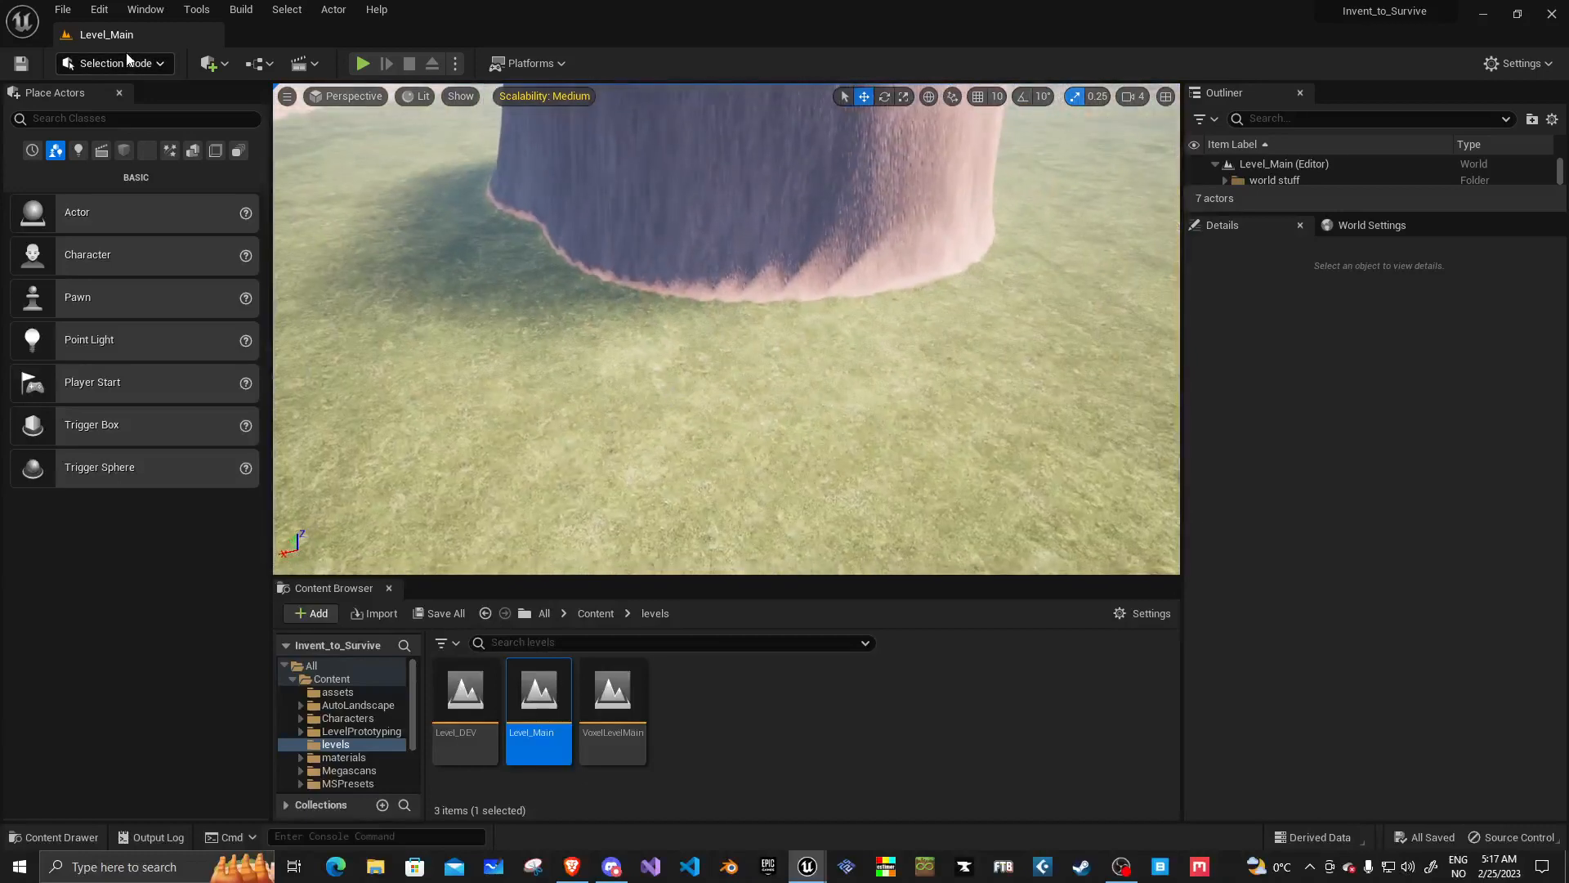
Step: Sculpt notches into the mesa's cliff base with a ~504 brush, then ready the Flatten tool
{"action": "left_click", "coordinate": [113, 64]}
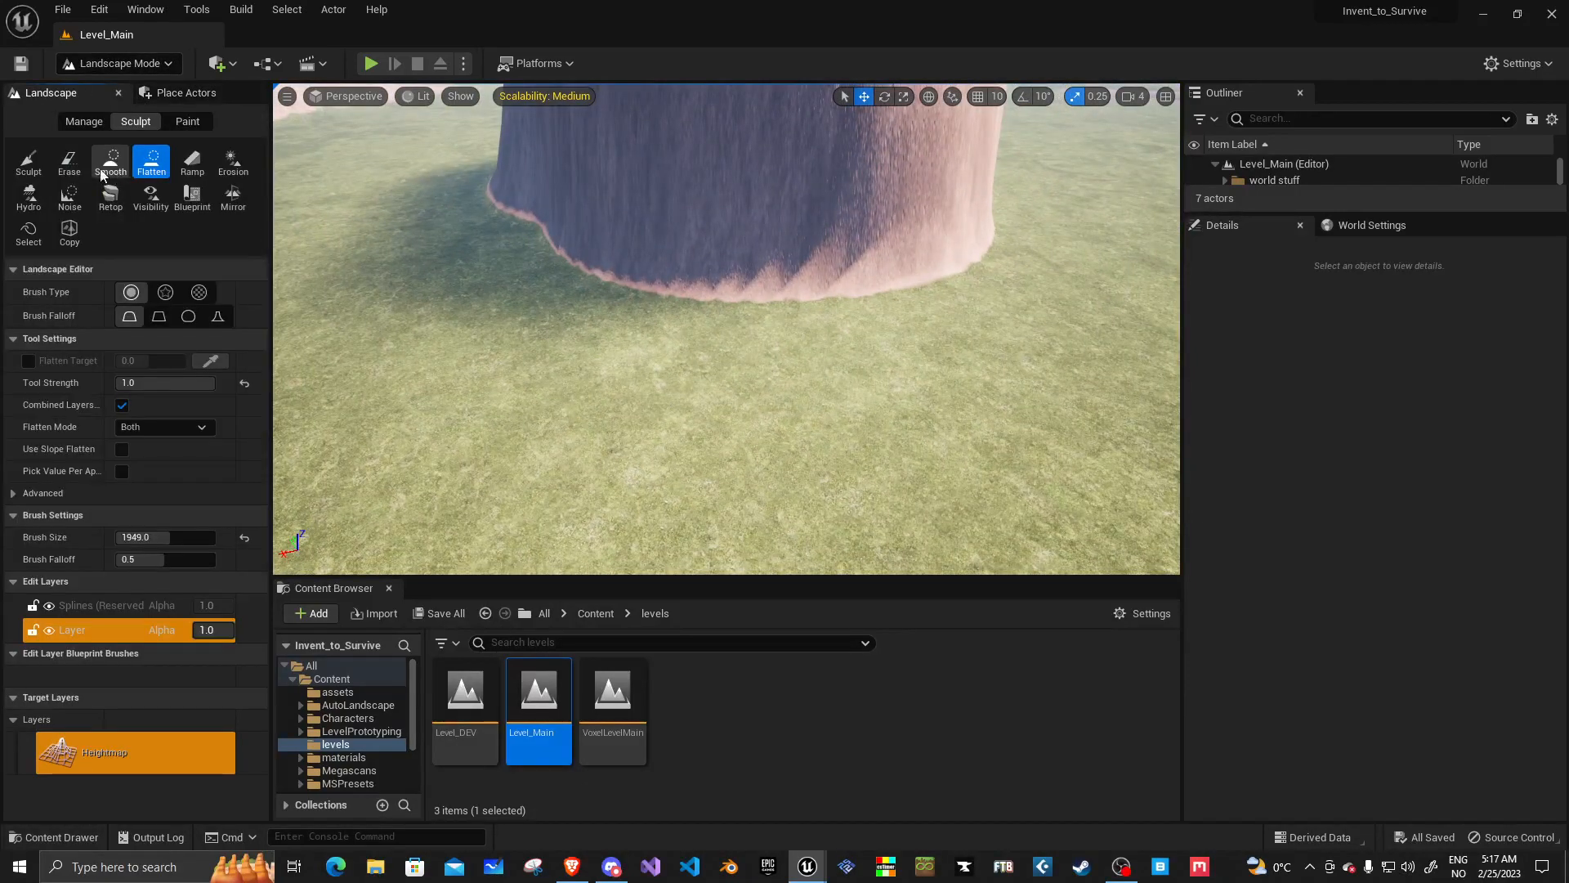
{"action": "left_click", "coordinate": [28, 160]}
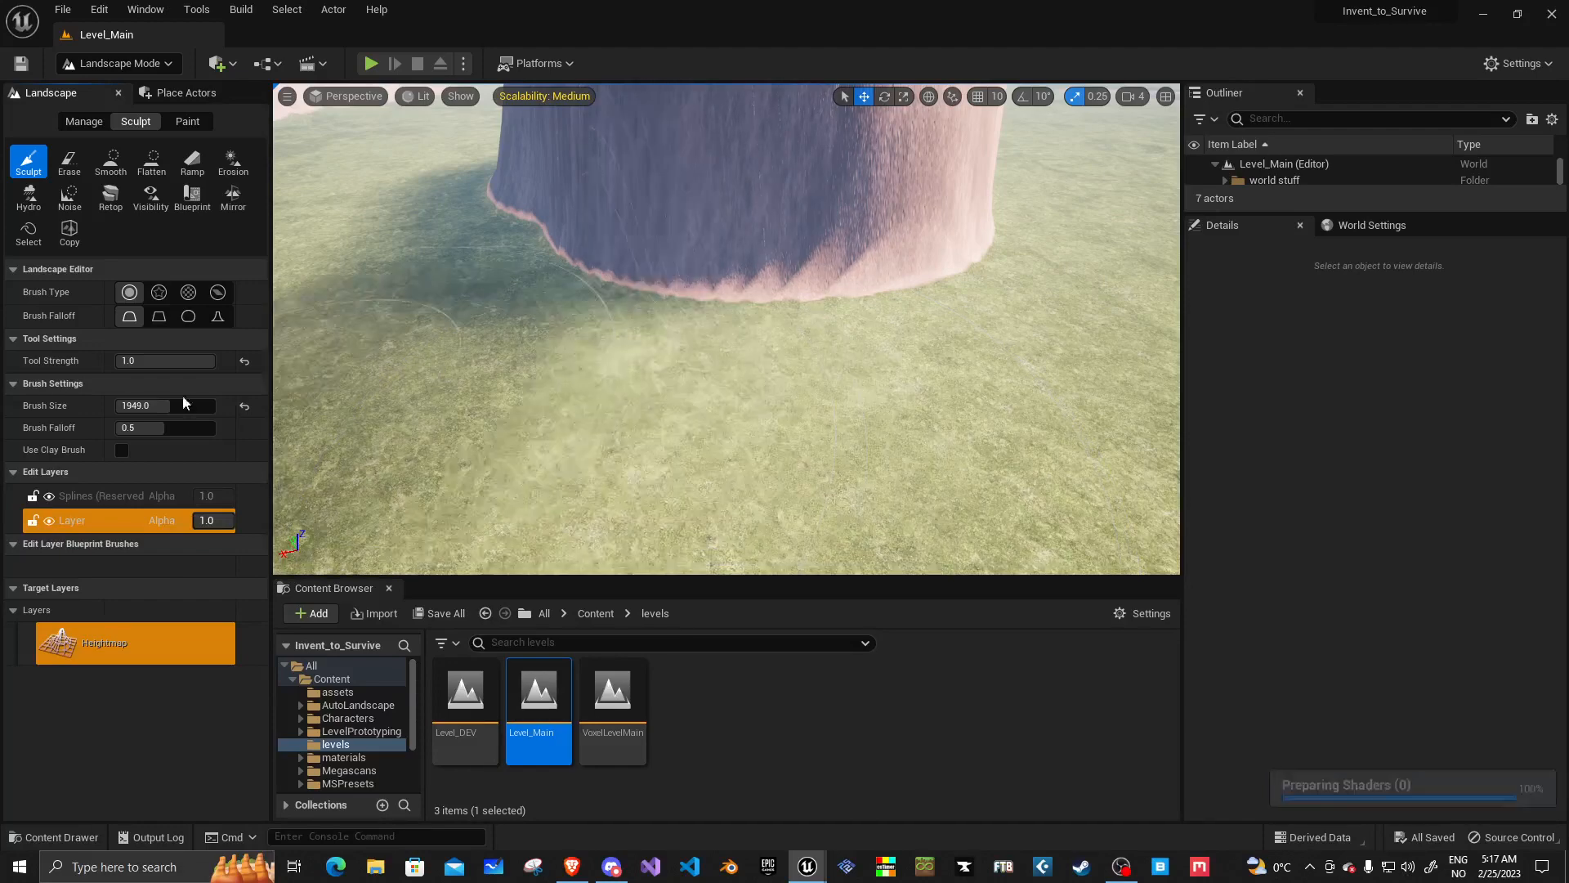
{"action": "triple_click", "coordinate": [165, 403]}
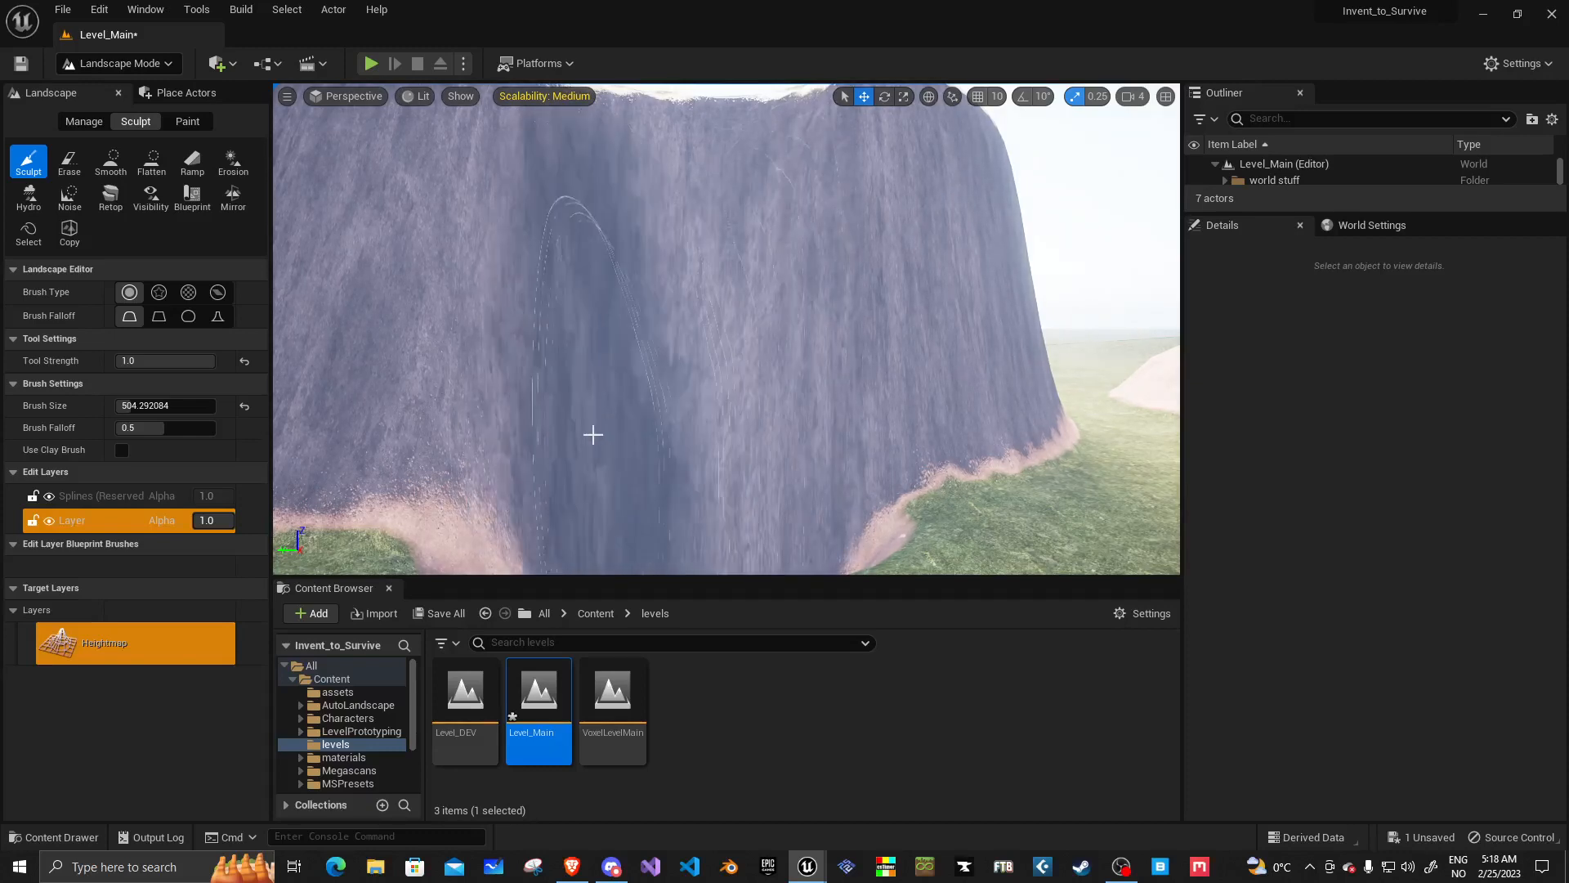
{"action": "mouse_move", "coordinate": [742, 225]}
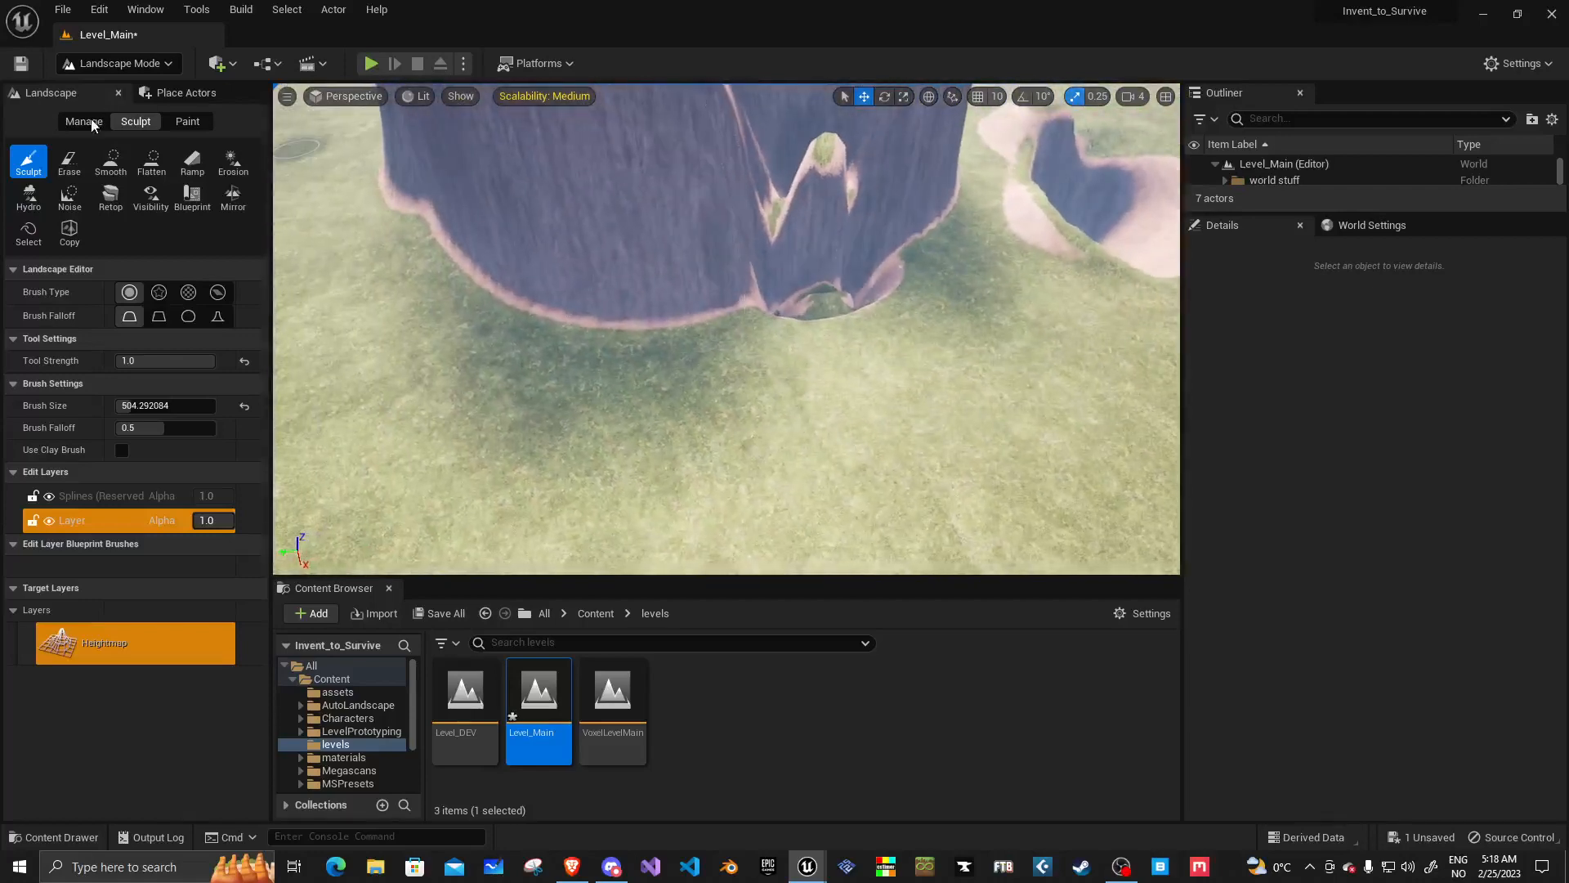
{"action": "left_click", "coordinate": [151, 160]}
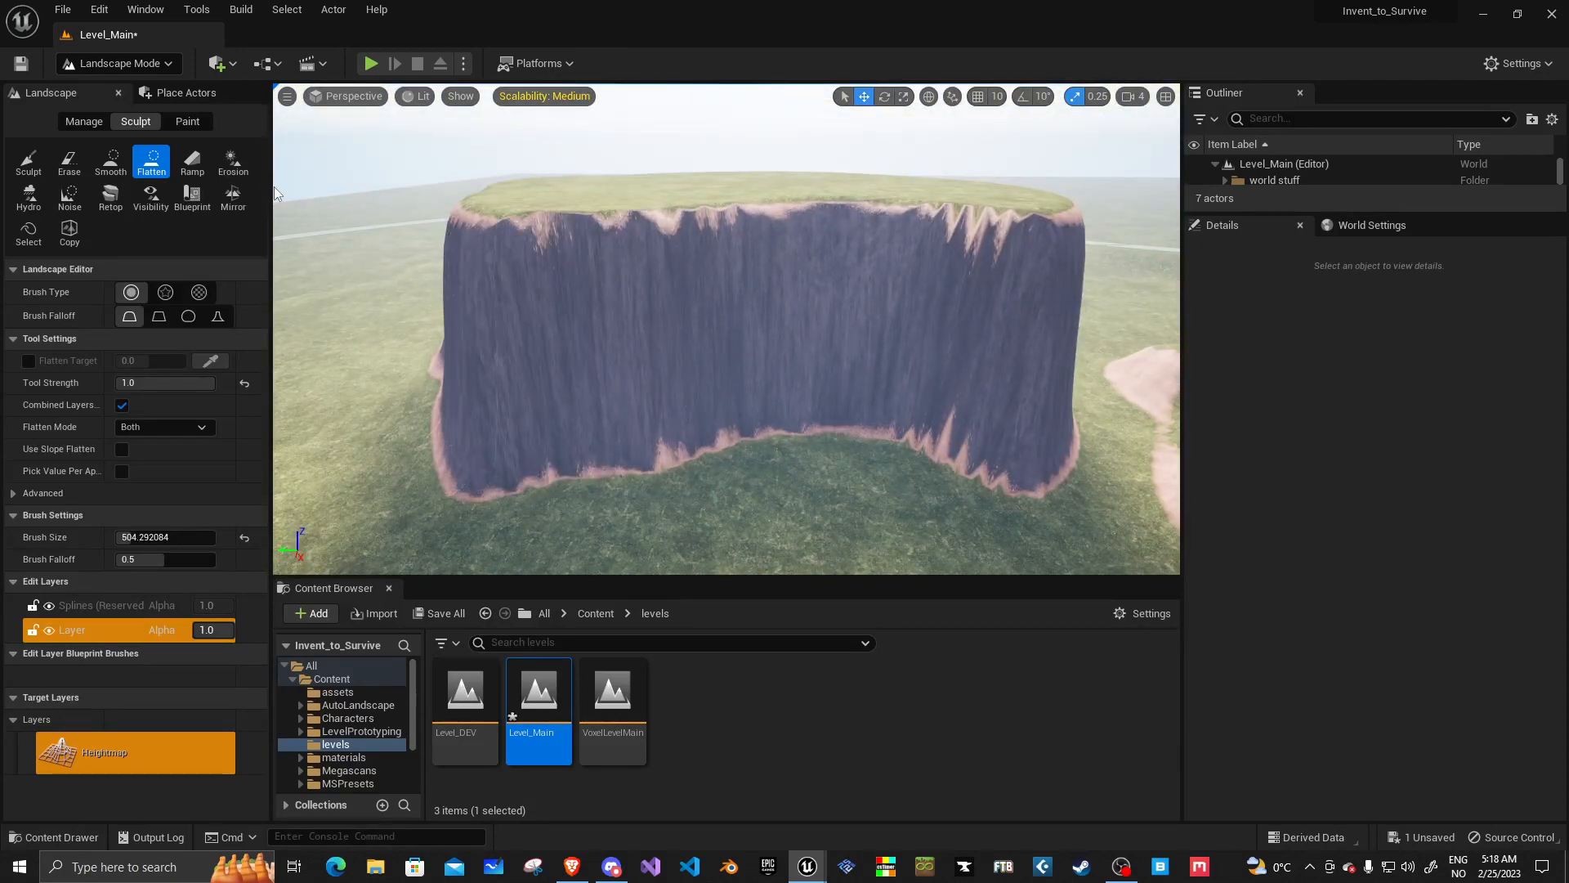
Step: Leave Landscape Mode and save Level_Main while VoxelLevelMain loads
{"action": "left_click", "coordinate": [109, 64]}
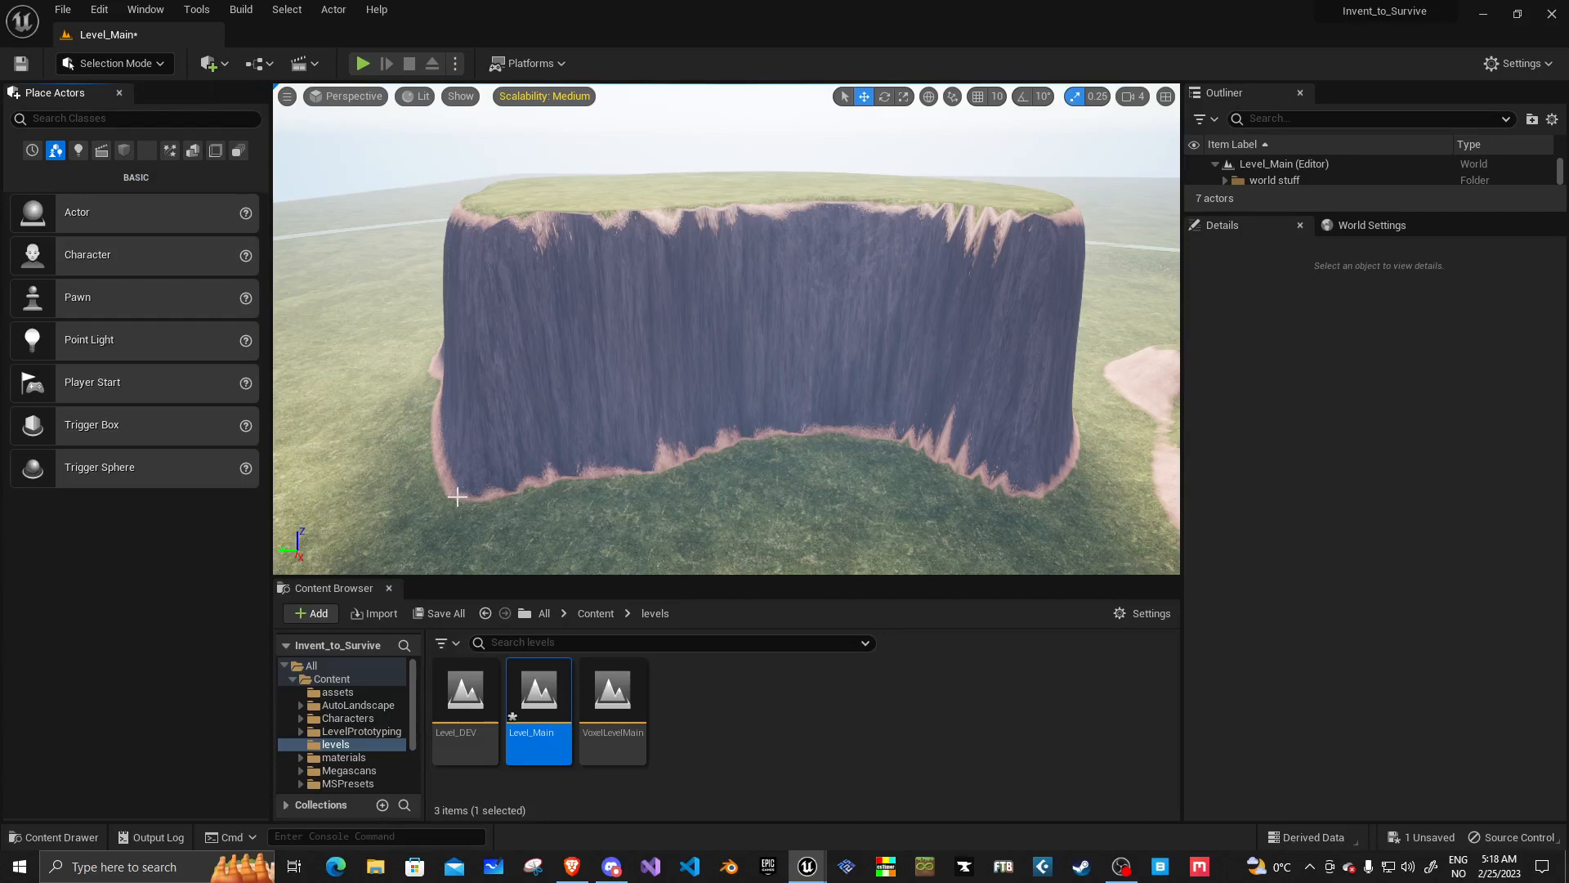
{"action": "mouse_move", "coordinate": [612, 690]}
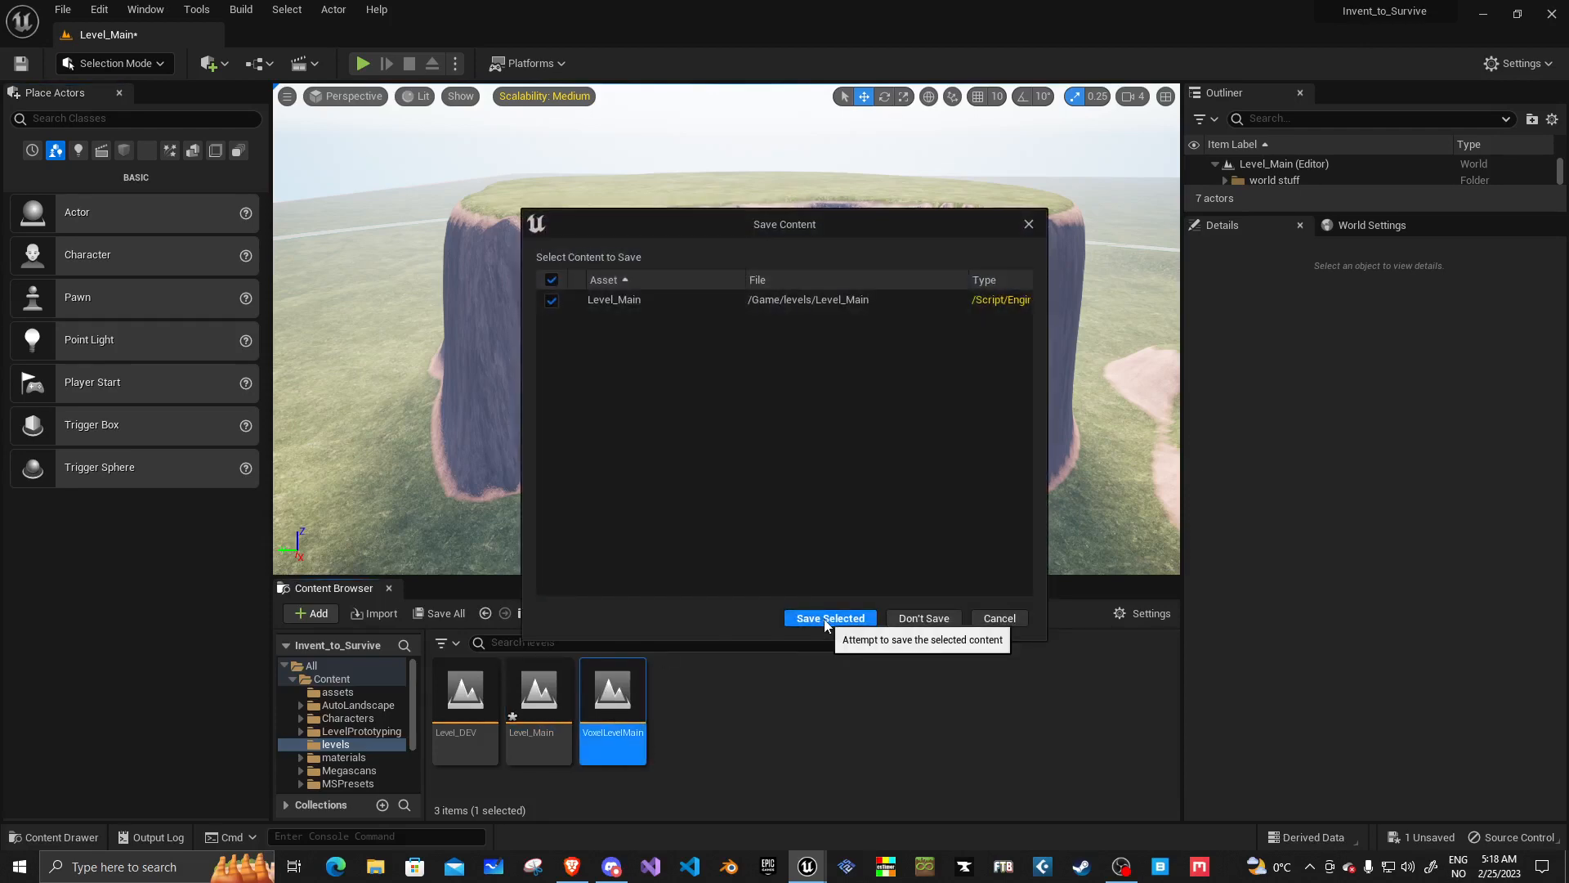
{"action": "left_click", "coordinate": [829, 617]}
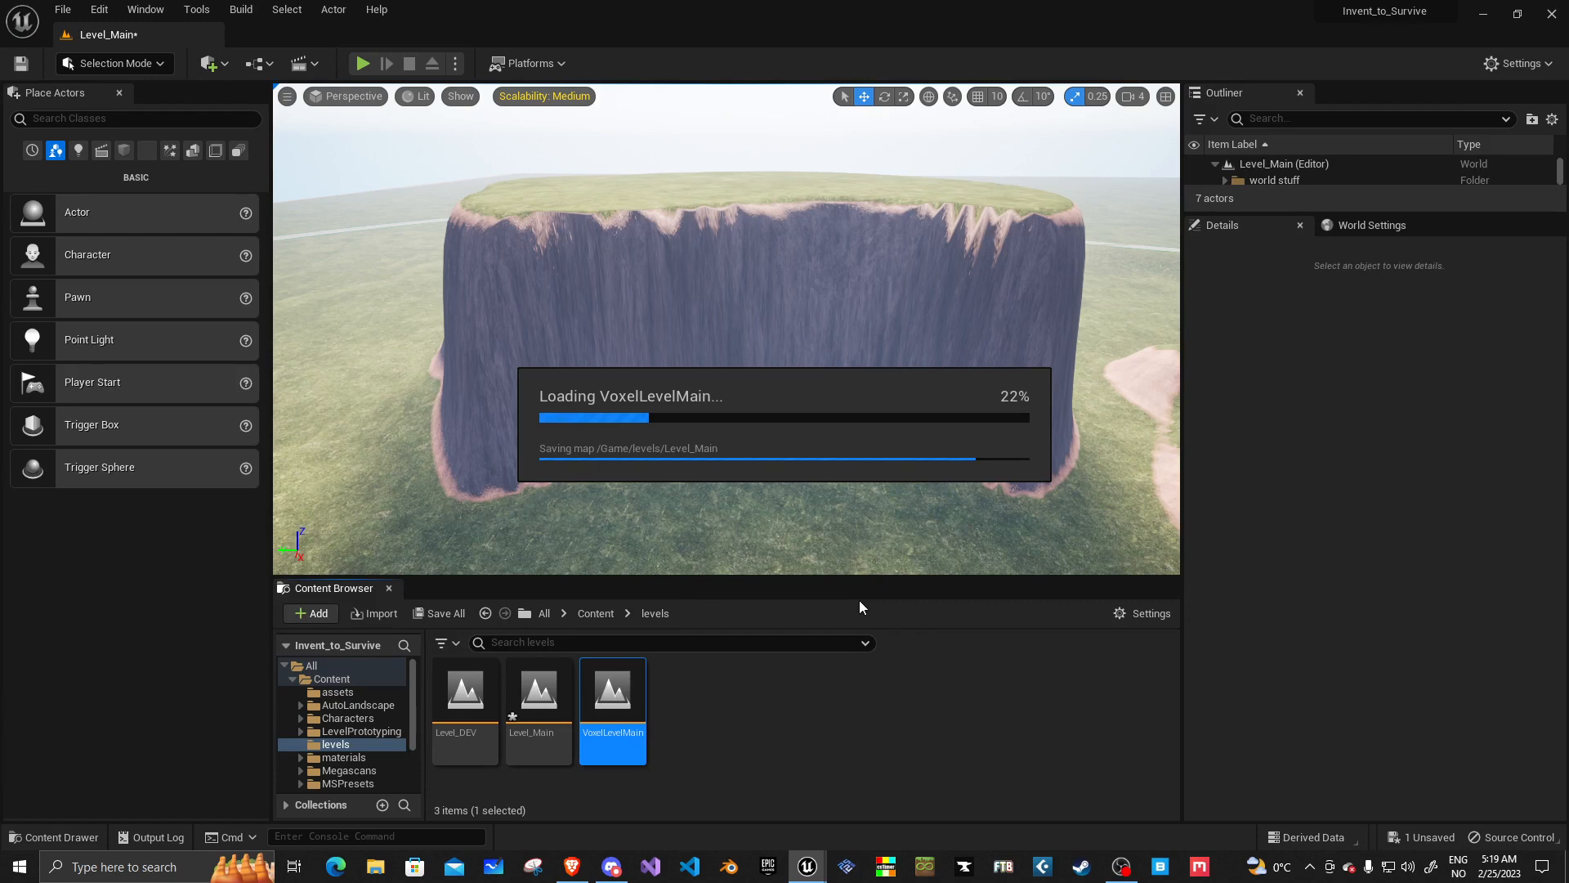
{"action": "mouse_move", "coordinate": [850, 596]}
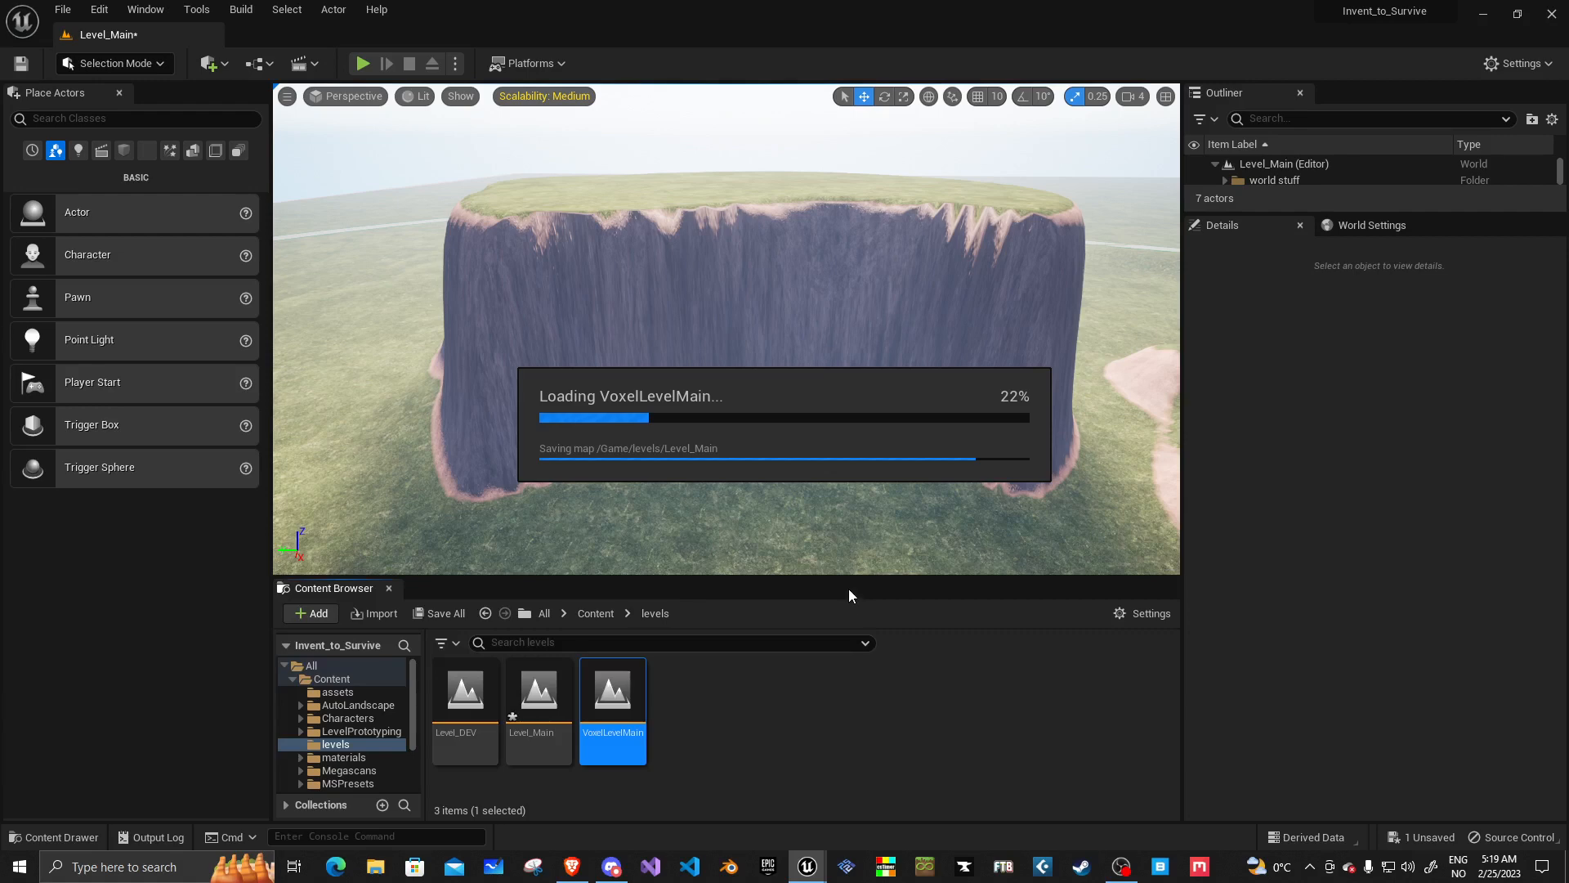
{"action": "mouse_move", "coordinate": [850, 367]}
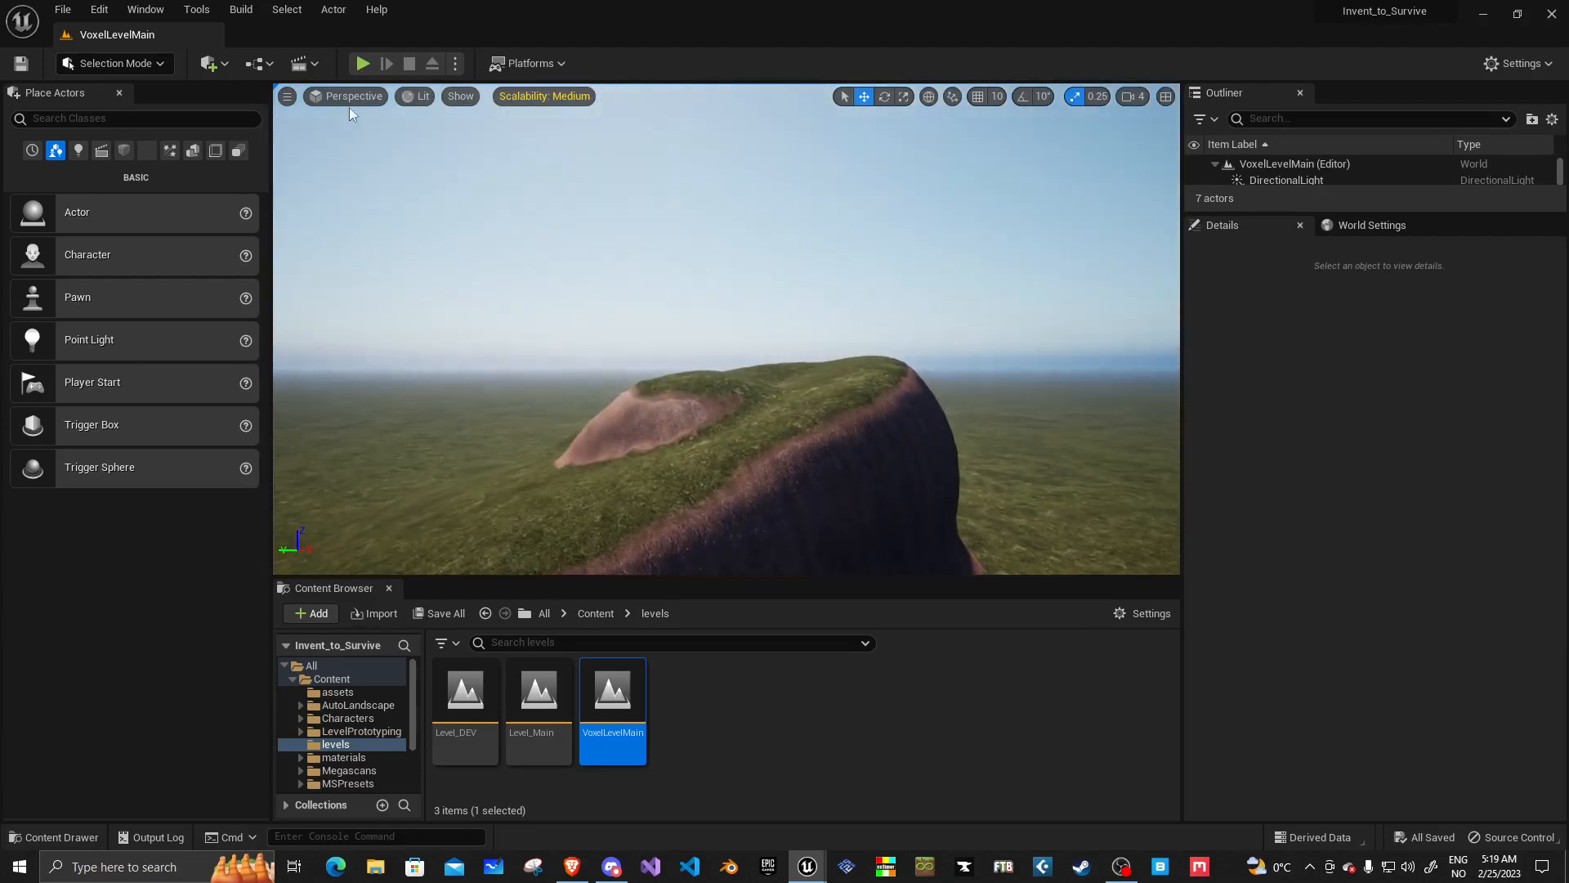
{"action": "left_click", "coordinate": [361, 64]}
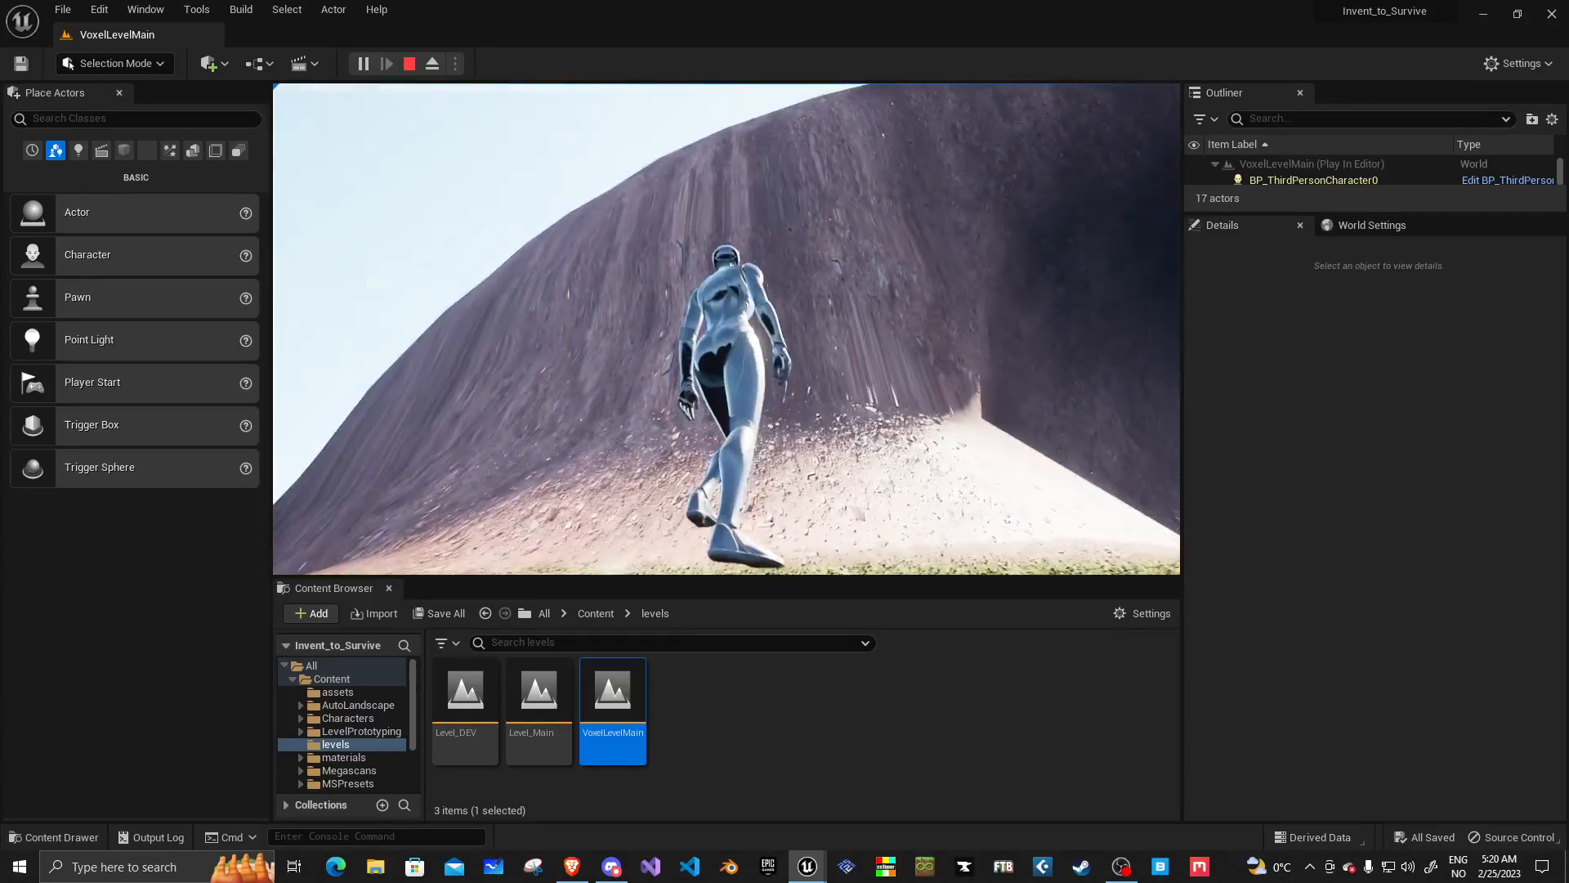
{"action": "left_click", "coordinate": [408, 64]}
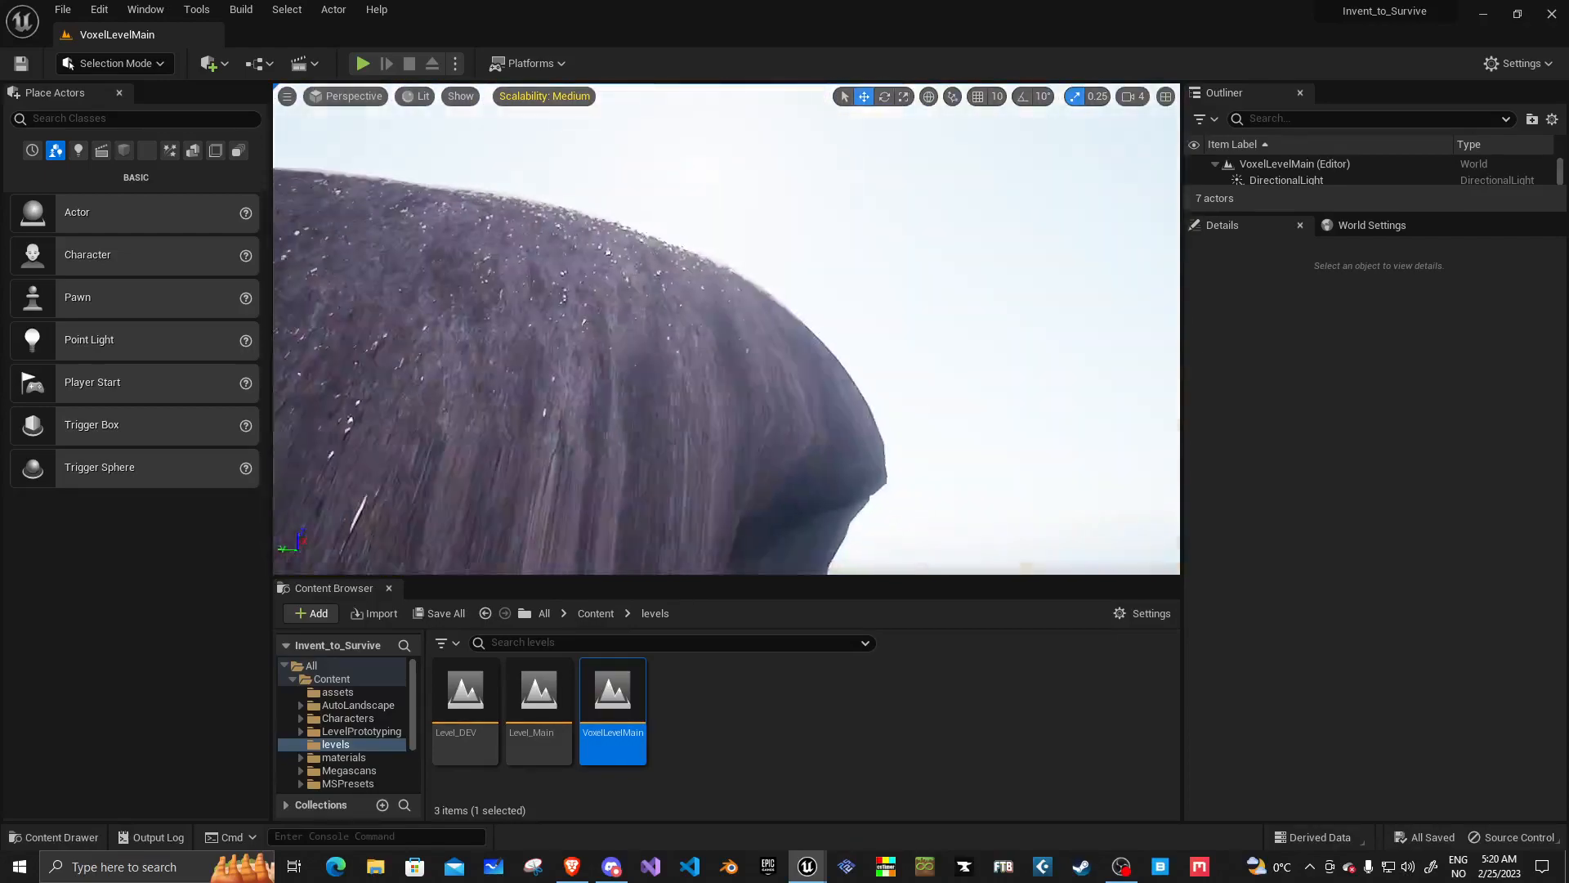
{"action": "left_click_drag", "start_coordinate": [702, 301], "coordinate": [701, 200]}
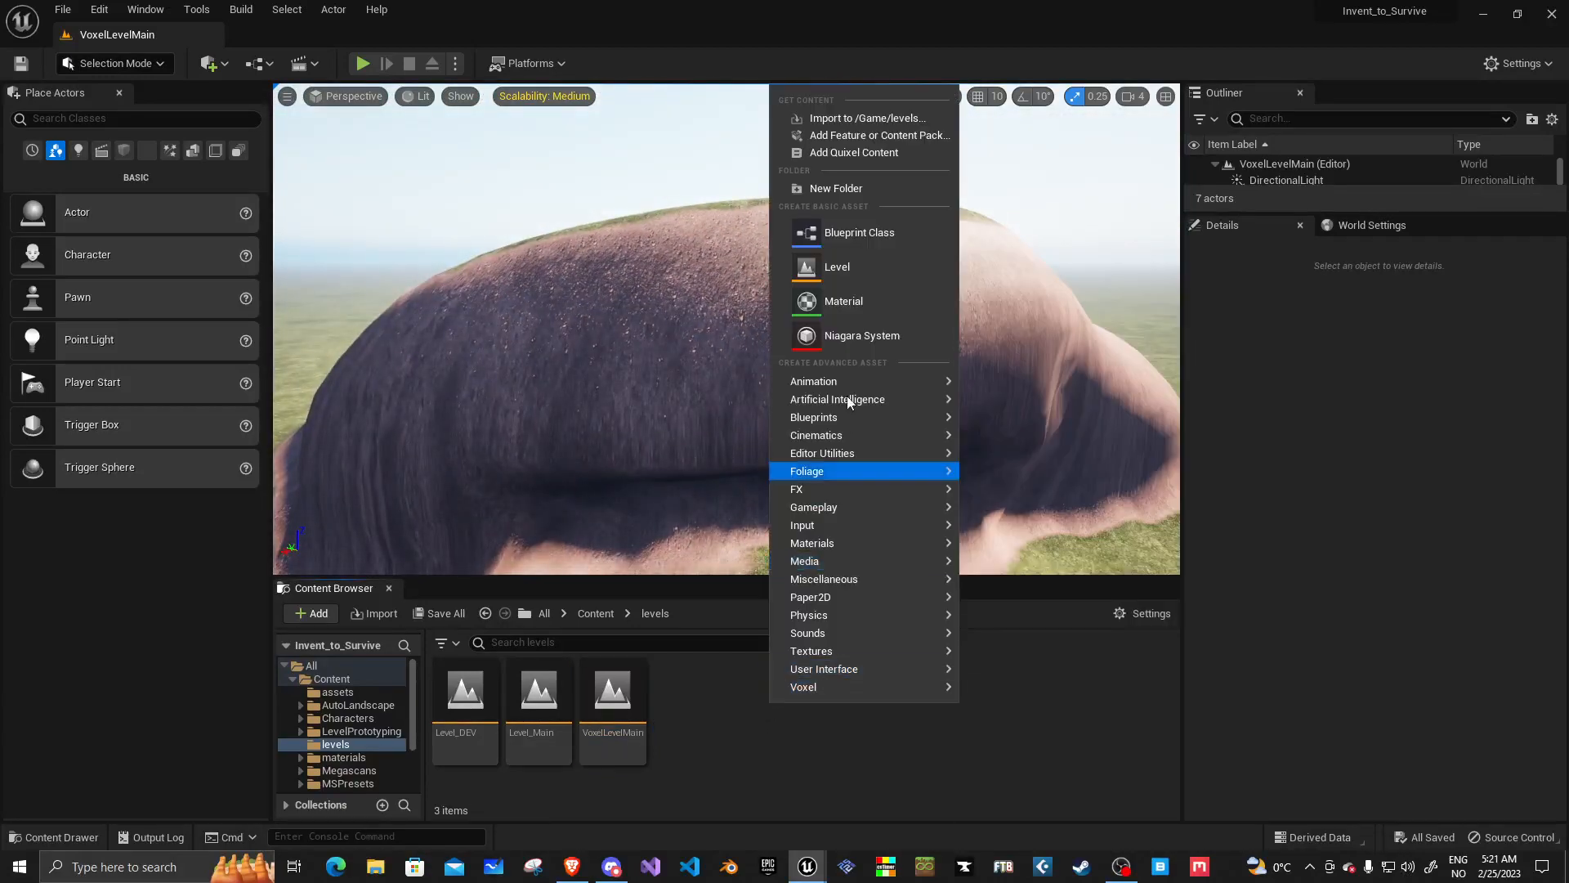
Step: Create a new level asset named VoxelShit, save it and open it empty
{"action": "left_click", "coordinate": [835, 266]}
{"action": "type", "text": "VoxelShit"}
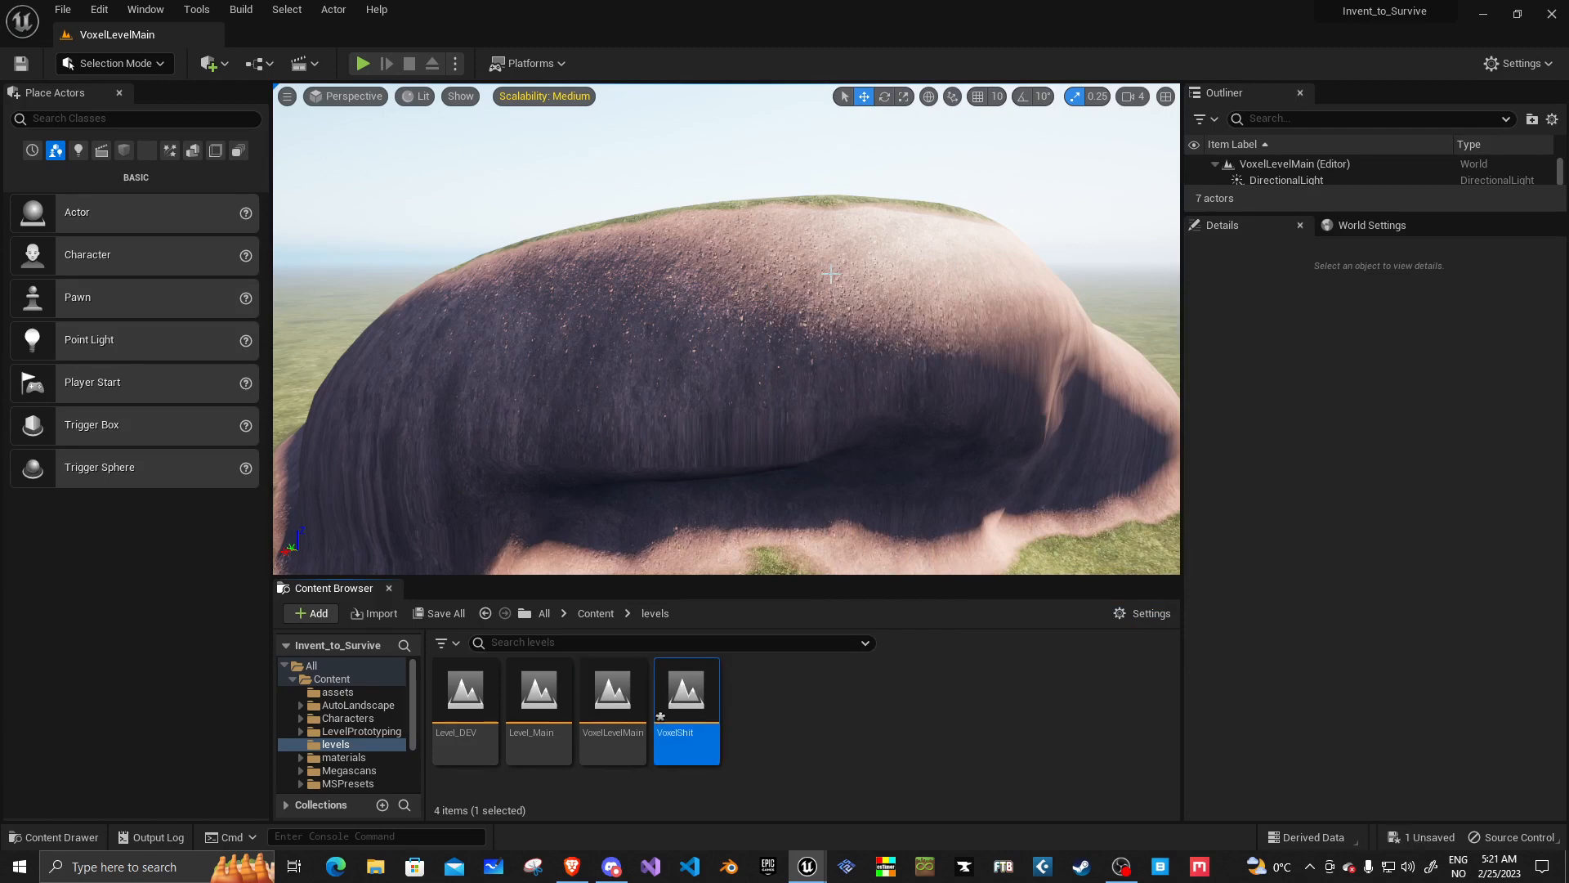
{"action": "left_click", "coordinate": [446, 613]}
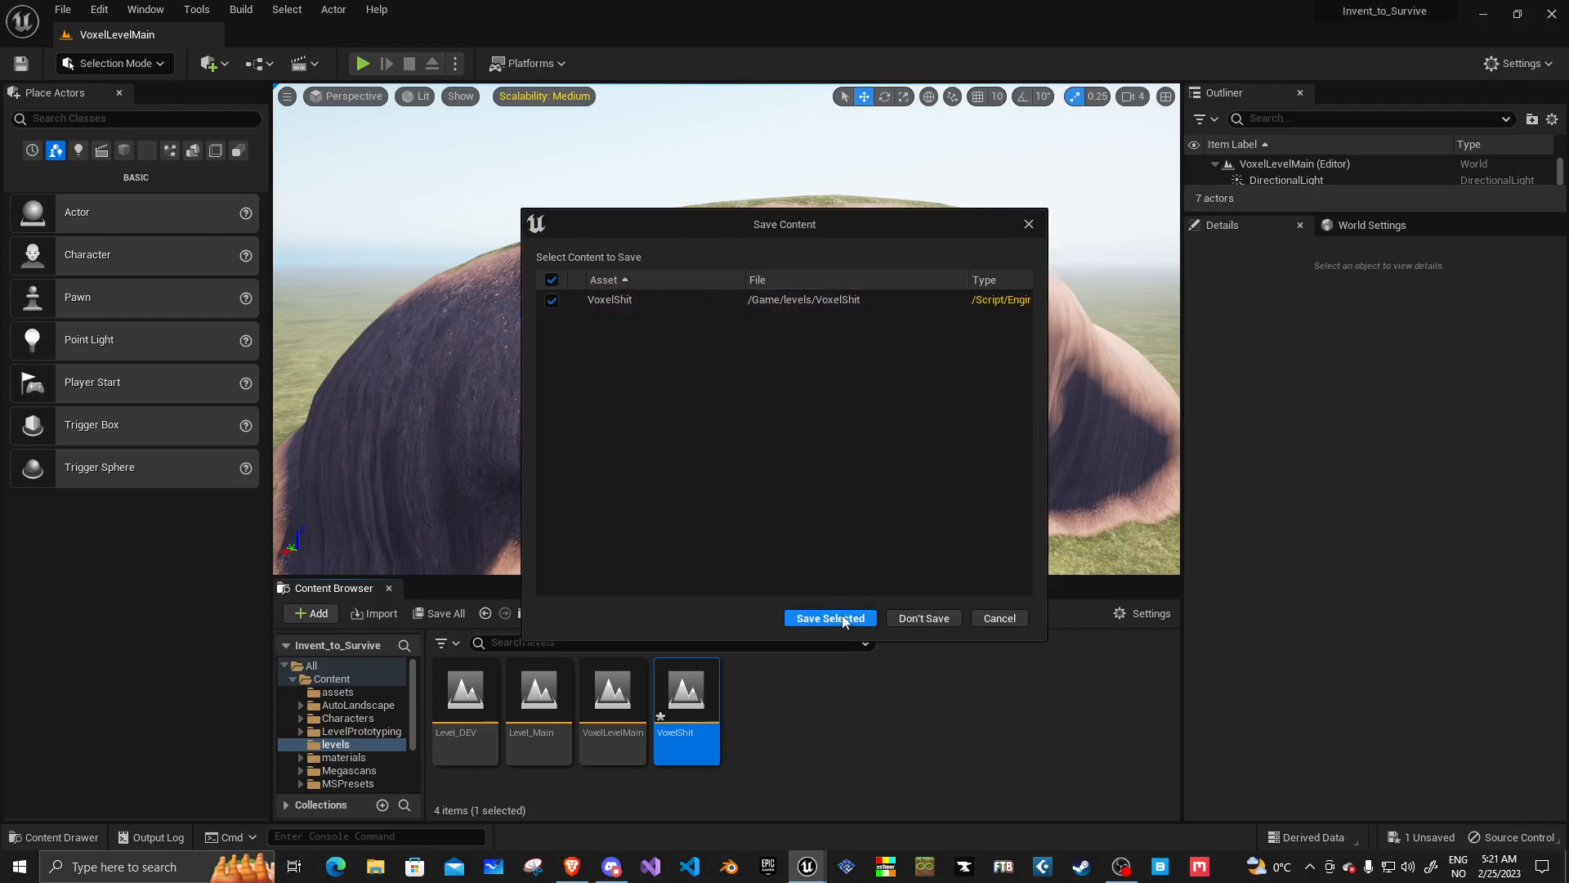
{"action": "left_click", "coordinate": [829, 618]}
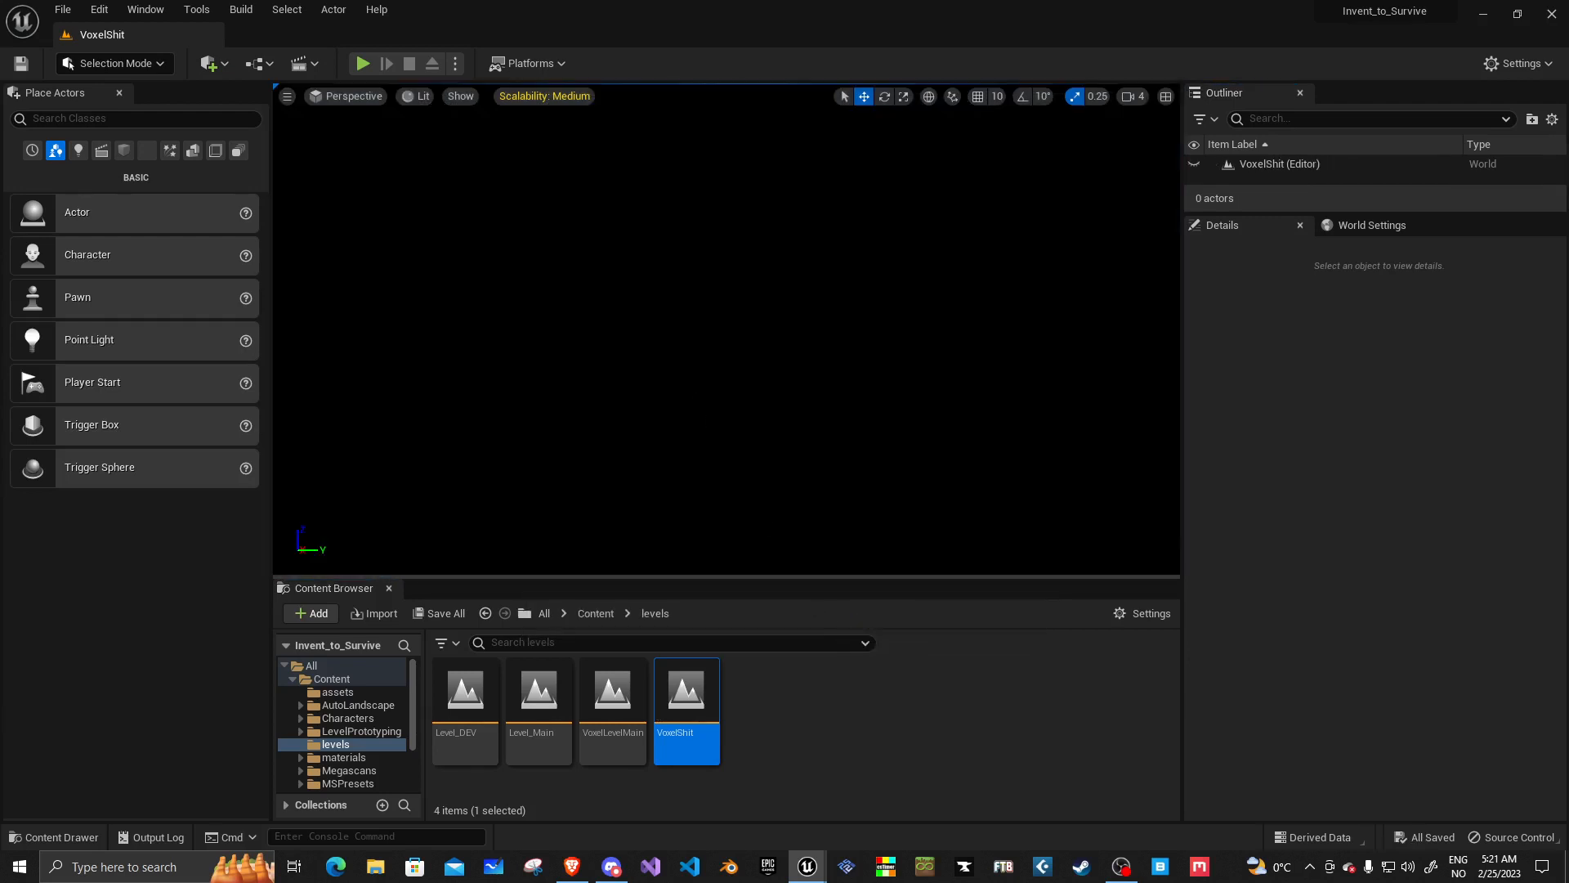
{"action": "mouse_move", "coordinate": [1181, 181]}
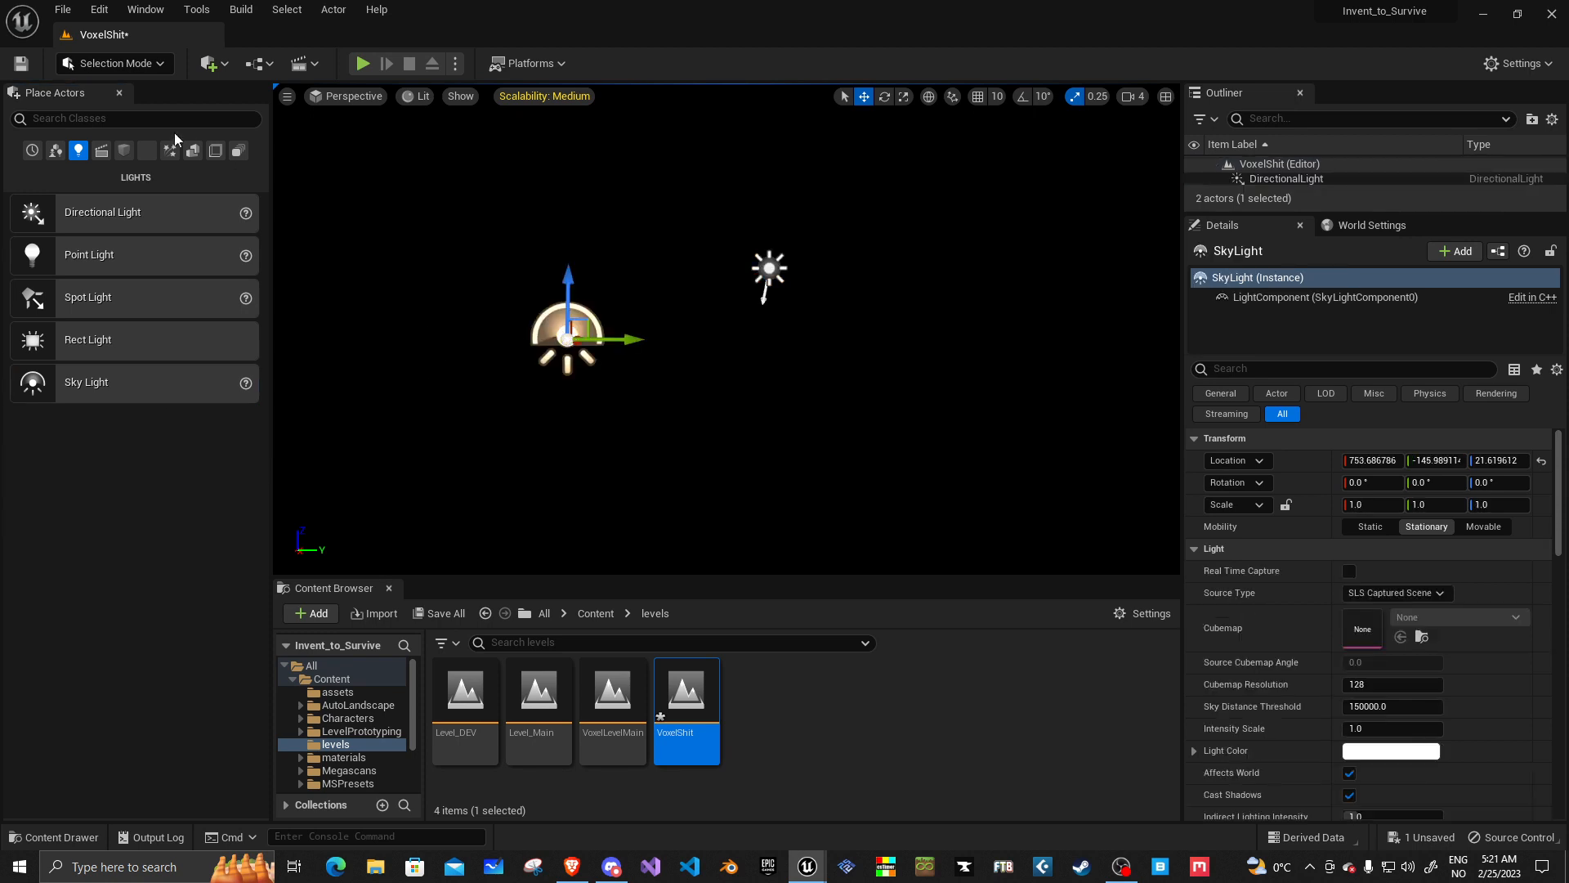
Step: Place a post-process volume, sky atmosphere and exponential height fog from Place Actors
{"action": "left_click", "coordinate": [216, 151]}
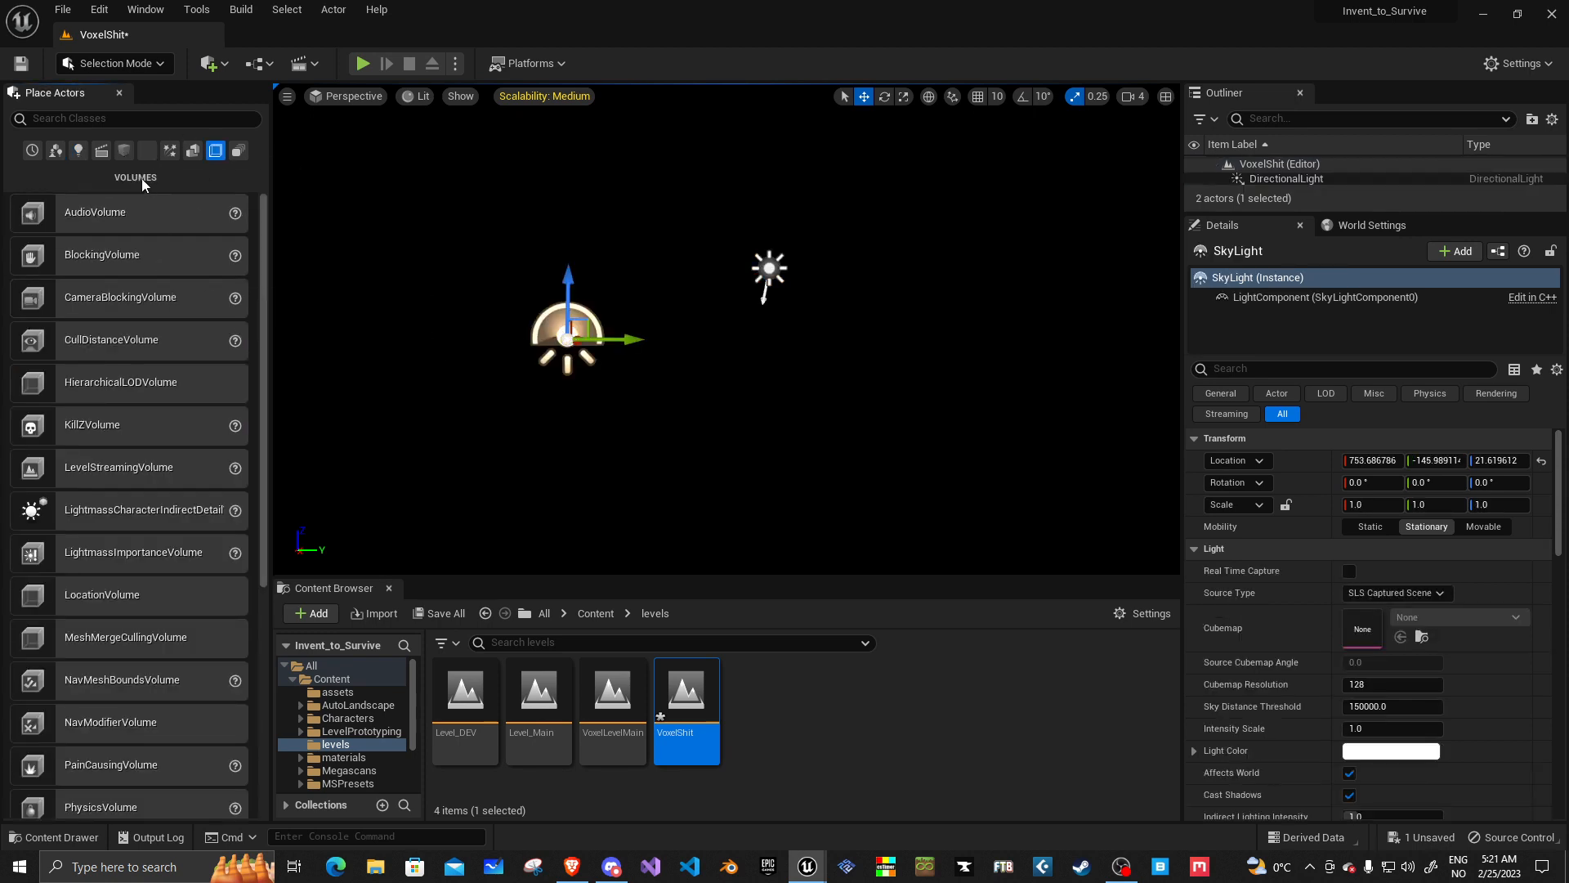
{"action": "type", "text": "post"}
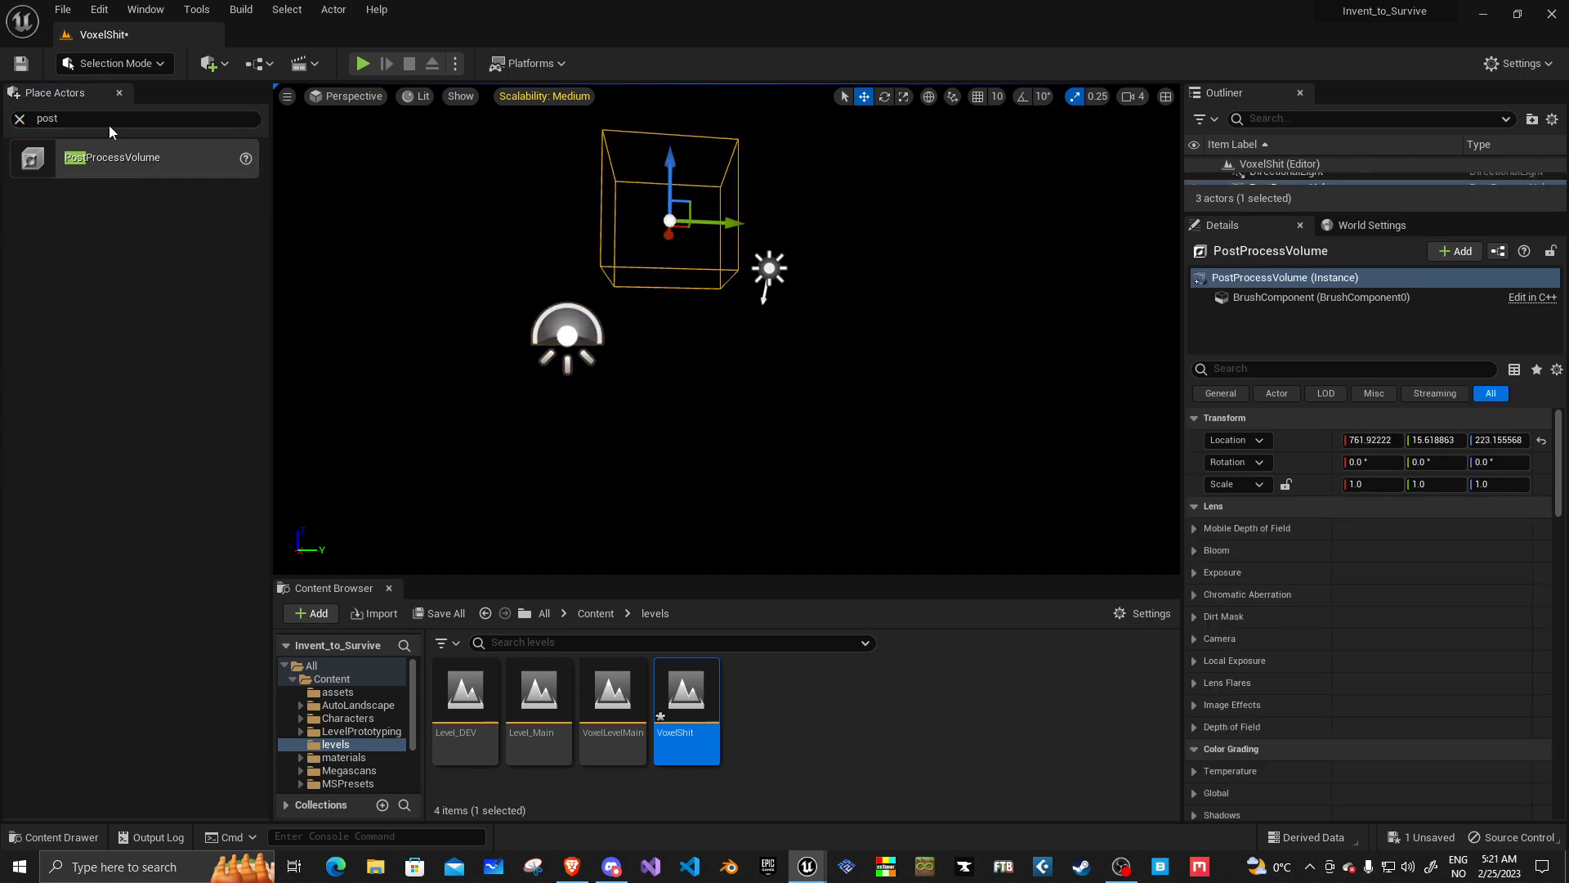
{"action": "left_click", "coordinate": [18, 118]}
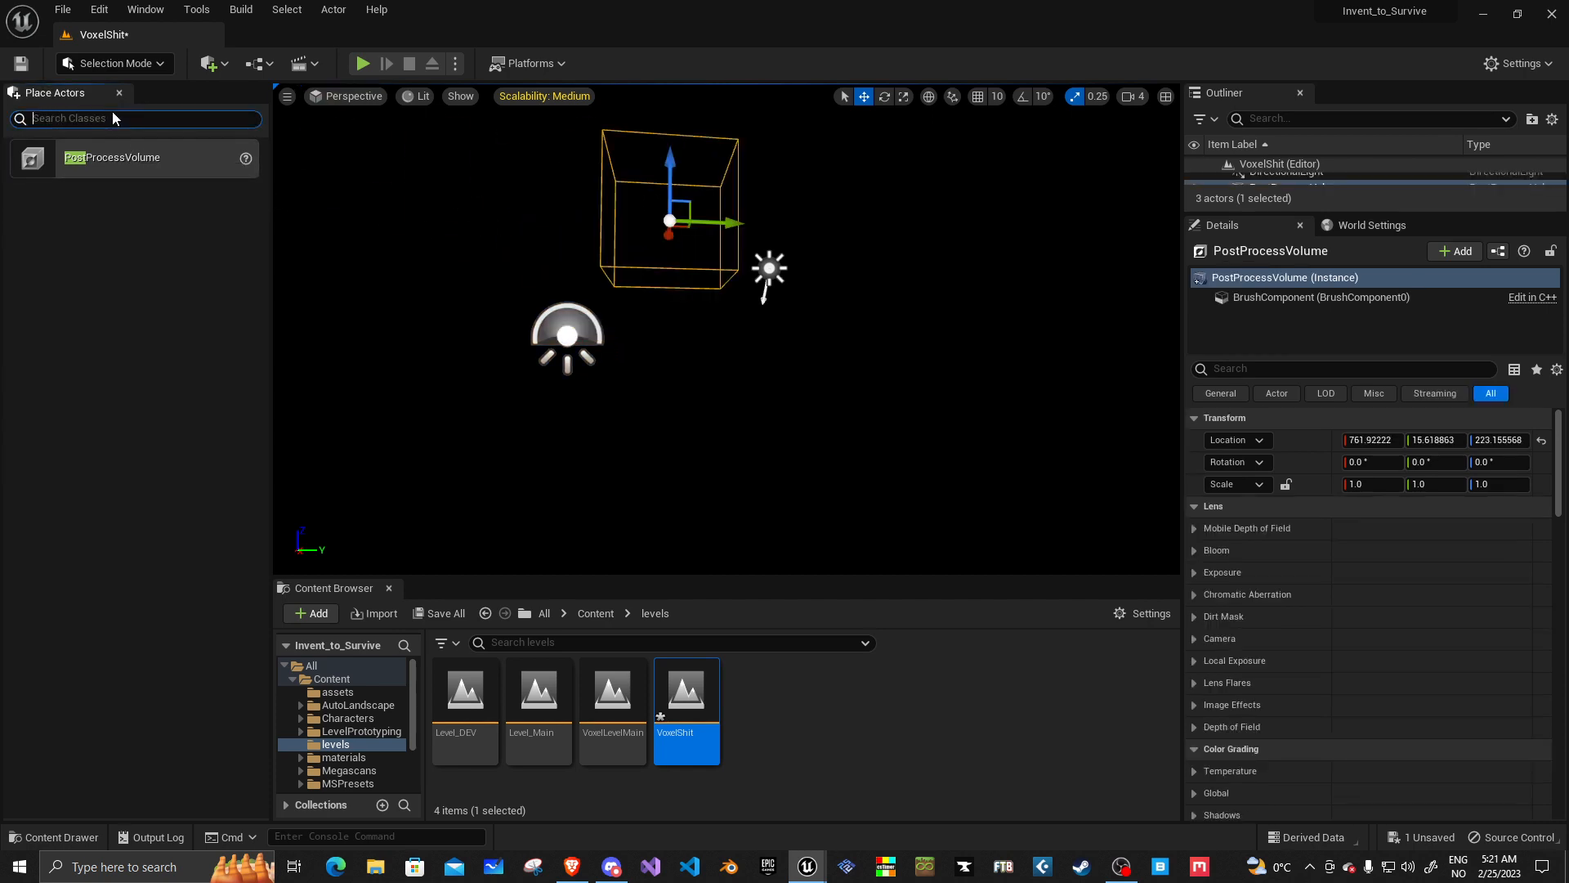
{"action": "type", "text": "atmo"}
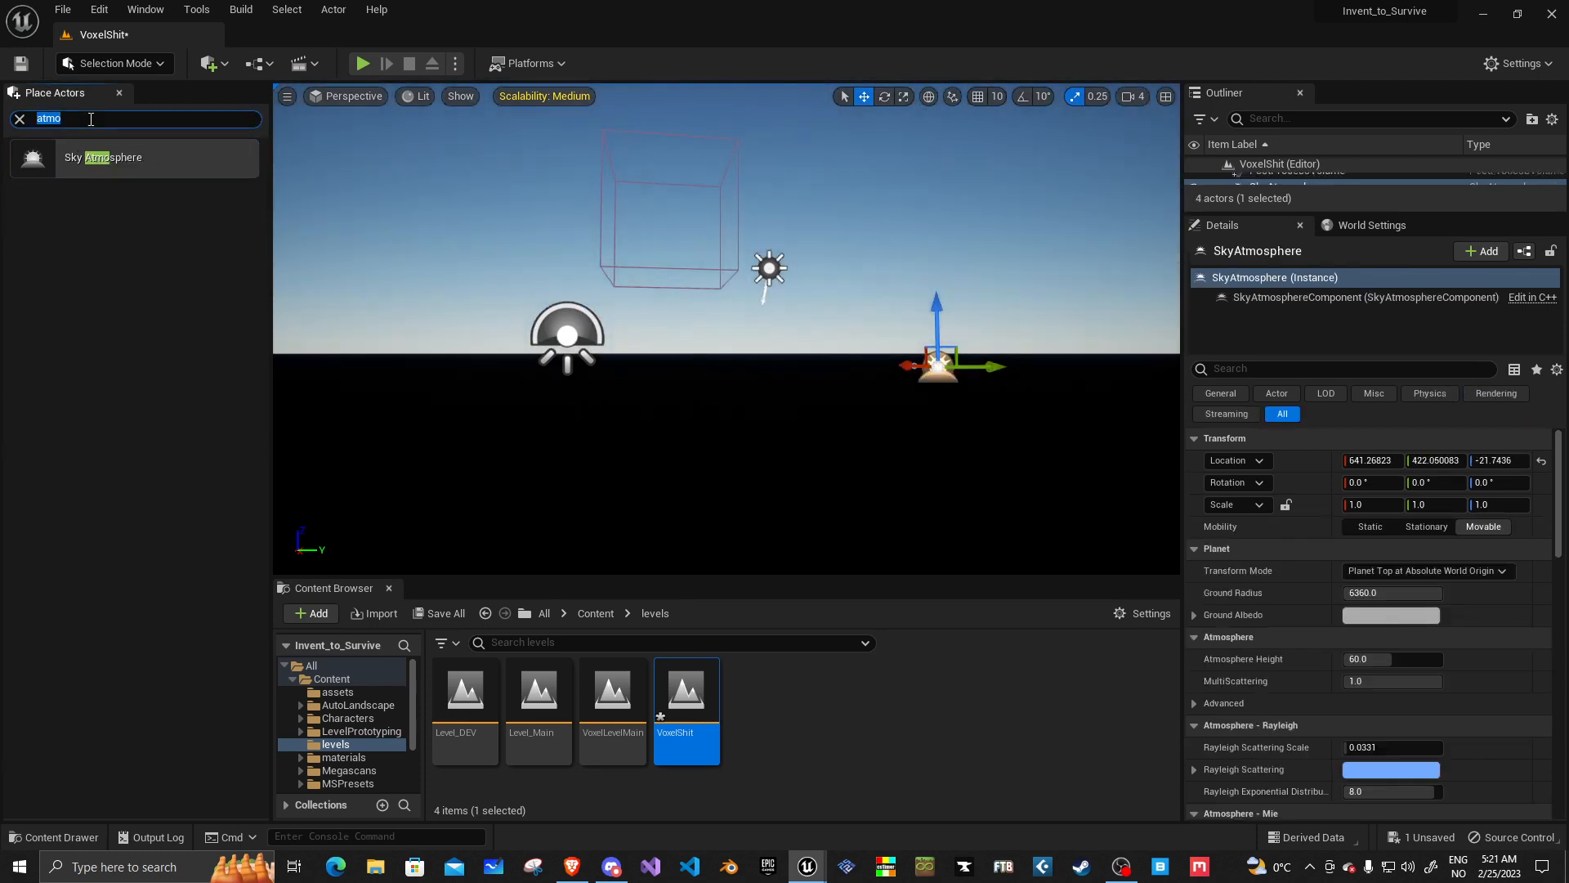
{"action": "type", "text": "fog"}
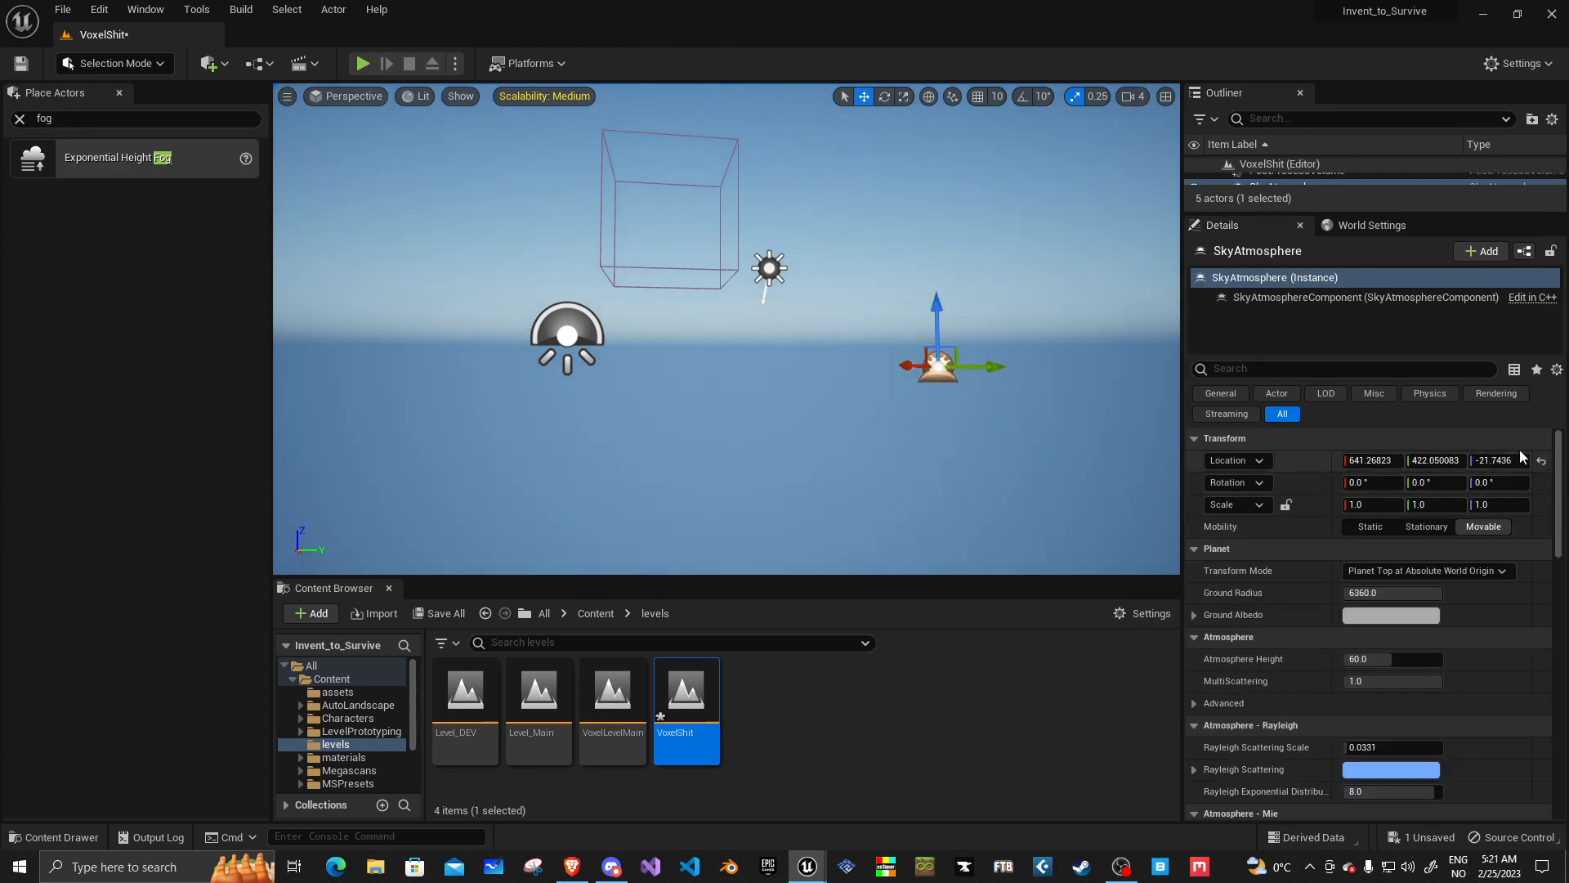
{"action": "left_click", "coordinate": [1541, 461]}
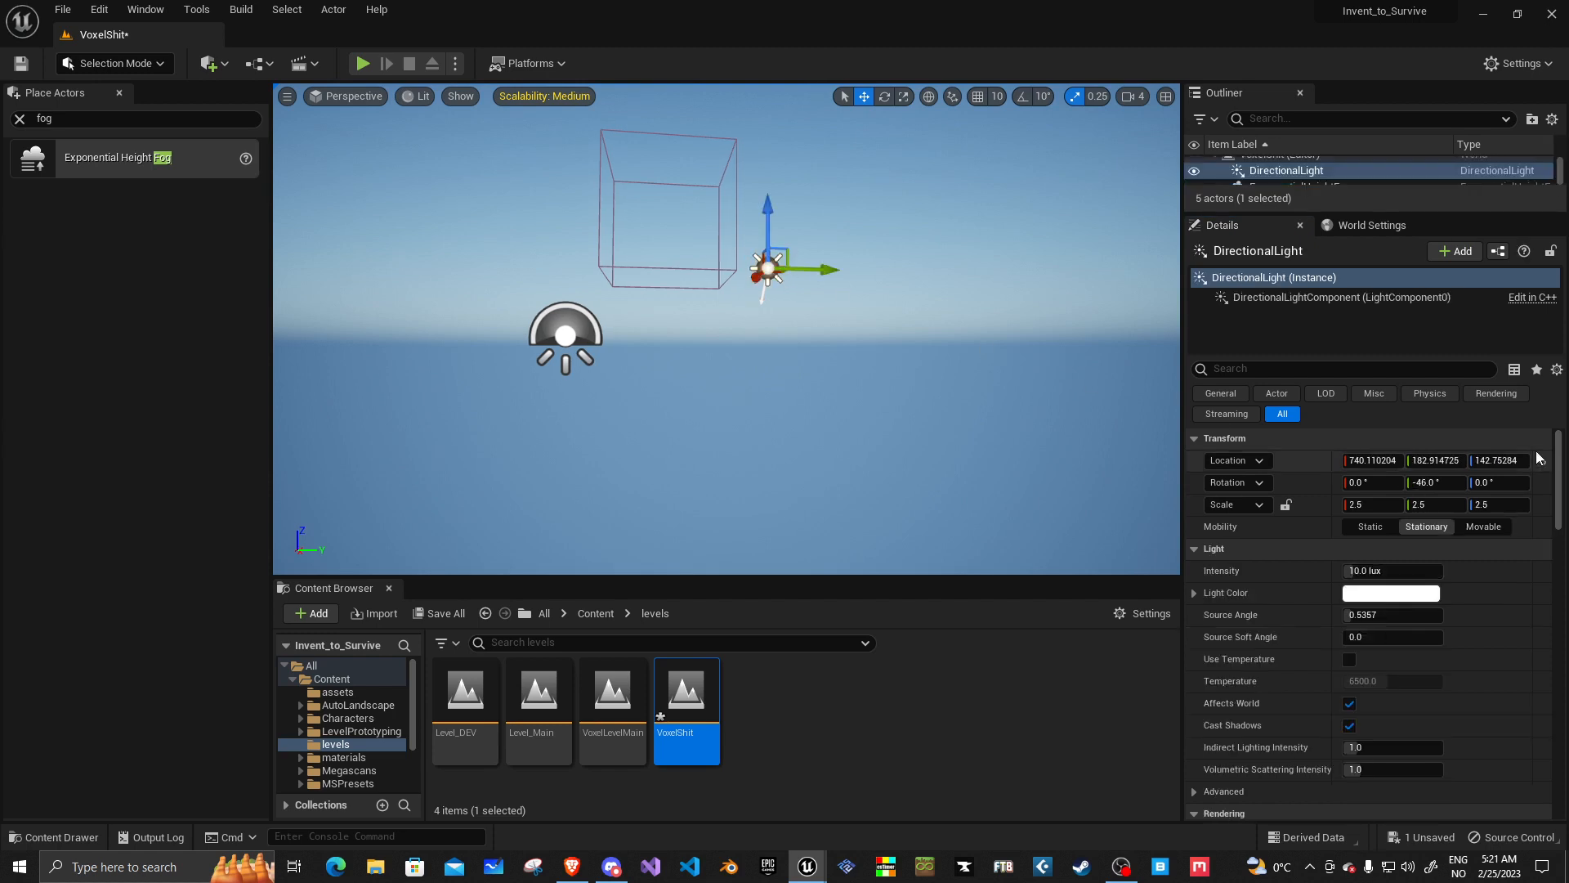
Step: Select the PostProcessVolume in the Outliner to show its Details
{"action": "left_click", "coordinate": [564, 337]}
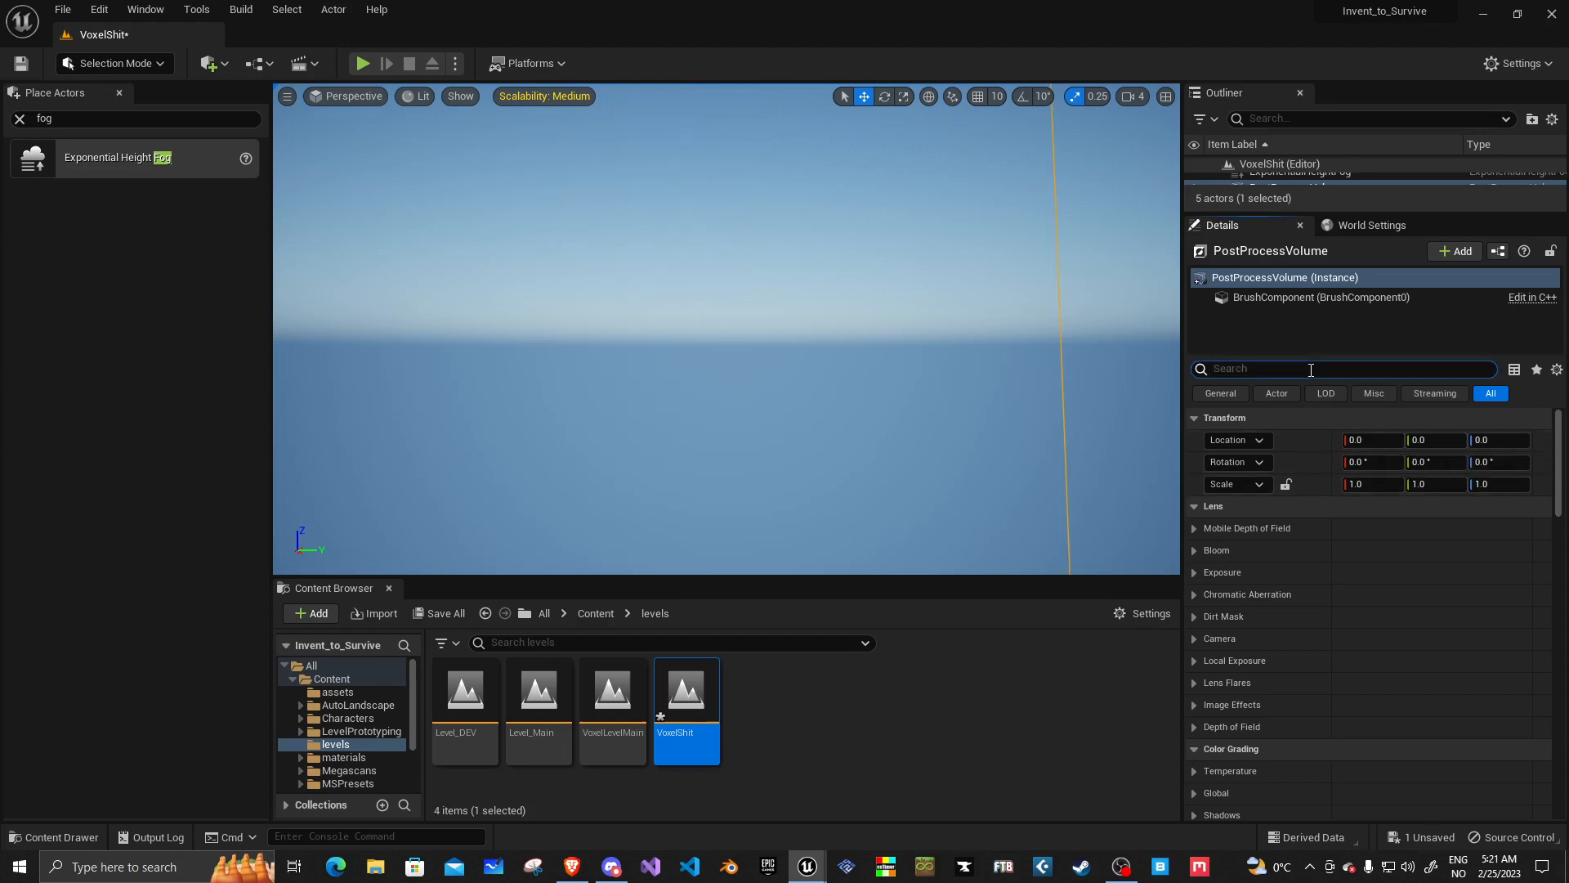
Step: Enable Infinite Extent (Unbound) on the post-process volume
{"action": "type", "text": "unbound"}
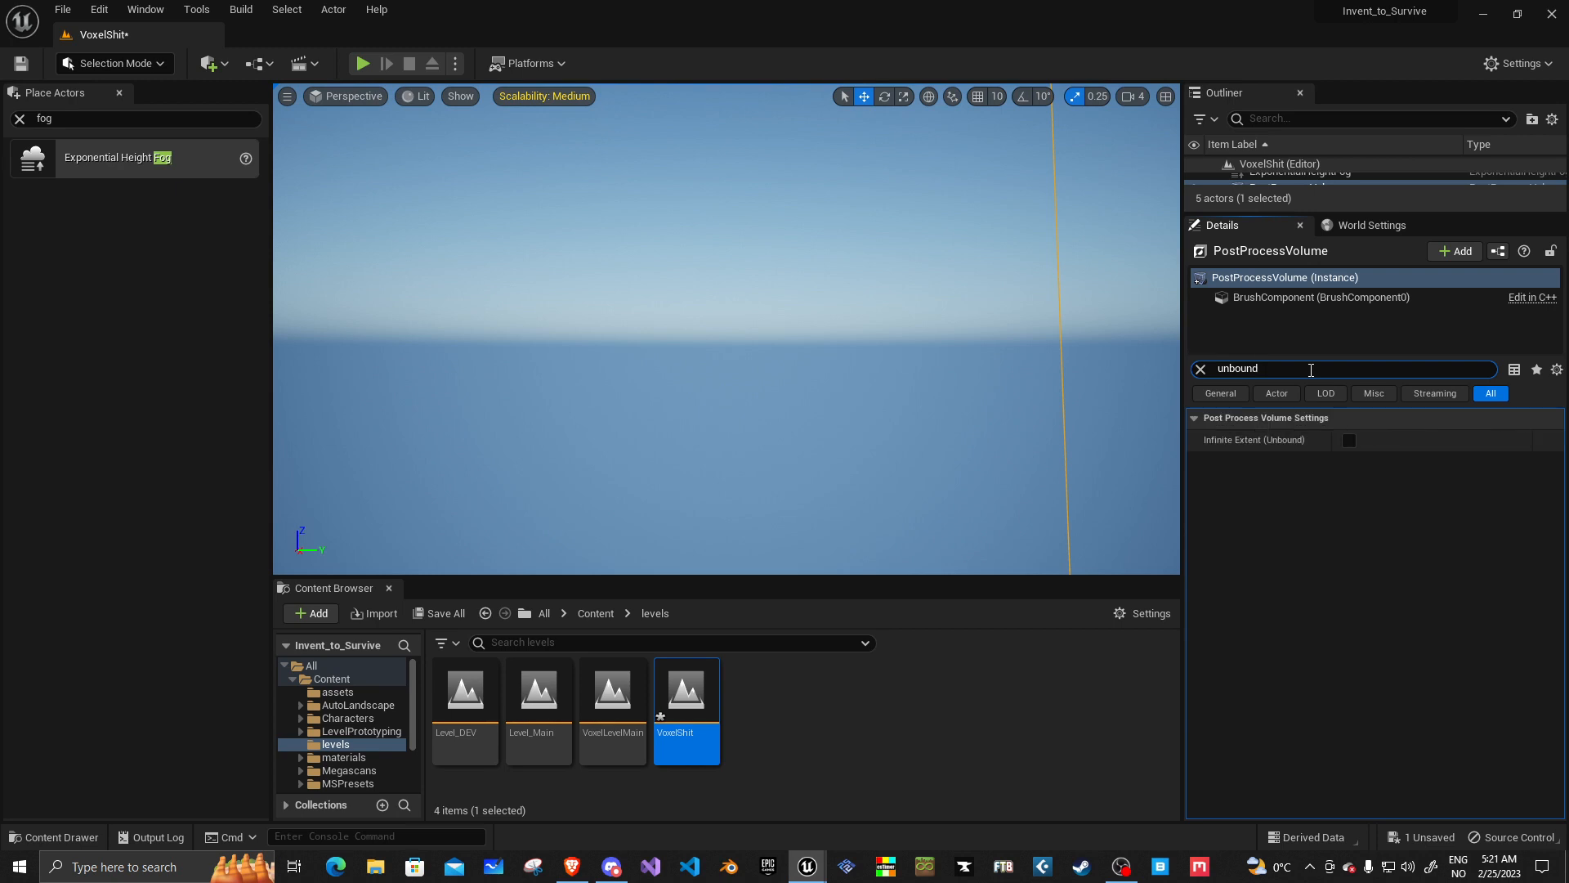
{"action": "left_click", "coordinate": [1348, 440]}
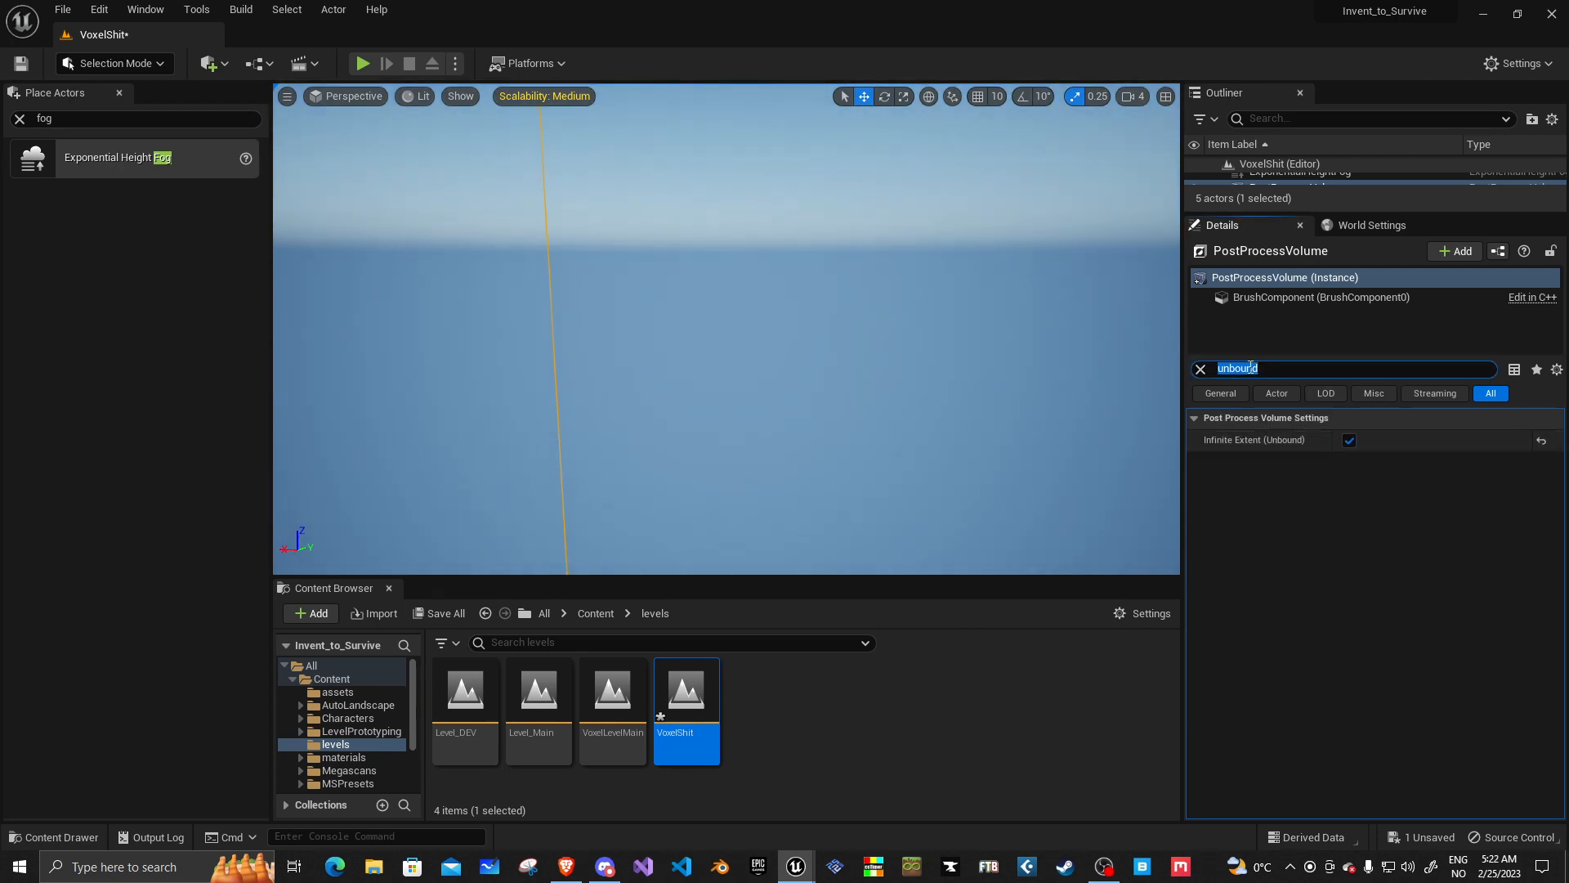
{"action": "left_click", "coordinate": [1199, 368]}
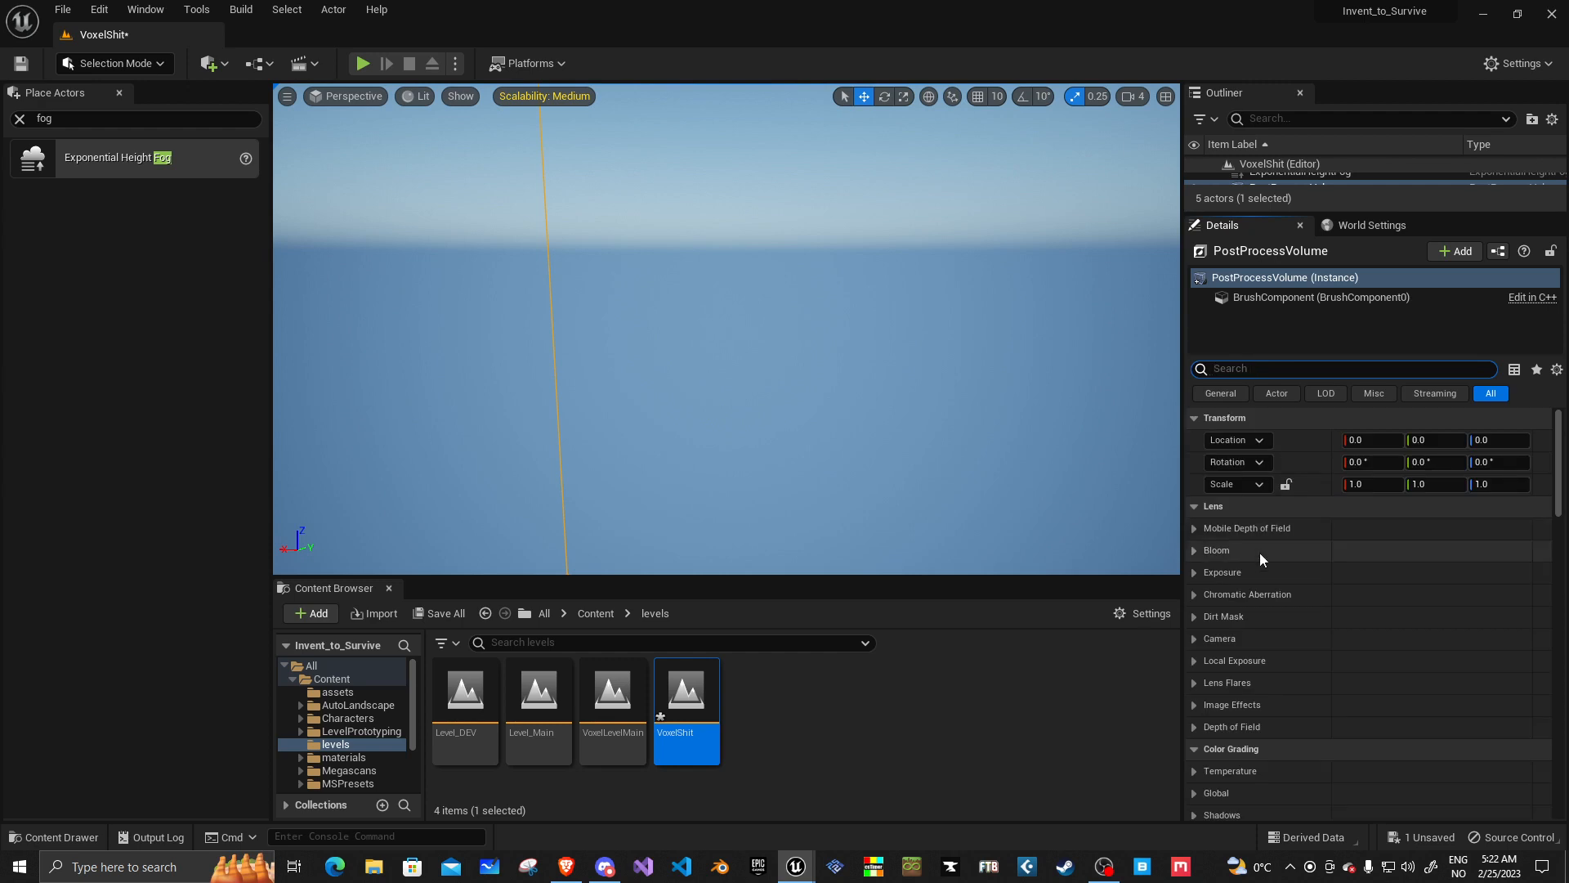
Step: Set exposure Metering Mode to Manual with Exposure Compensation 10.5
{"action": "left_click", "coordinate": [1193, 572]}
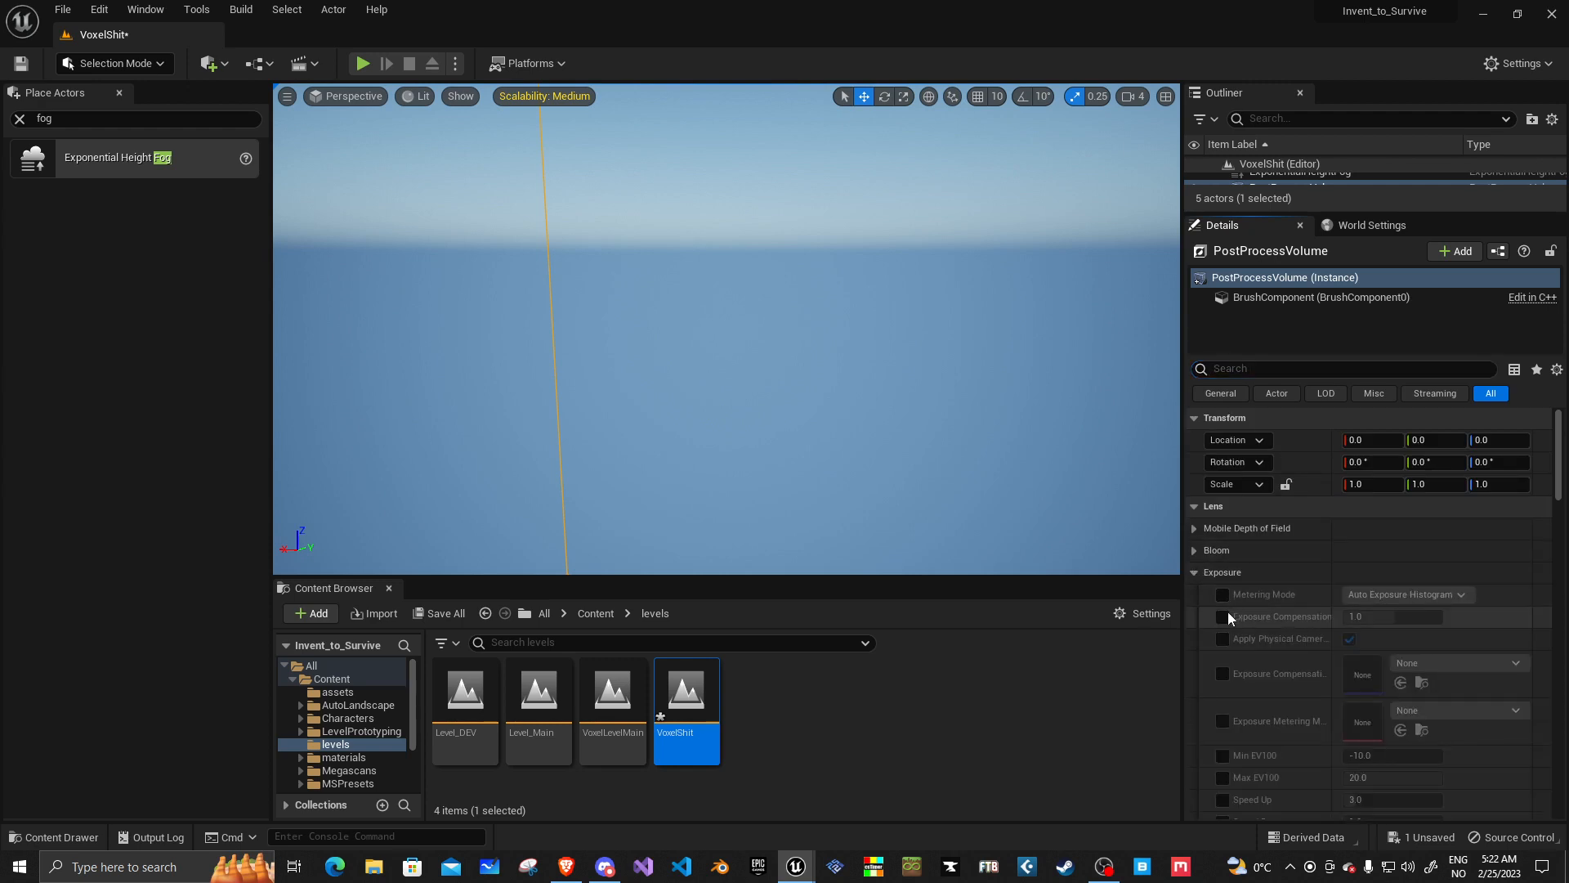
{"action": "left_click", "coordinate": [1405, 595]}
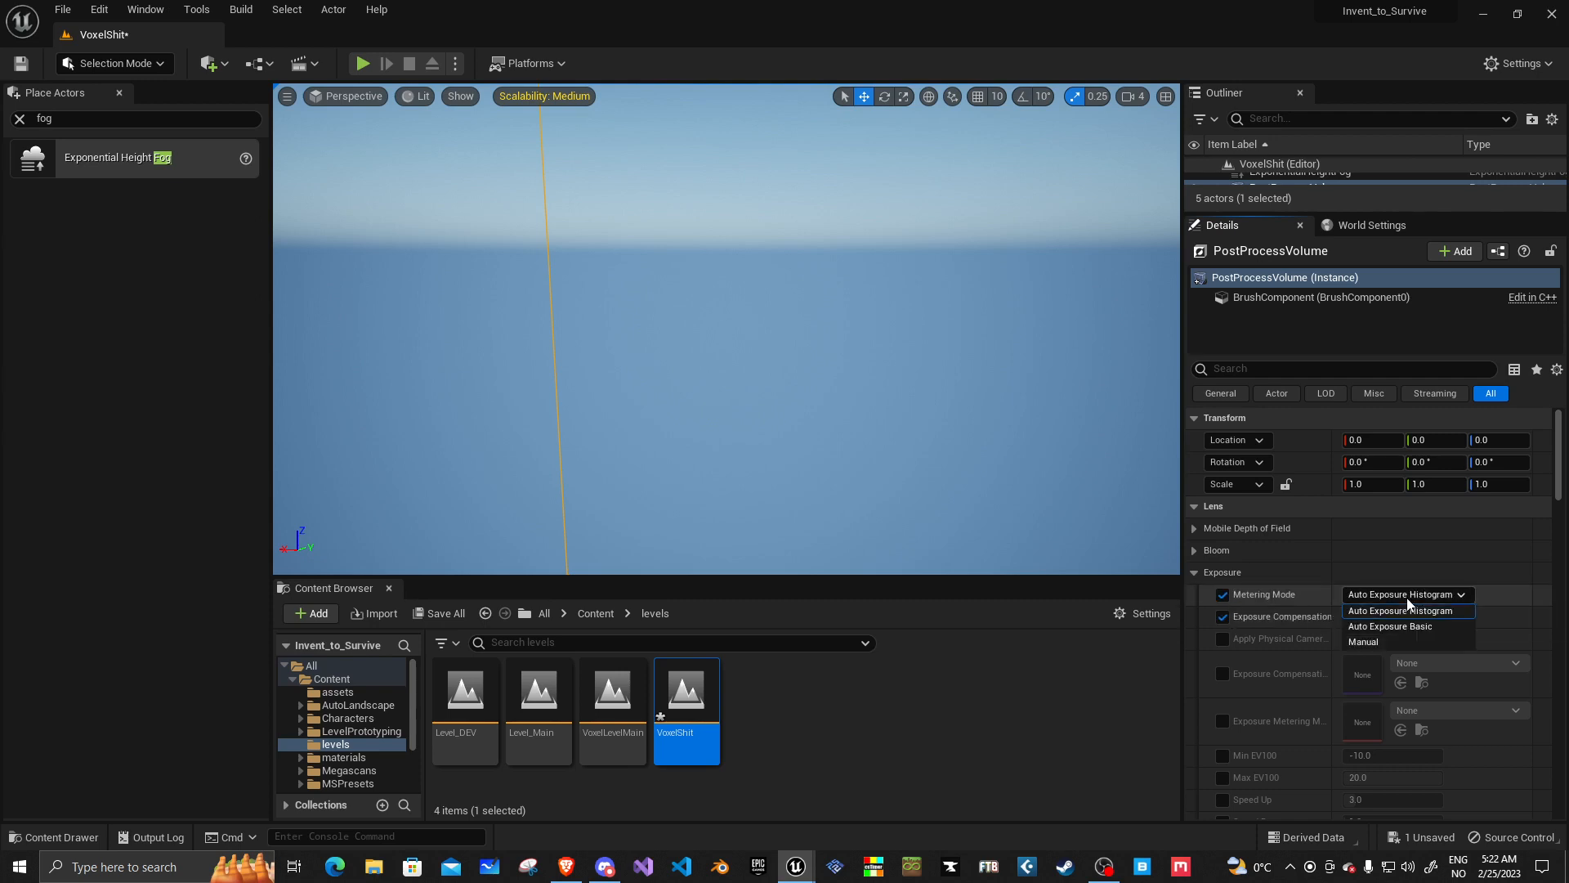
{"action": "left_click", "coordinate": [1362, 641]}
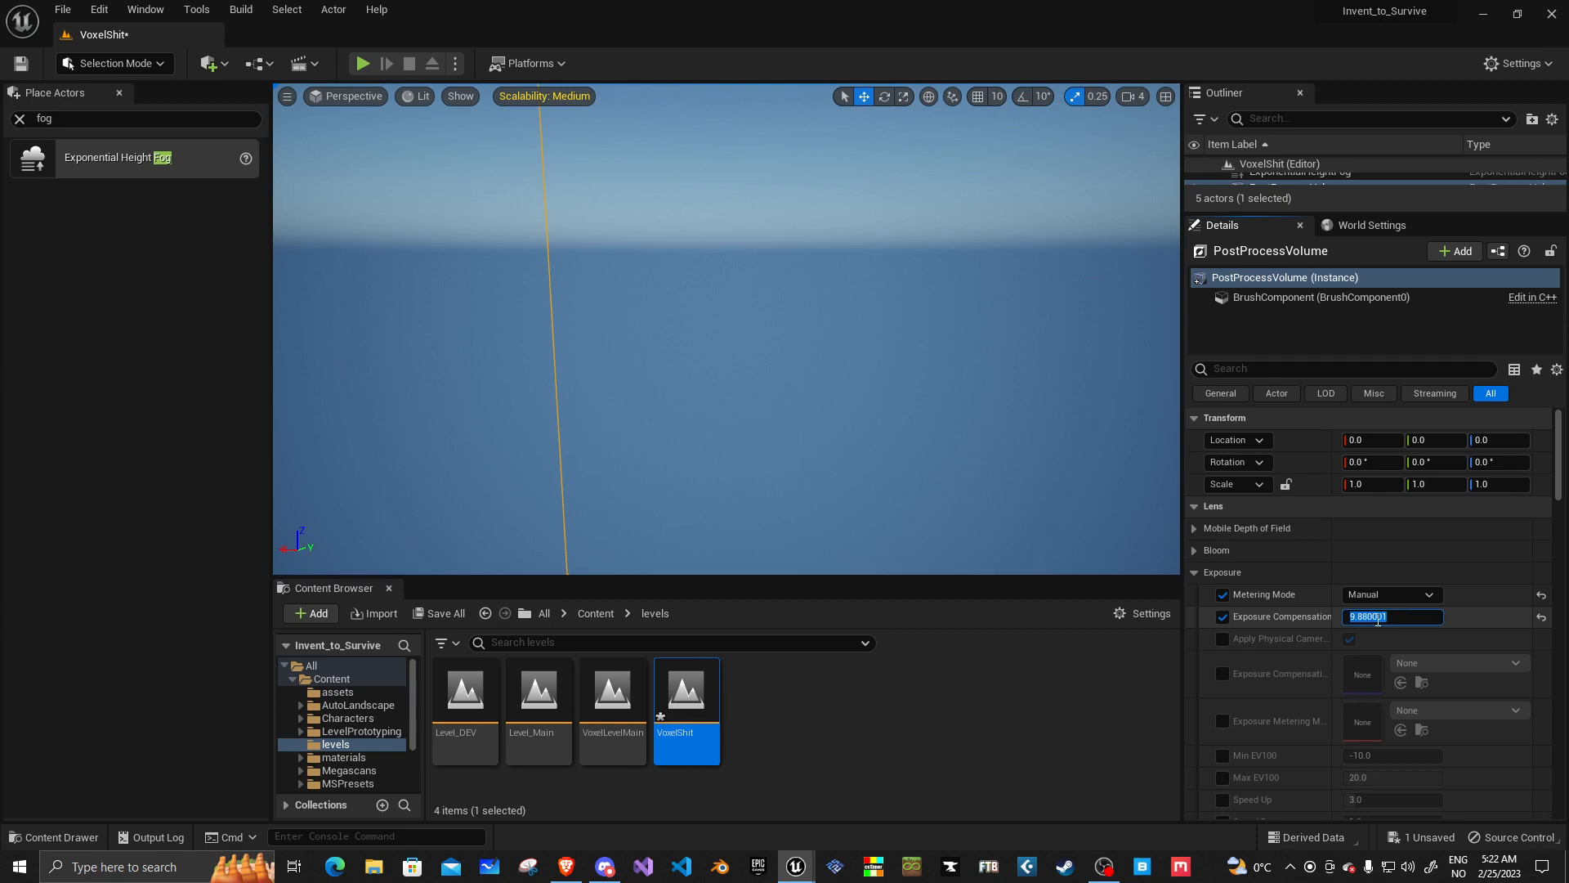
{"action": "type", "text": "10.0"}
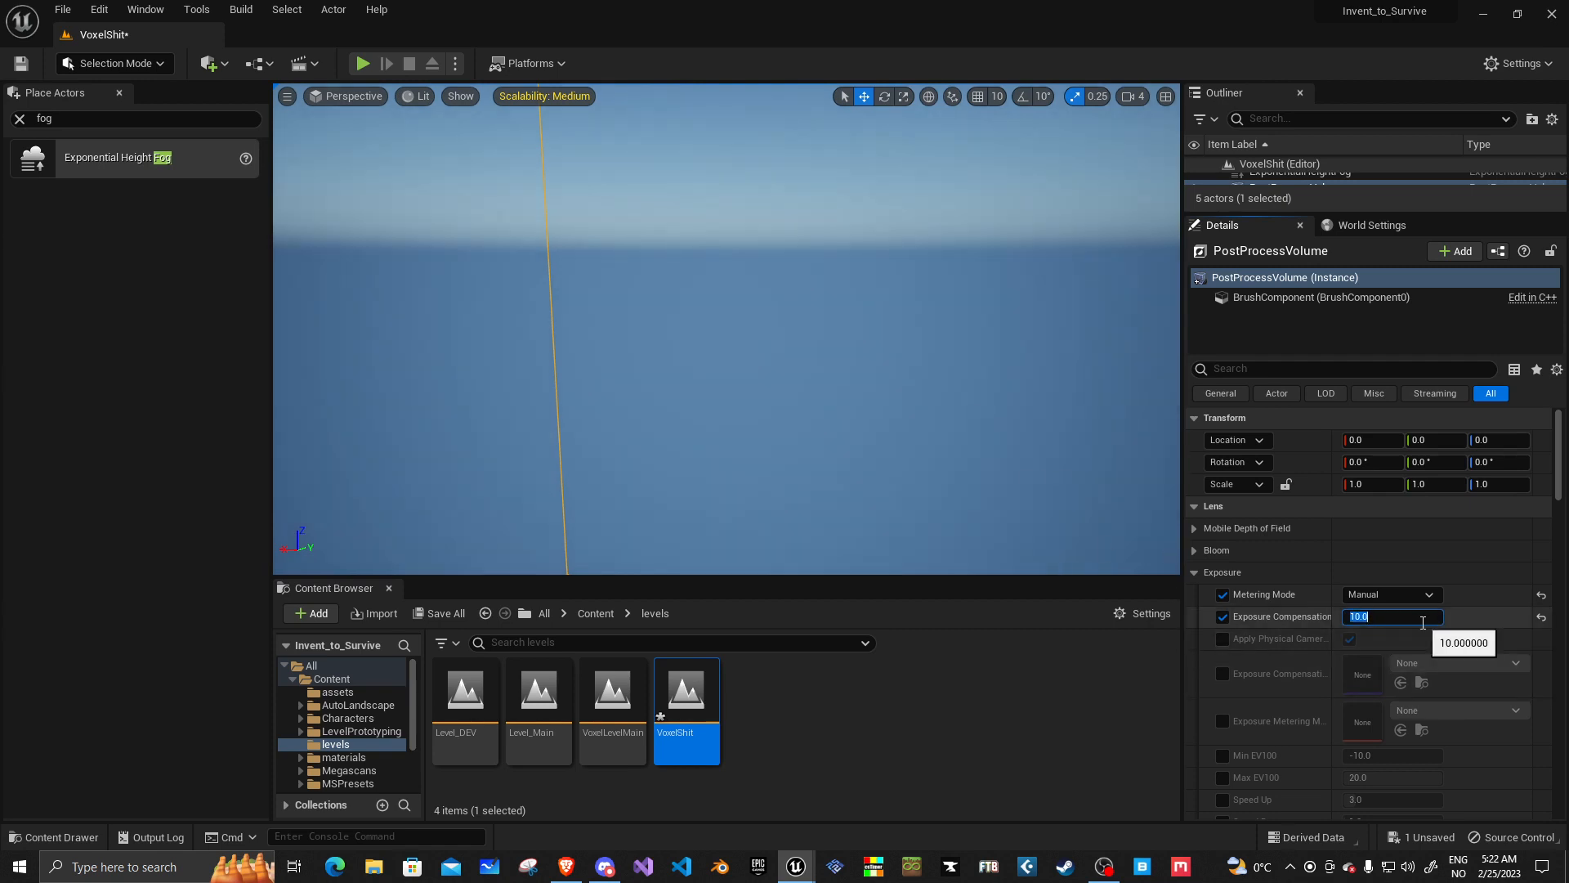
{"action": "type", "text": "10.5"}
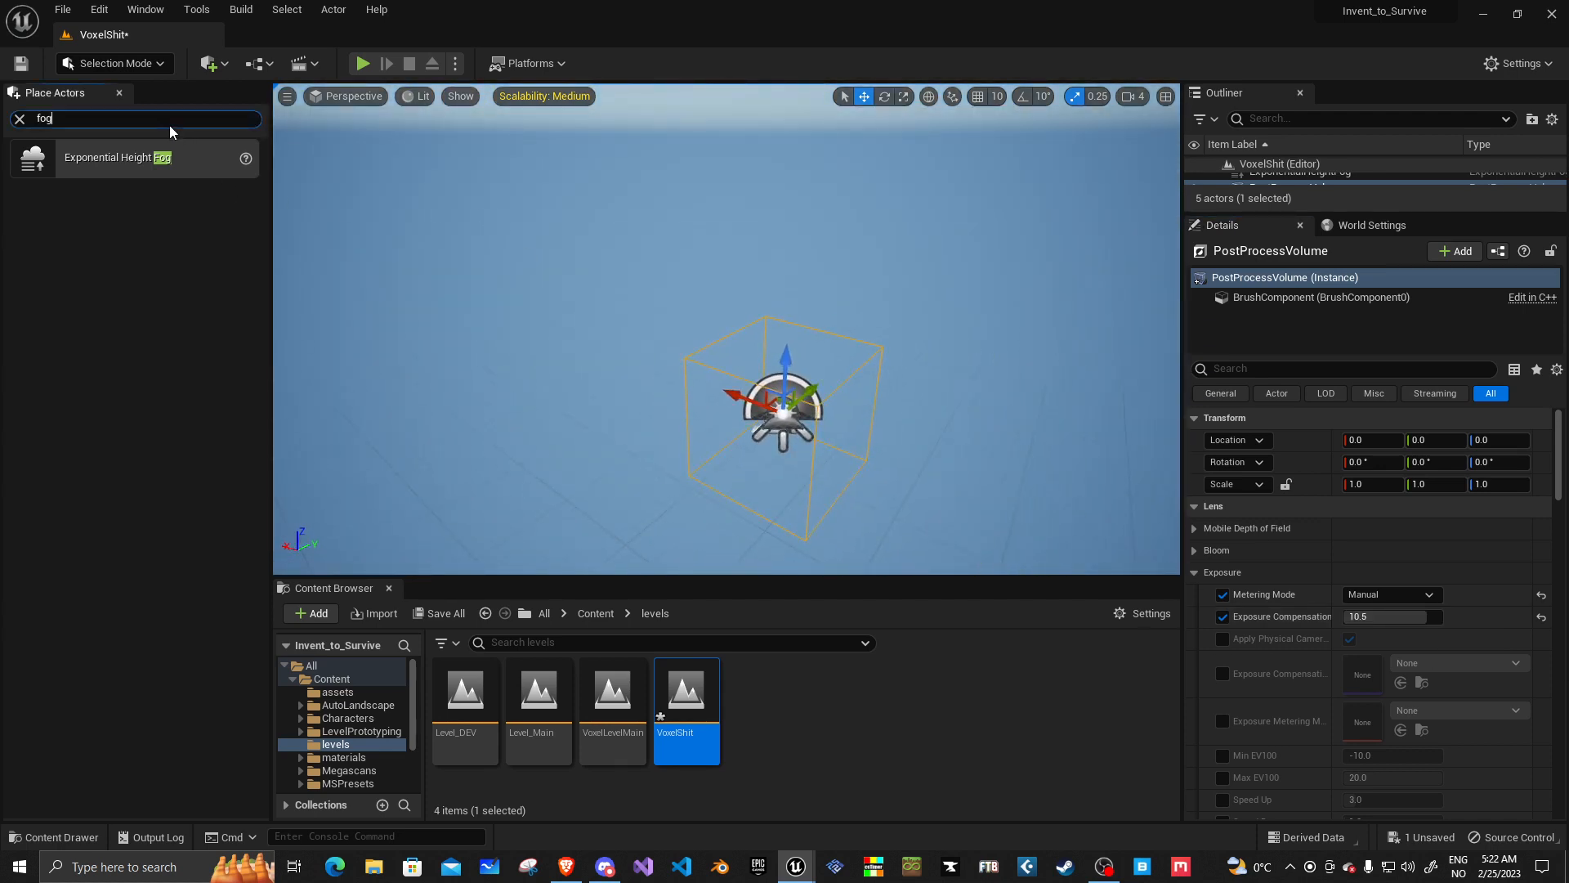
Step: Filter Place Actors for voxel actors to find Voxel World
{"action": "type", "text": "voxel"}
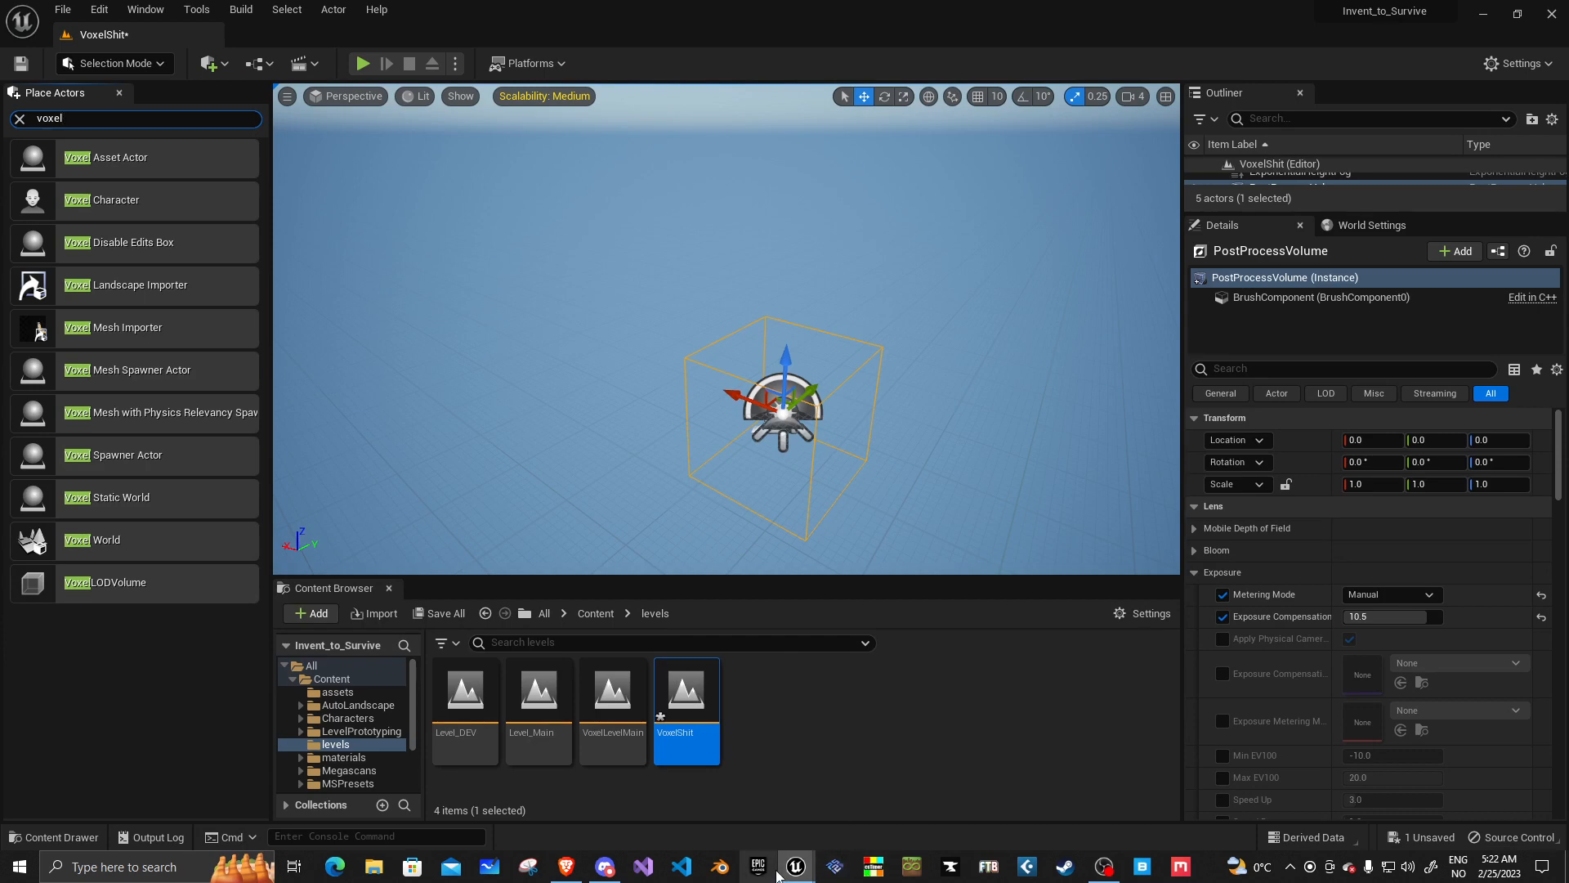
{"action": "mouse_move", "coordinate": [948, 293]}
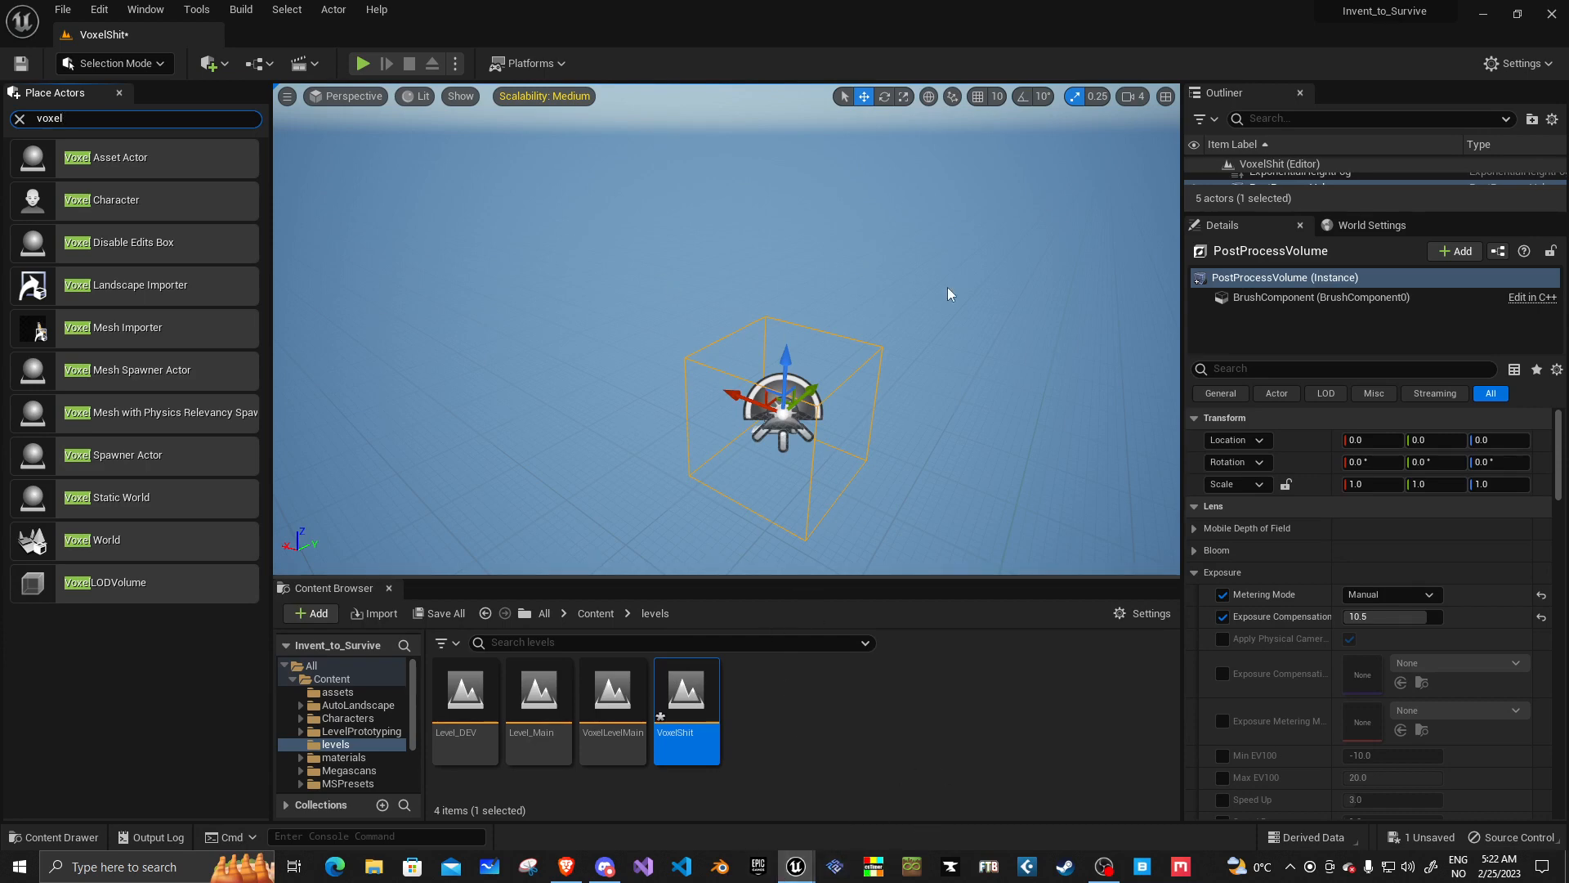
{"action": "mouse_move", "coordinate": [500, 371]}
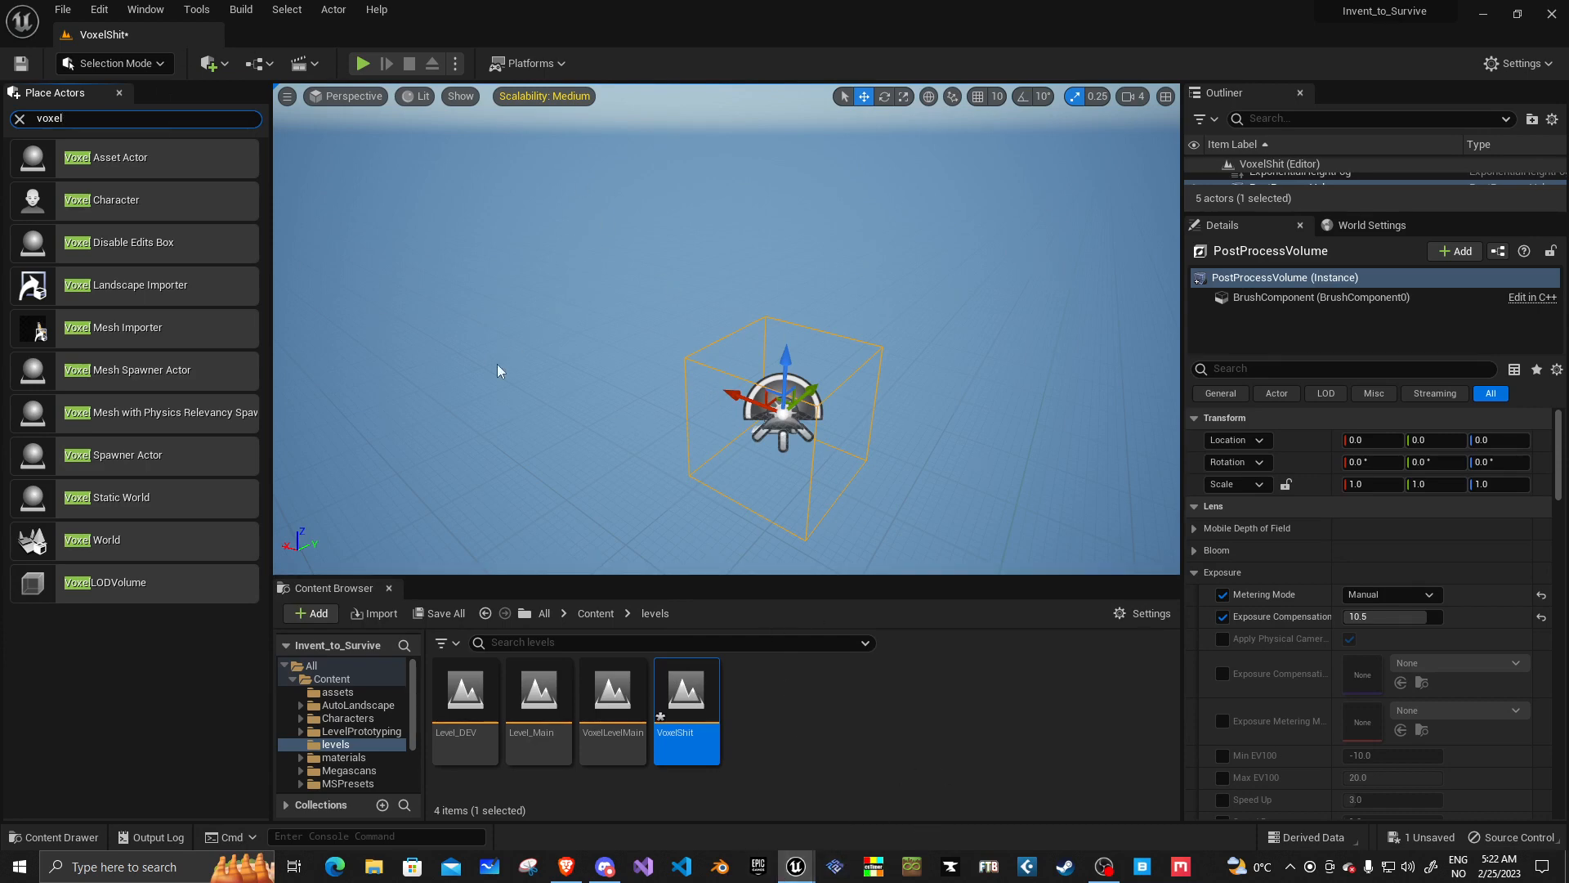
{"action": "mouse_move", "coordinate": [739, 280]}
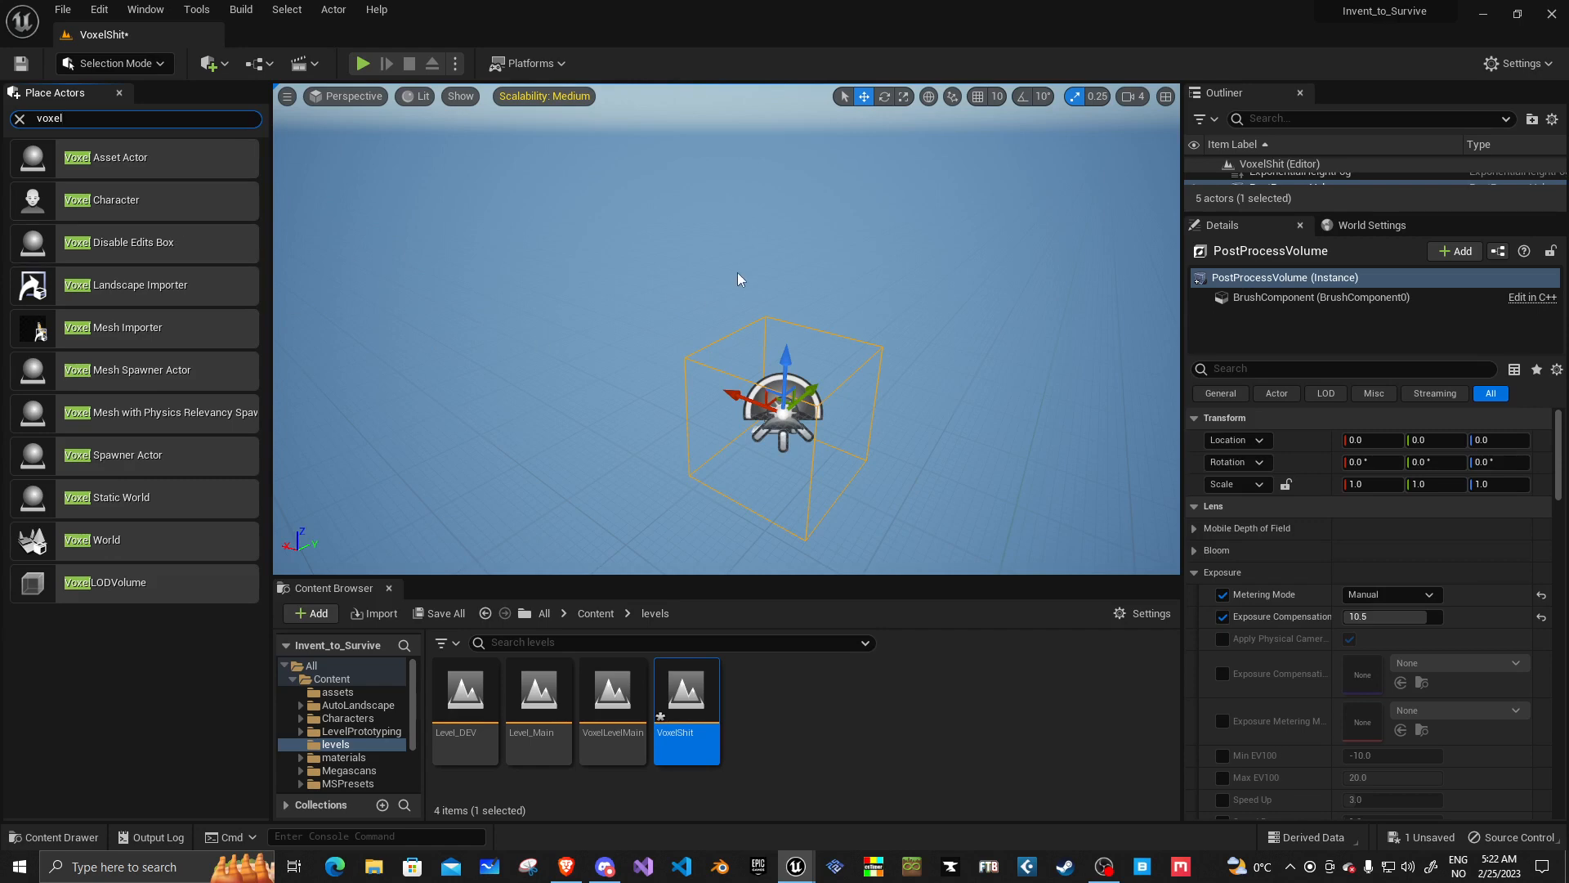
{"action": "mouse_move", "coordinate": [173, 483]}
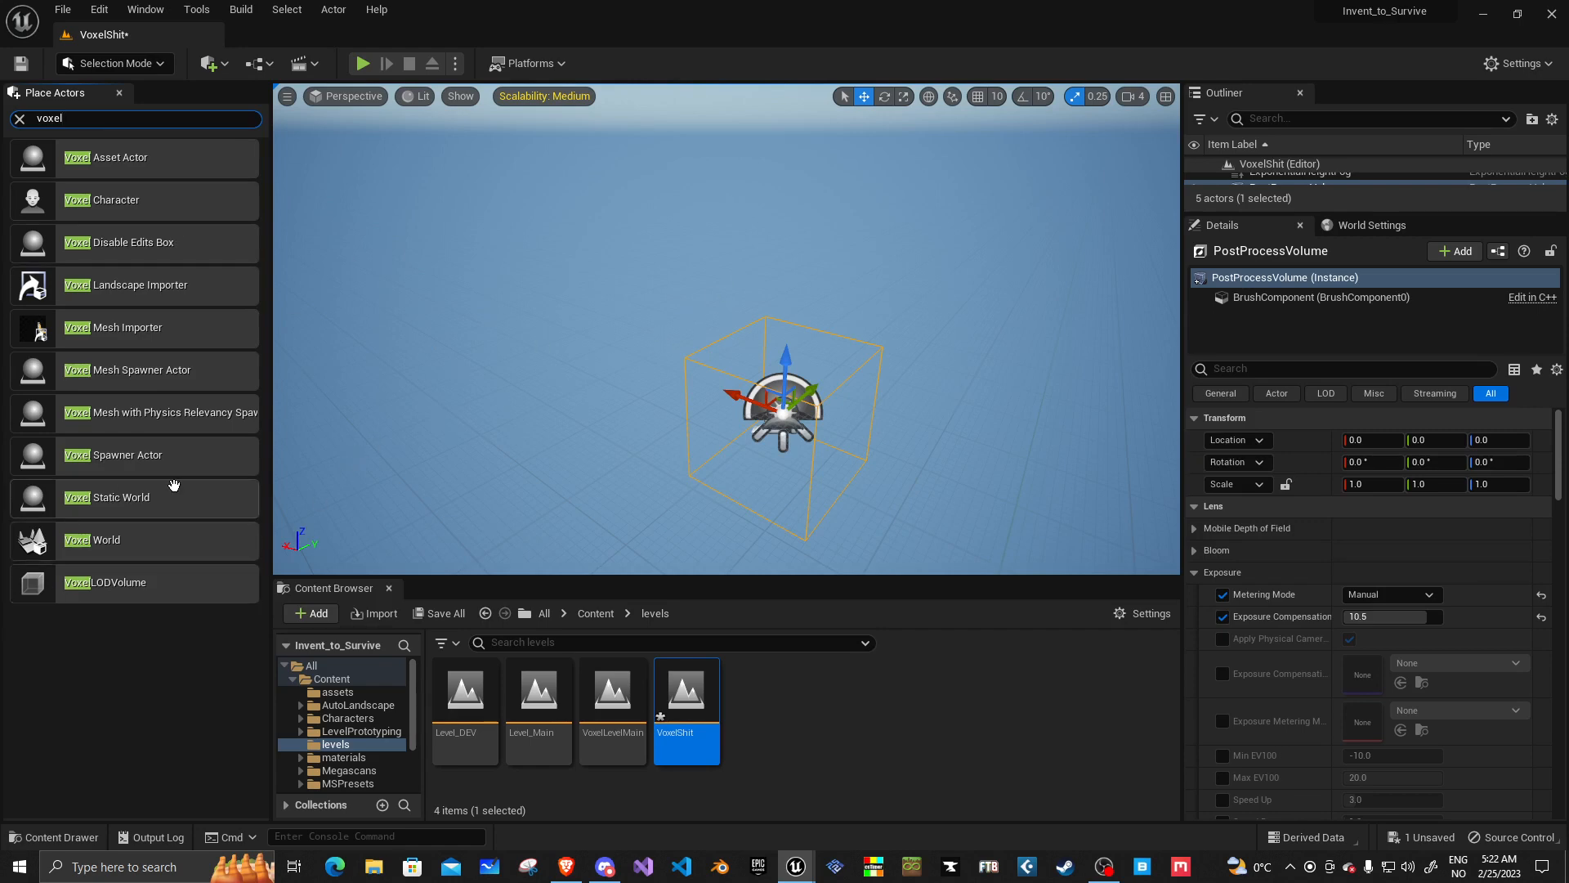
{"action": "mouse_move", "coordinate": [90, 540]}
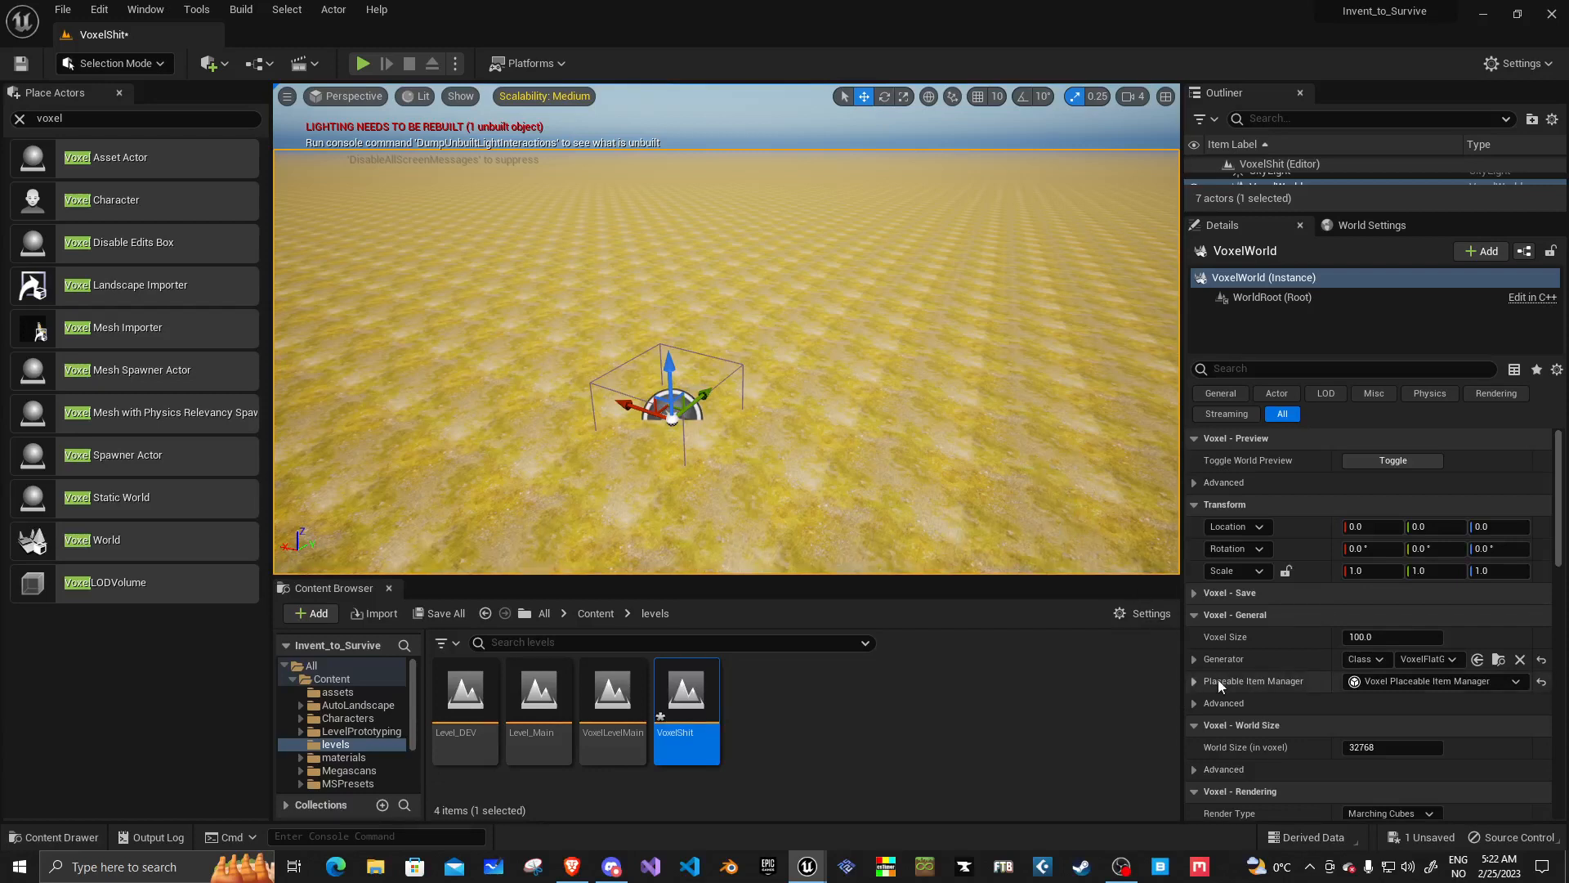
Step: Save the VoxelShit level from the Content Browser
{"action": "scroll", "scroll_direction": "down", "scroll_amount": 3}
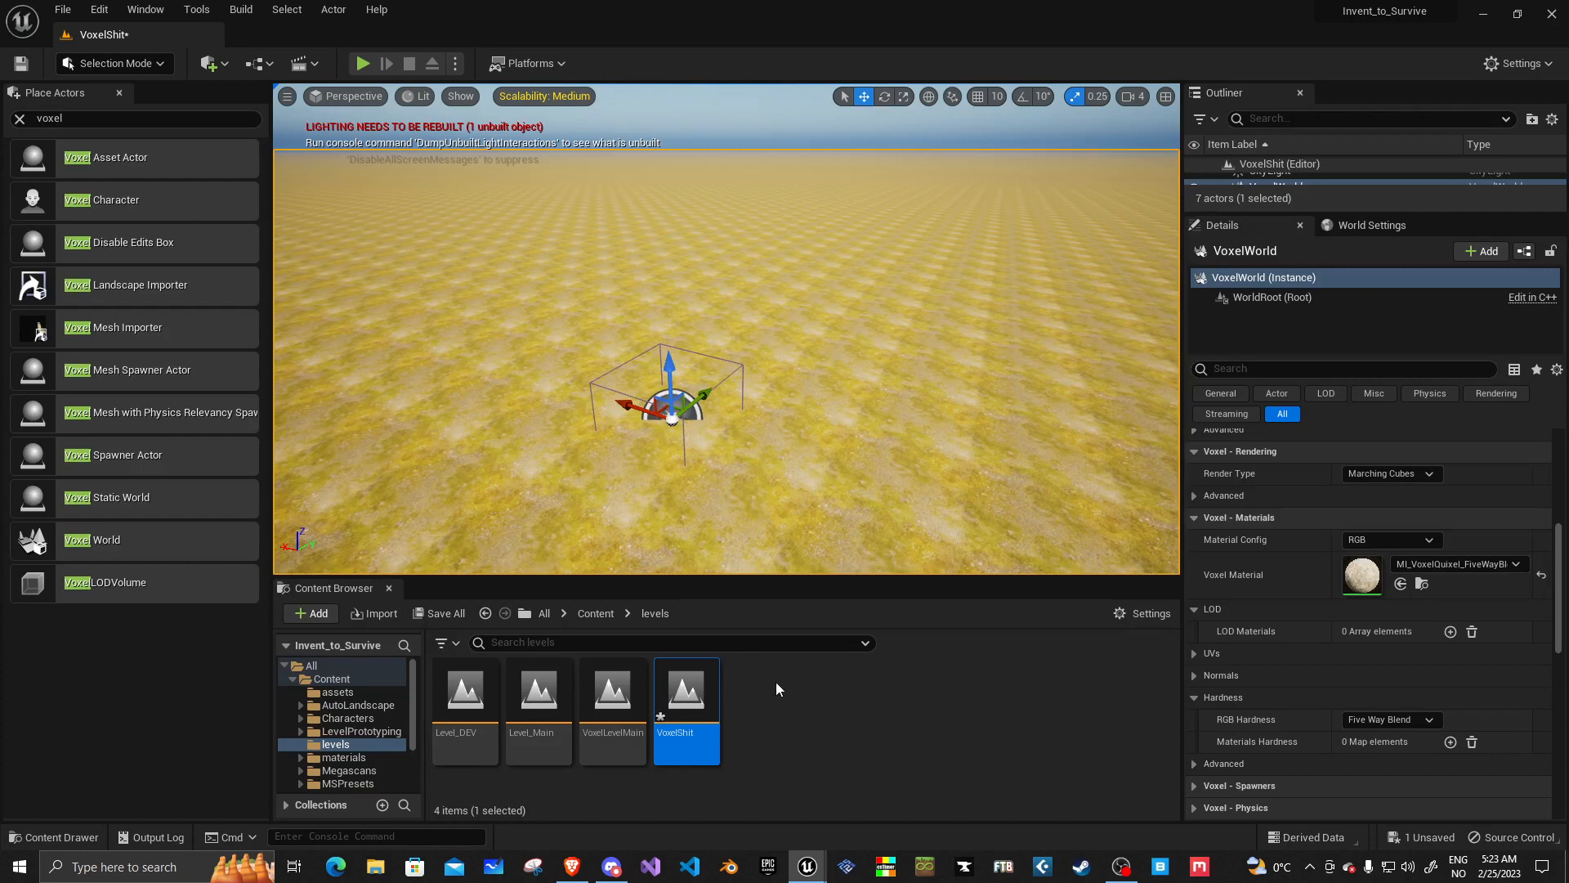
{"action": "right_click", "coordinate": [687, 690]}
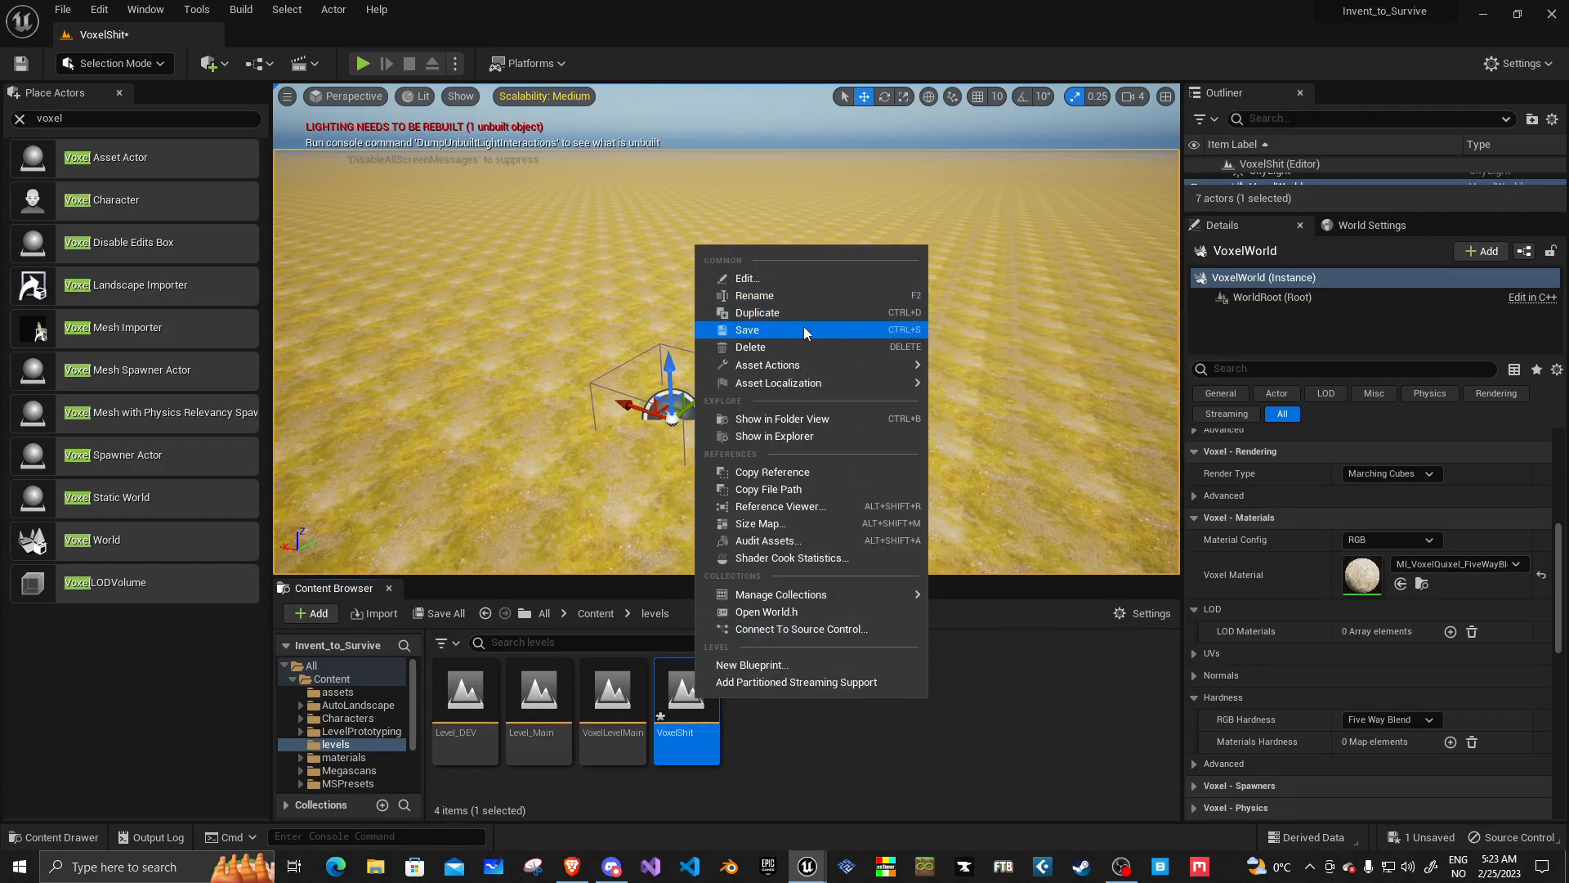
{"action": "left_click", "coordinate": [747, 328]}
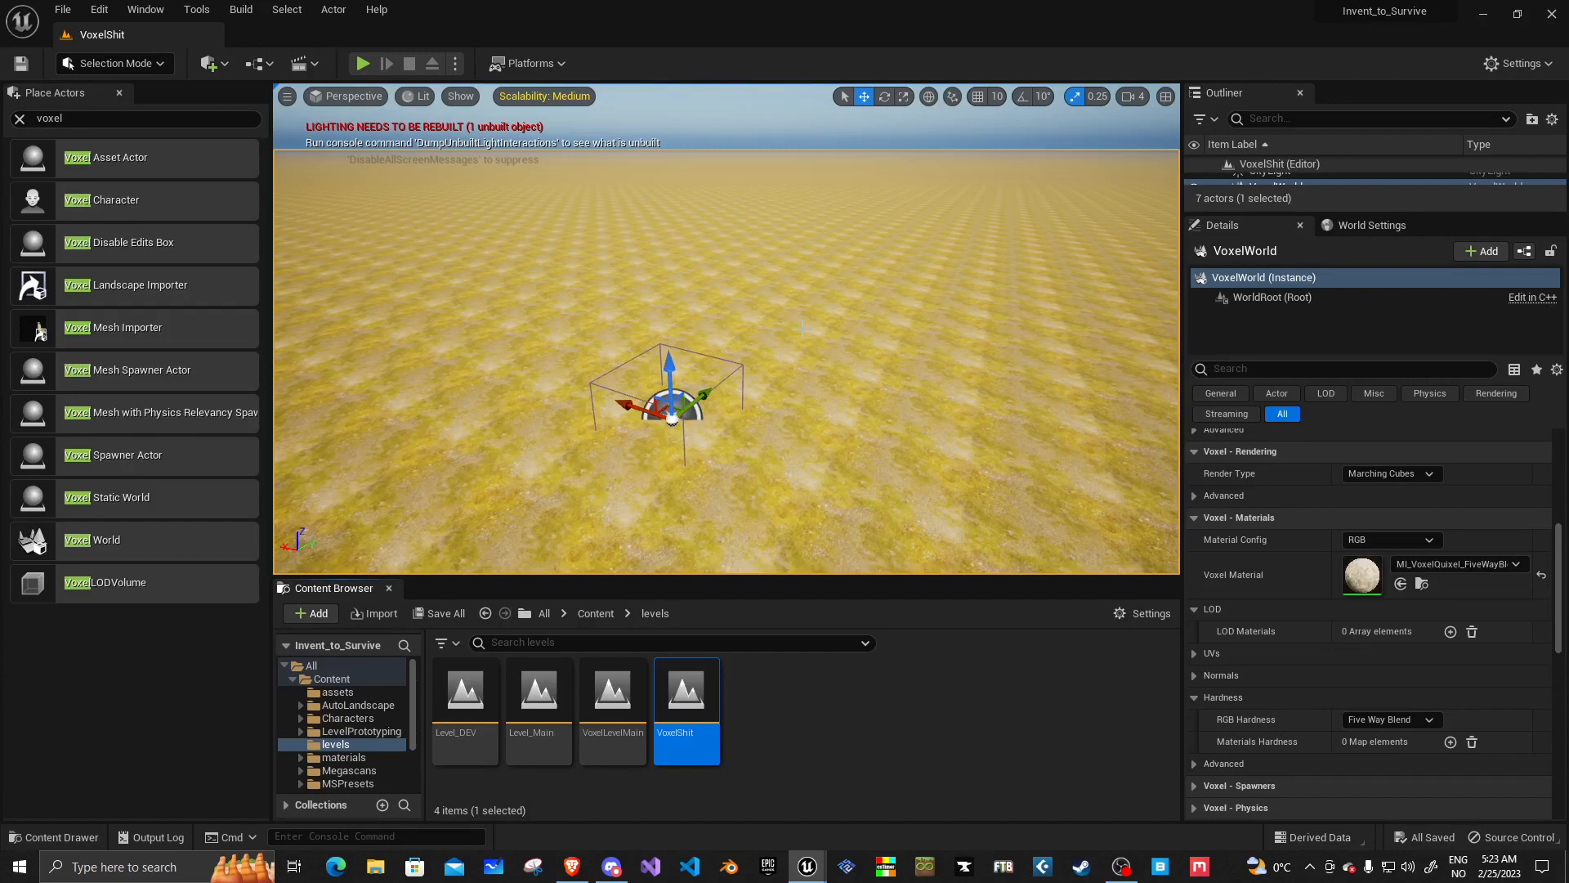
{"action": "mouse_move", "coordinate": [990, 621]}
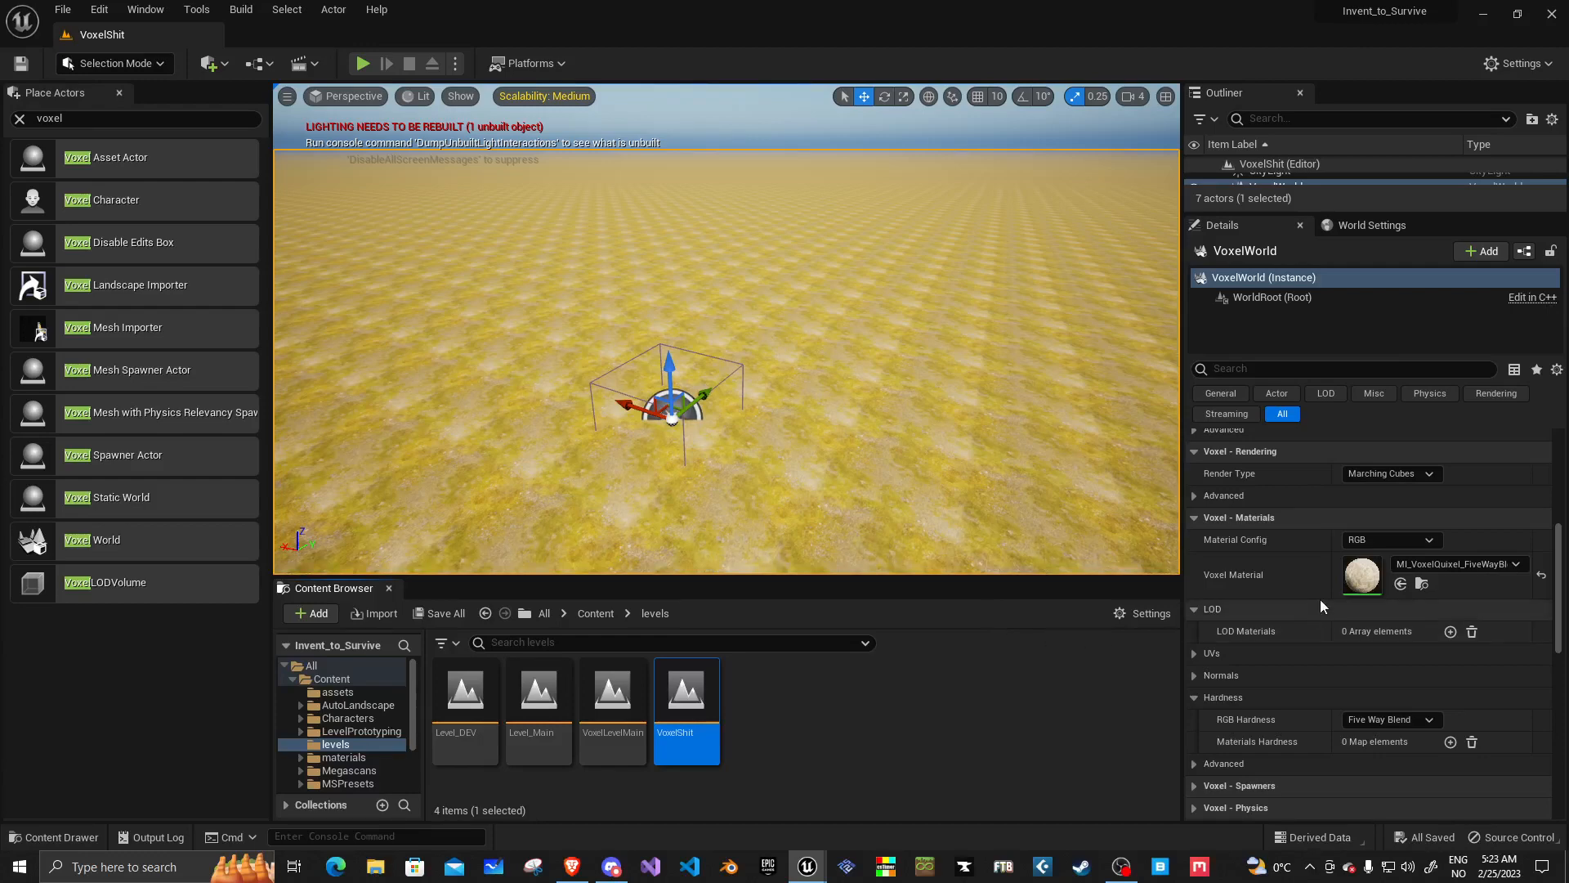
{"action": "mouse_move", "coordinate": [1390, 540]}
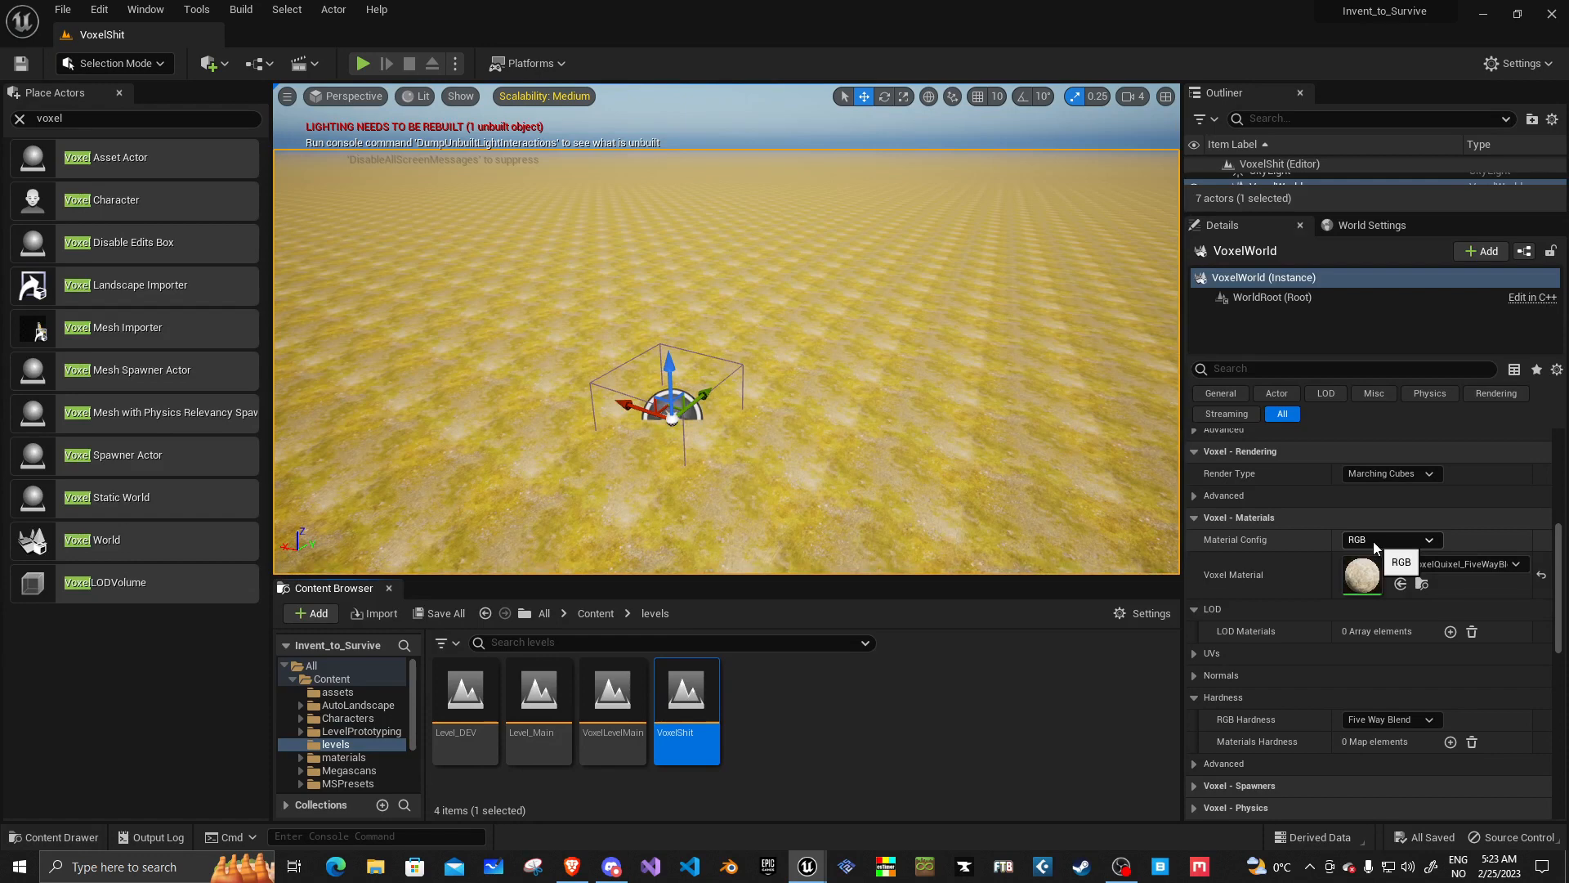
Step: Review the voxel Material Config choices and keep RGB
{"action": "left_click", "coordinate": [1389, 540]}
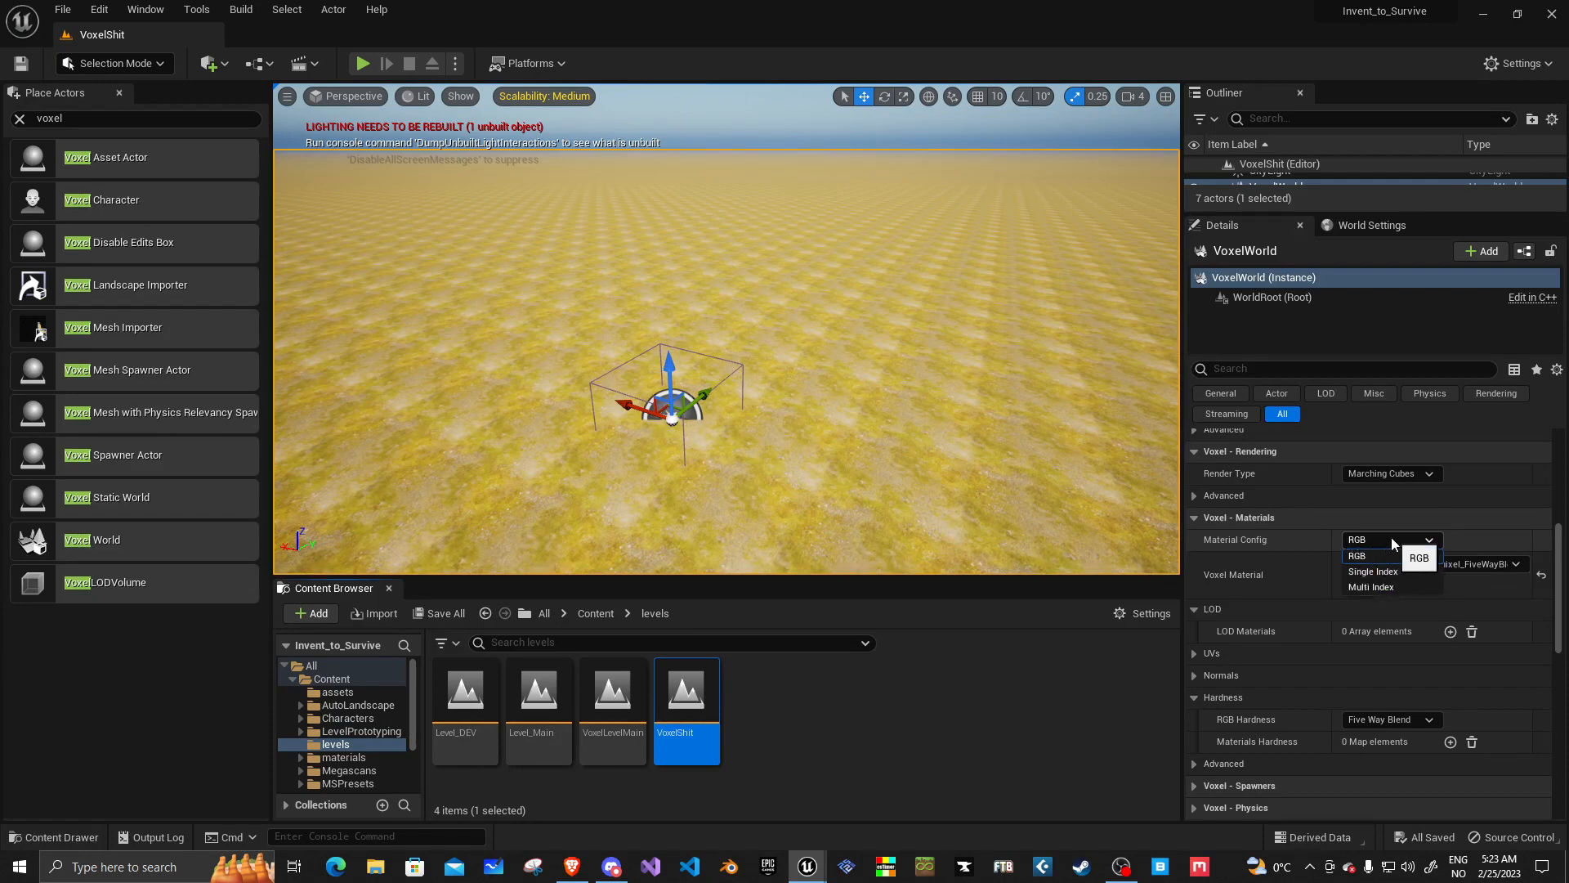
{"action": "mouse_move", "coordinate": [1390, 586]}
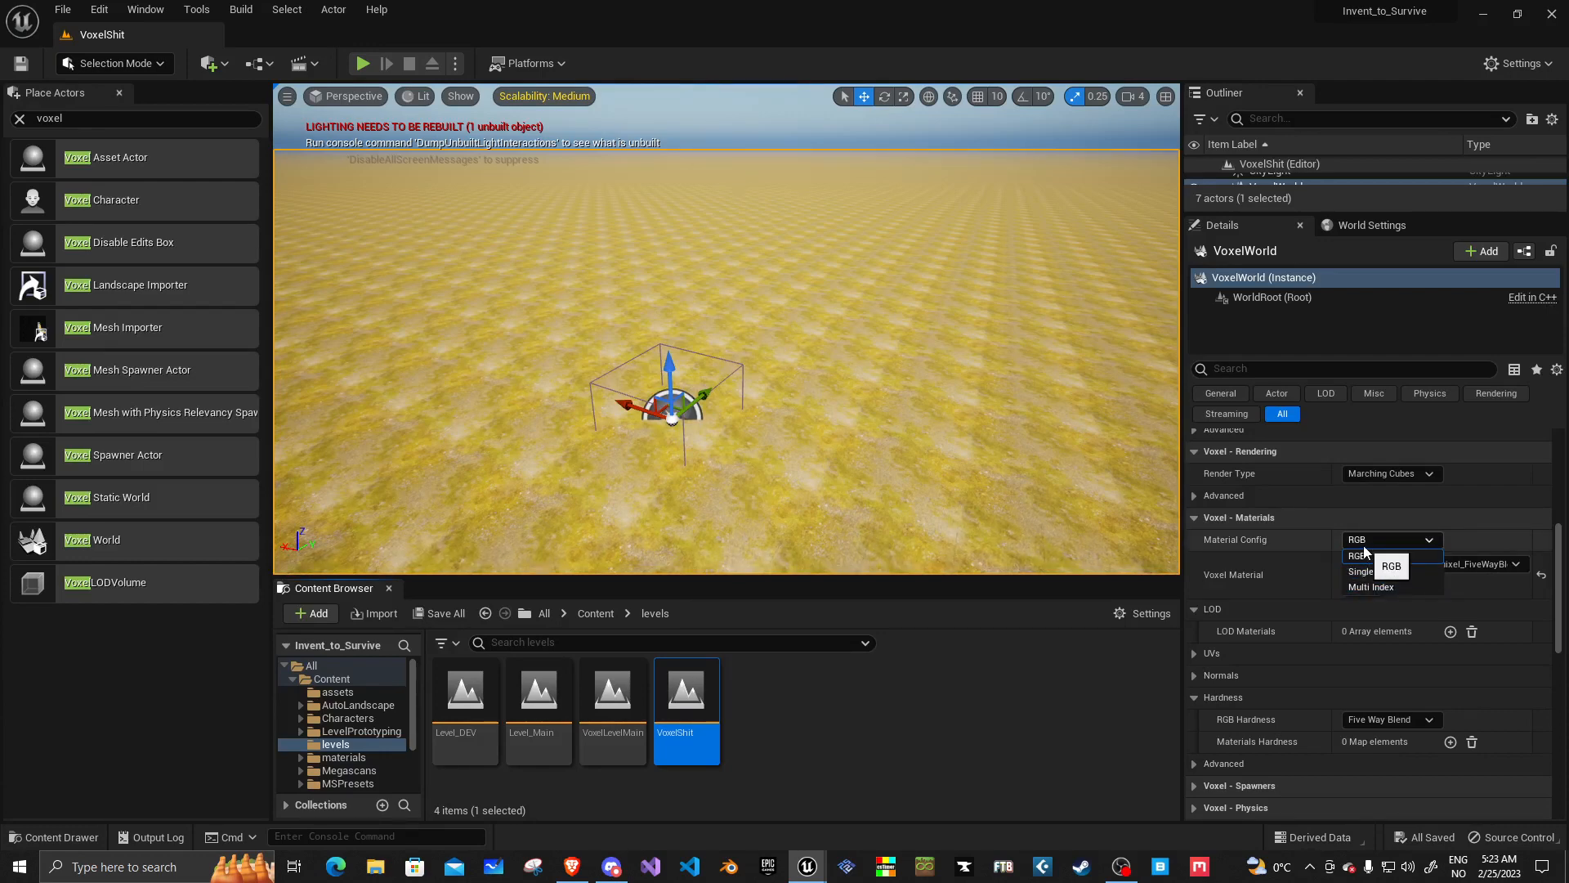
{"action": "left_click", "coordinate": [1358, 556]}
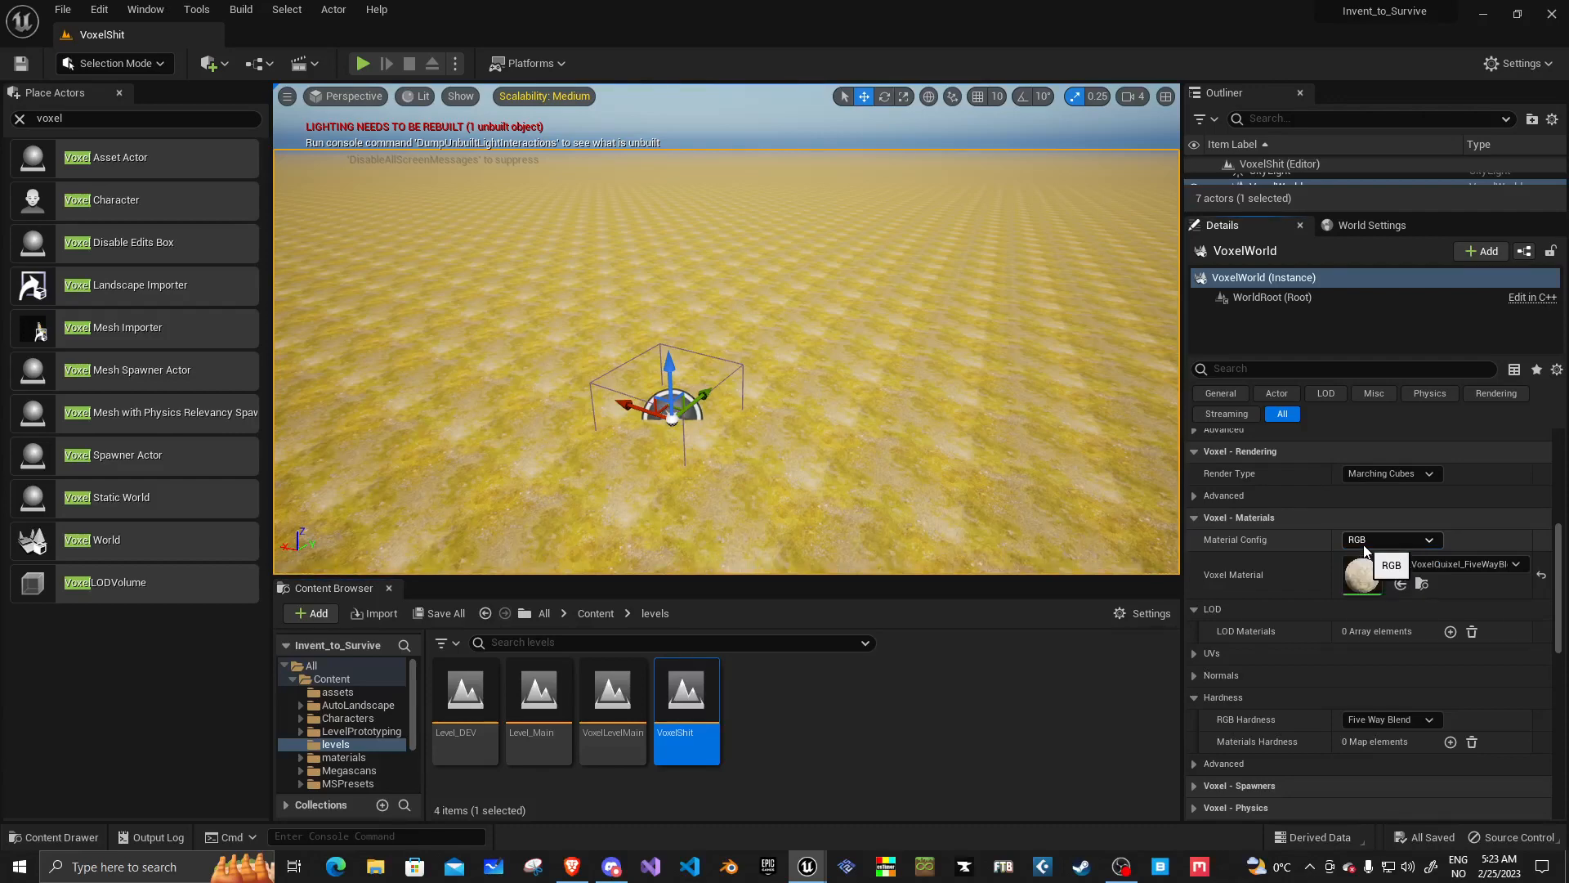
{"action": "mouse_move", "coordinate": [1545, 583]}
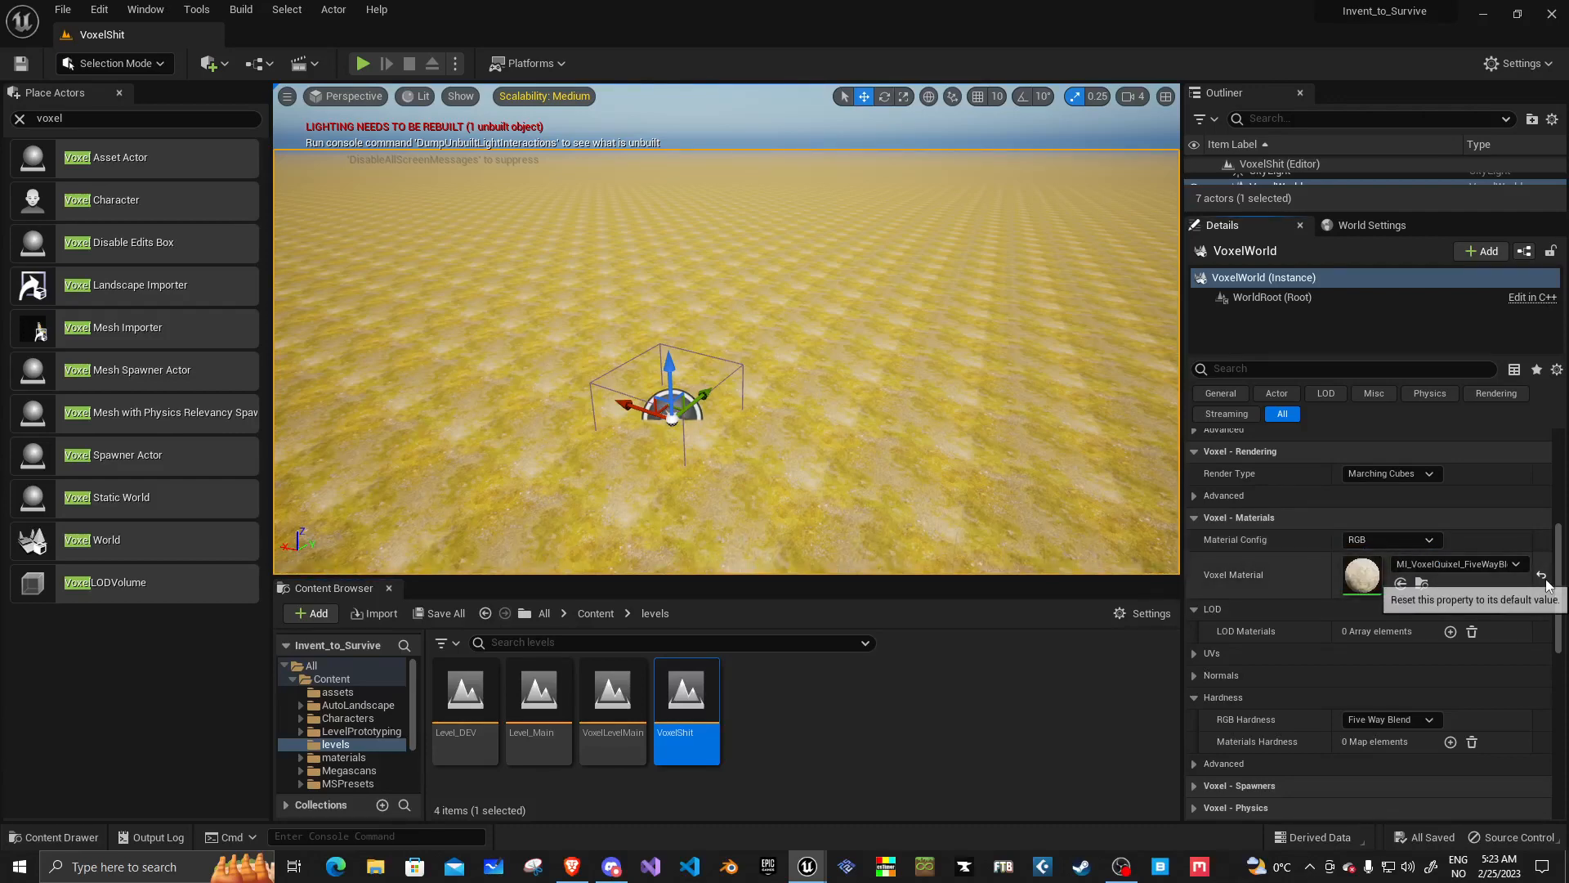
Step: Turn off Render World on the Voxel World
{"action": "left_click", "coordinate": [1545, 564]}
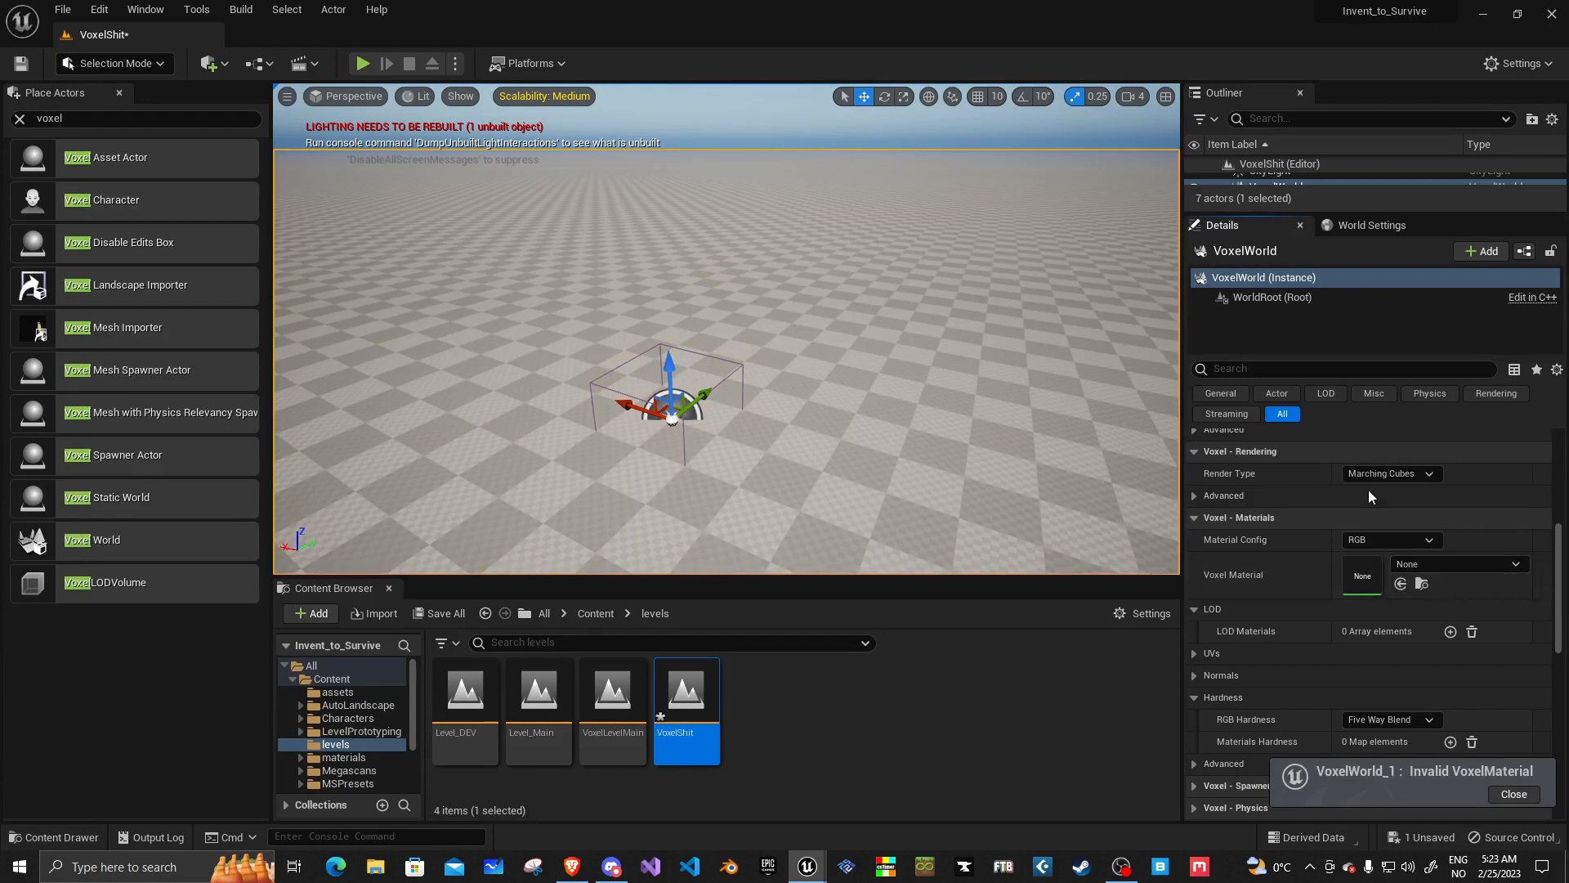
{"action": "type", "text": "render"}
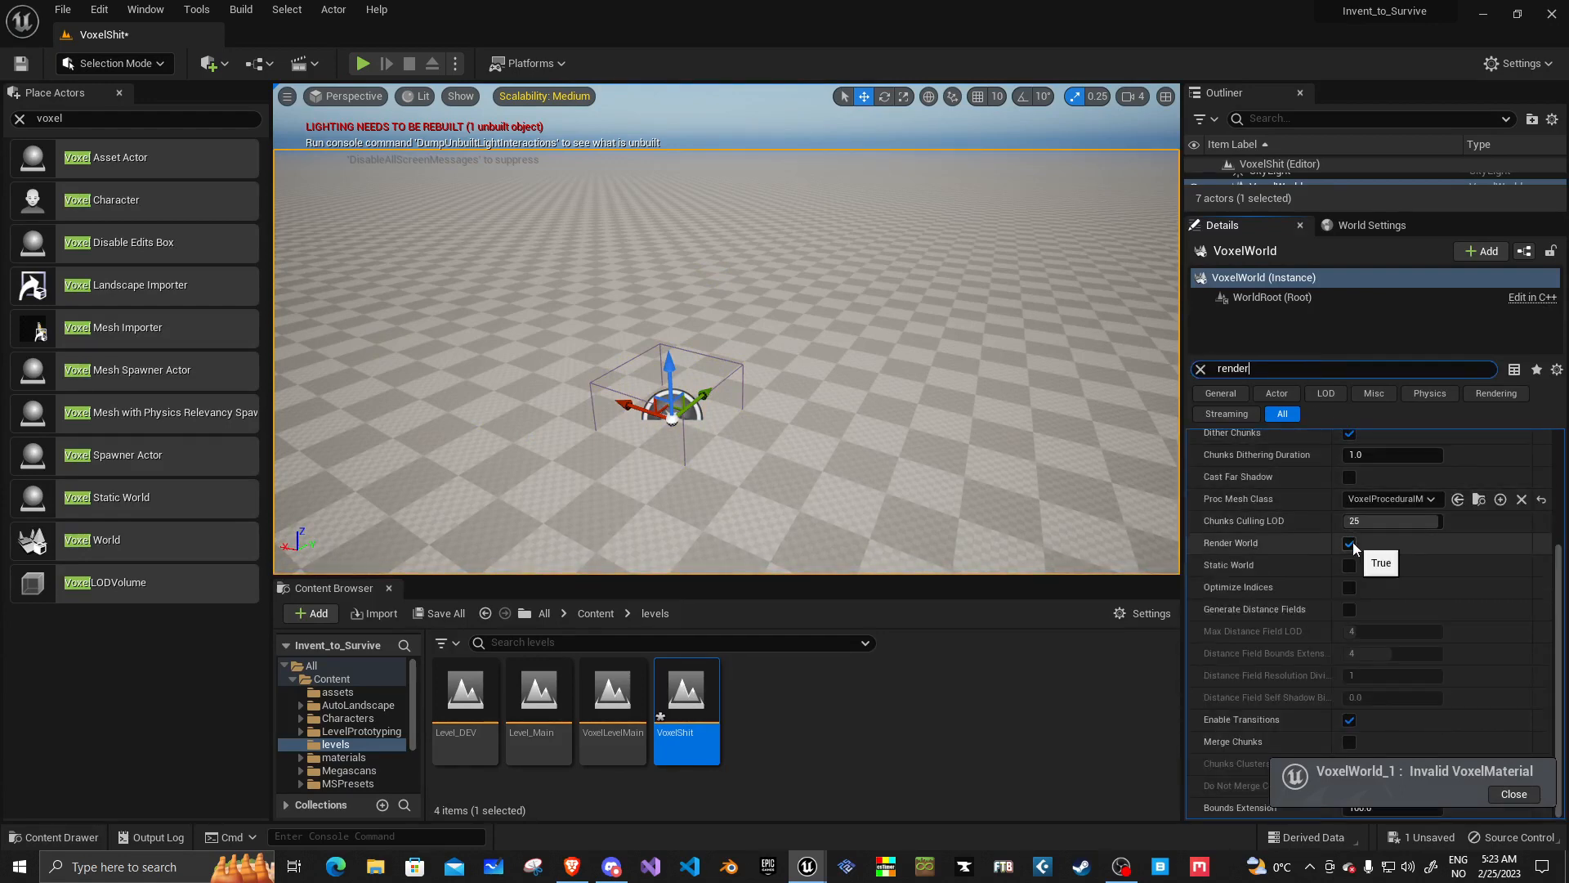
{"action": "left_click", "coordinate": [1349, 542]}
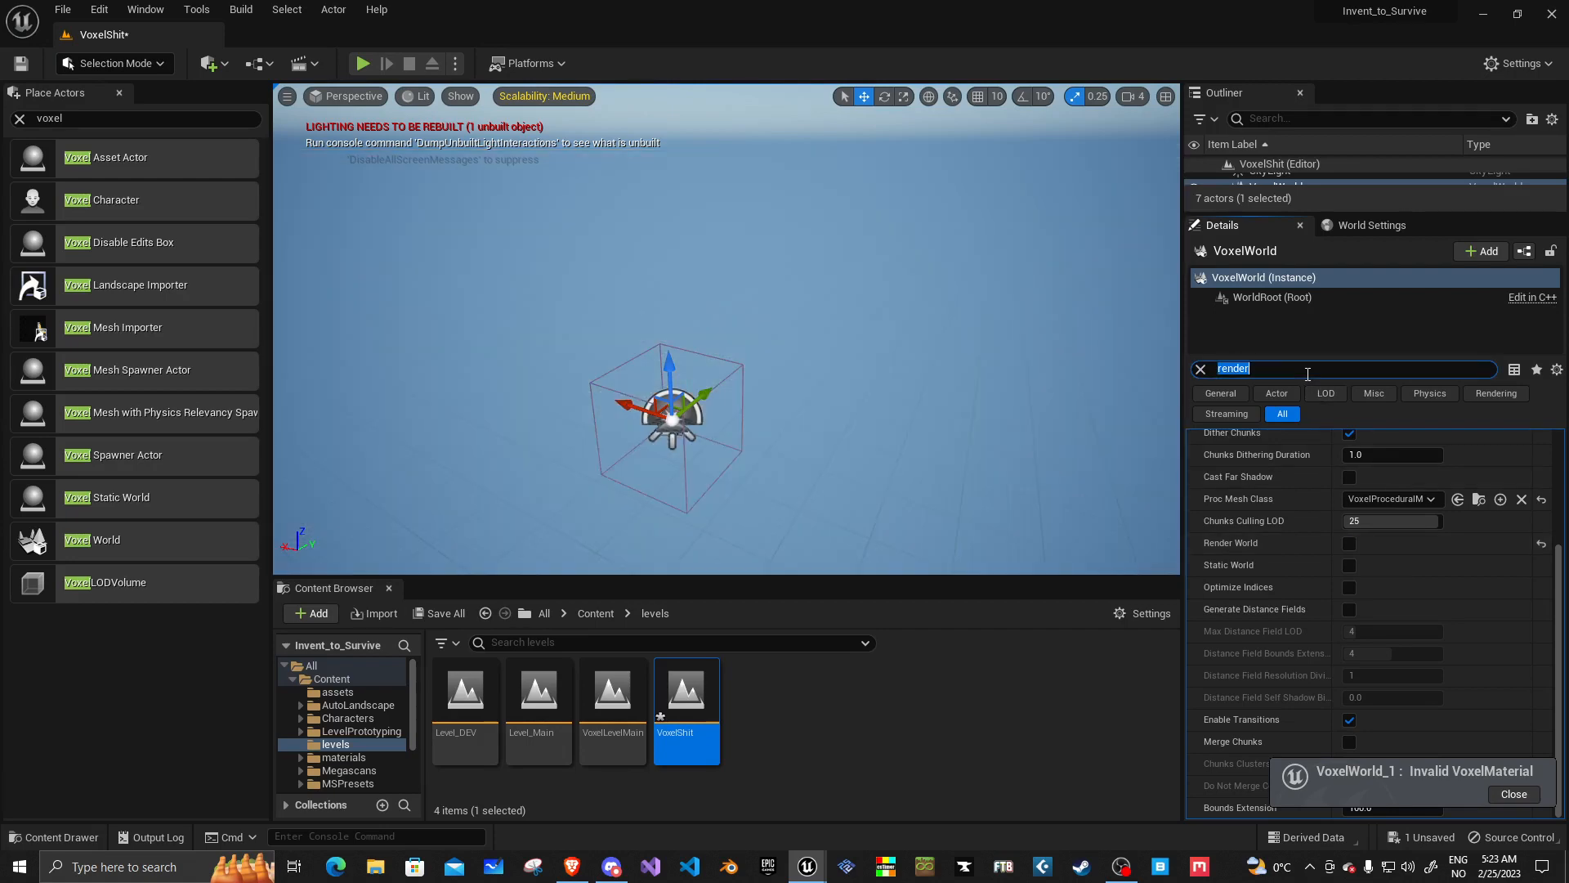
Step: Set the voxel Material Config to Multi Index
{"action": "type", "text": "materi"}
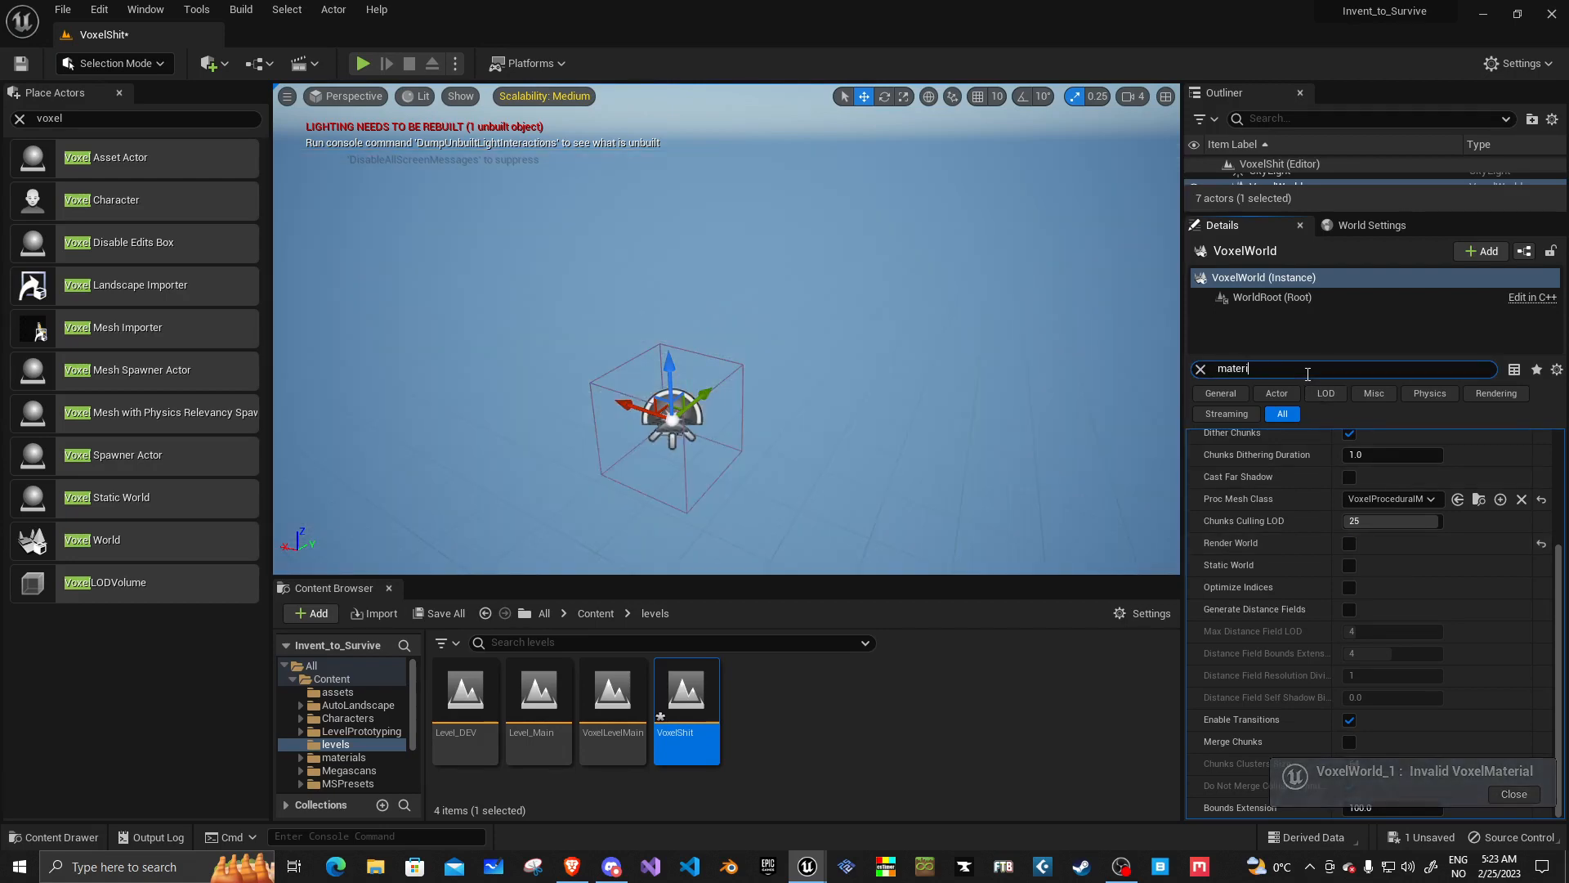
{"action": "left_click", "coordinate": [1390, 455]}
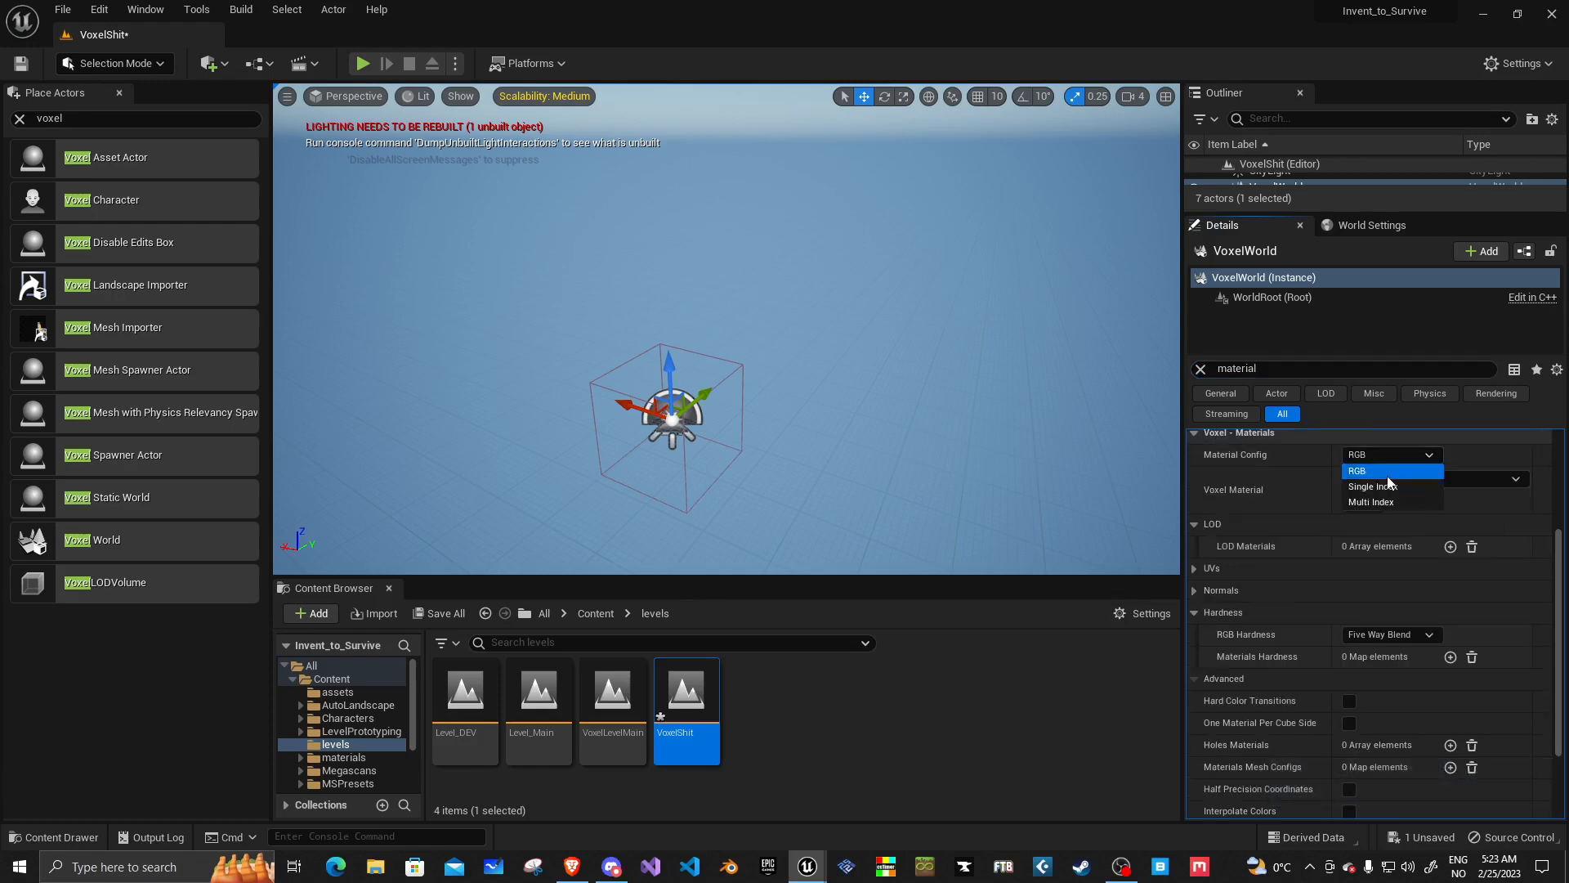
{"action": "mouse_move", "coordinate": [1389, 487]}
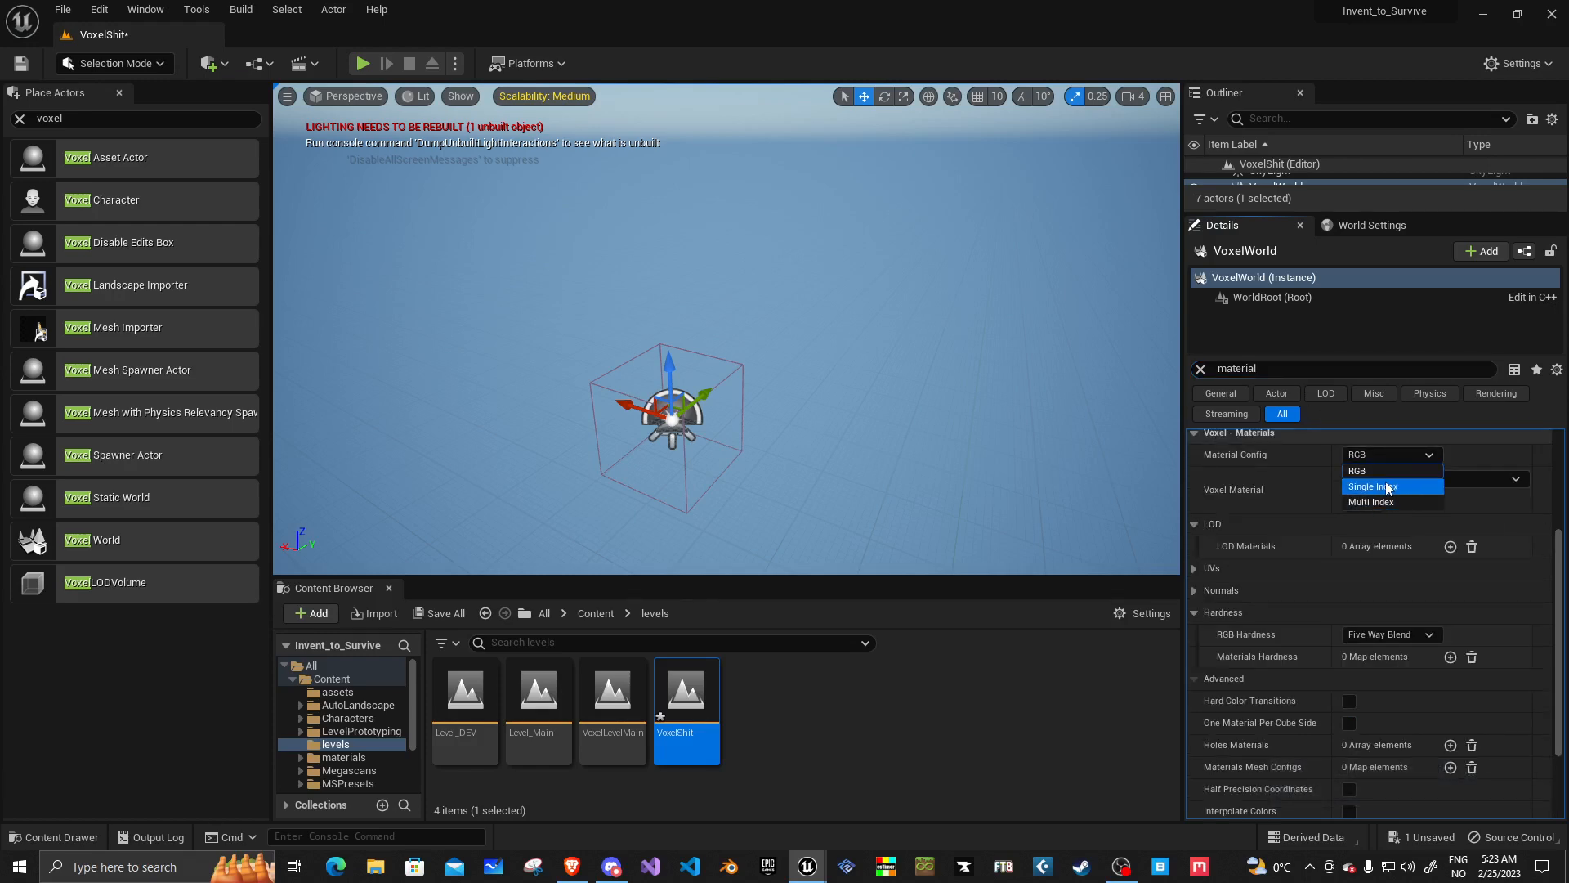
{"action": "mouse_move", "coordinate": [1385, 502]}
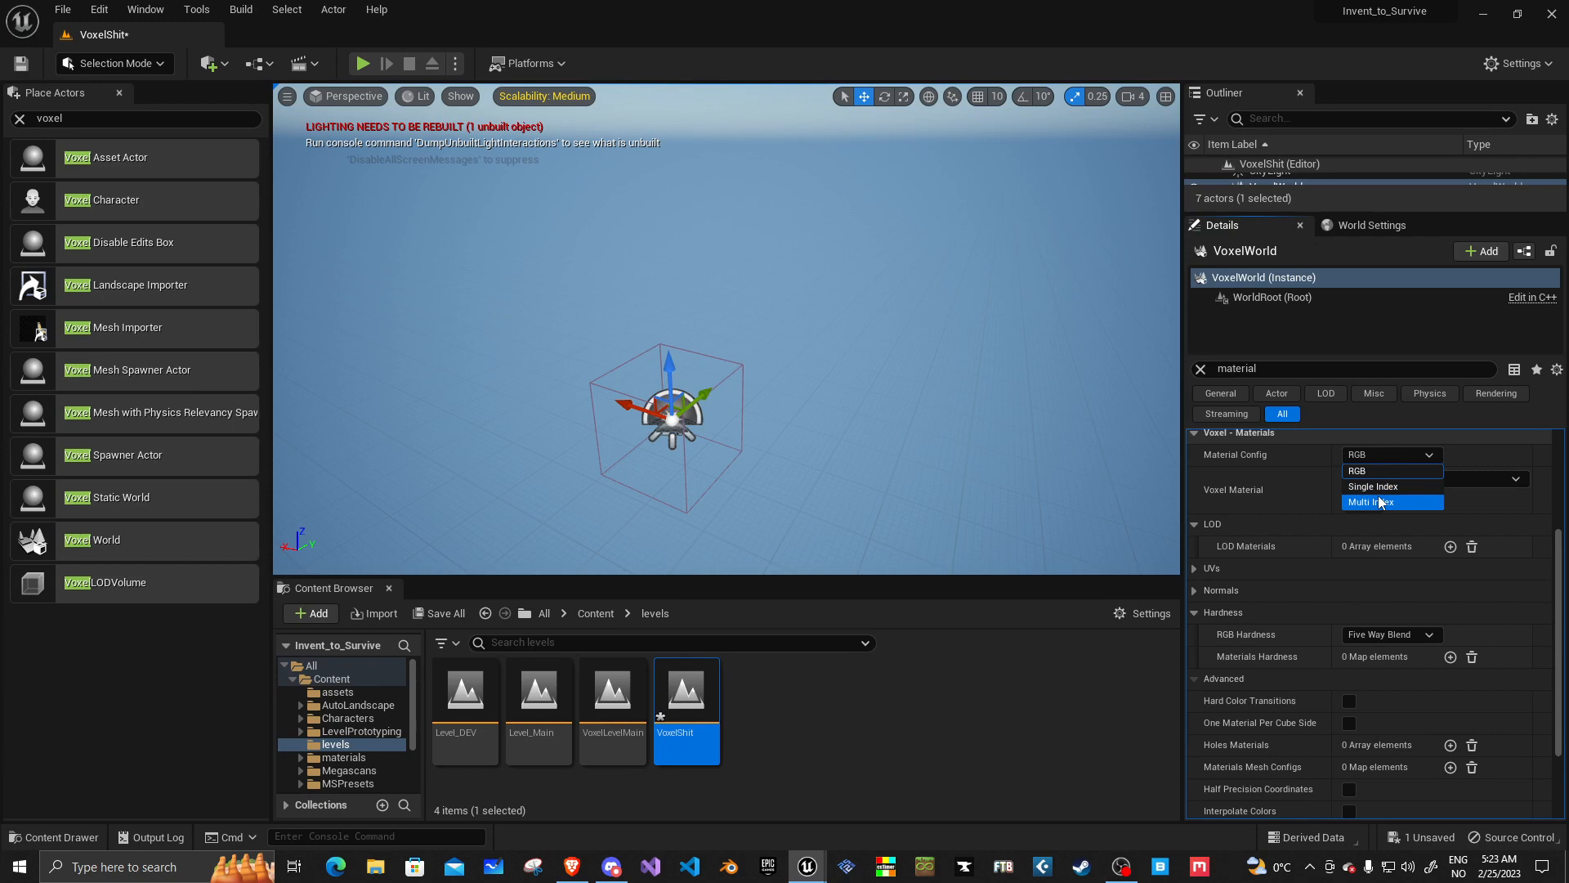
{"action": "left_click", "coordinate": [1373, 502]}
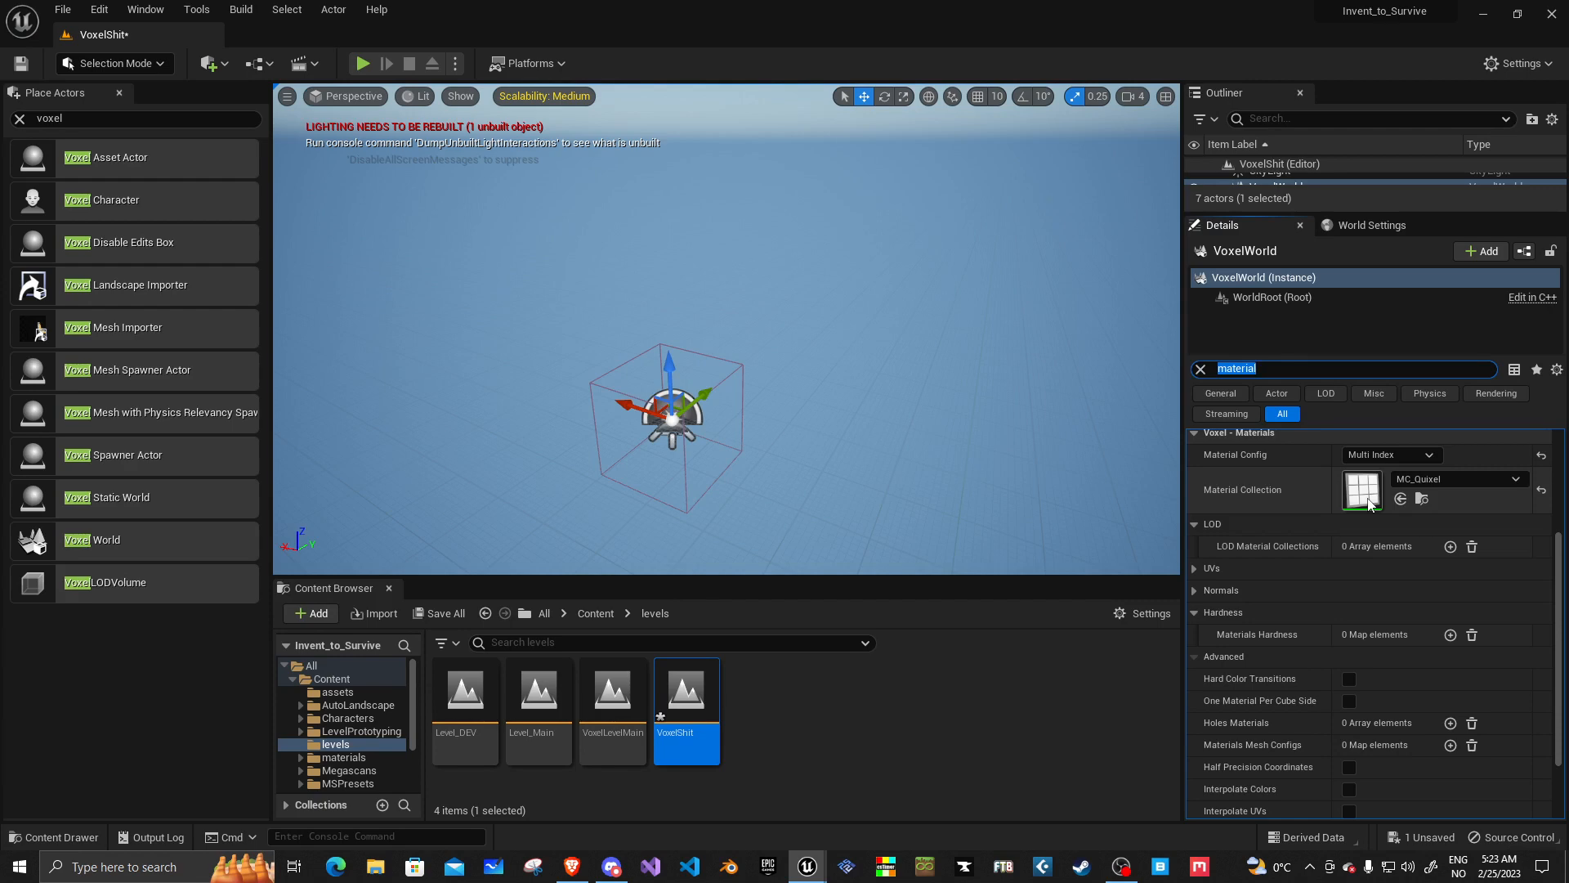
{"action": "mouse_move", "coordinate": [685, 721]}
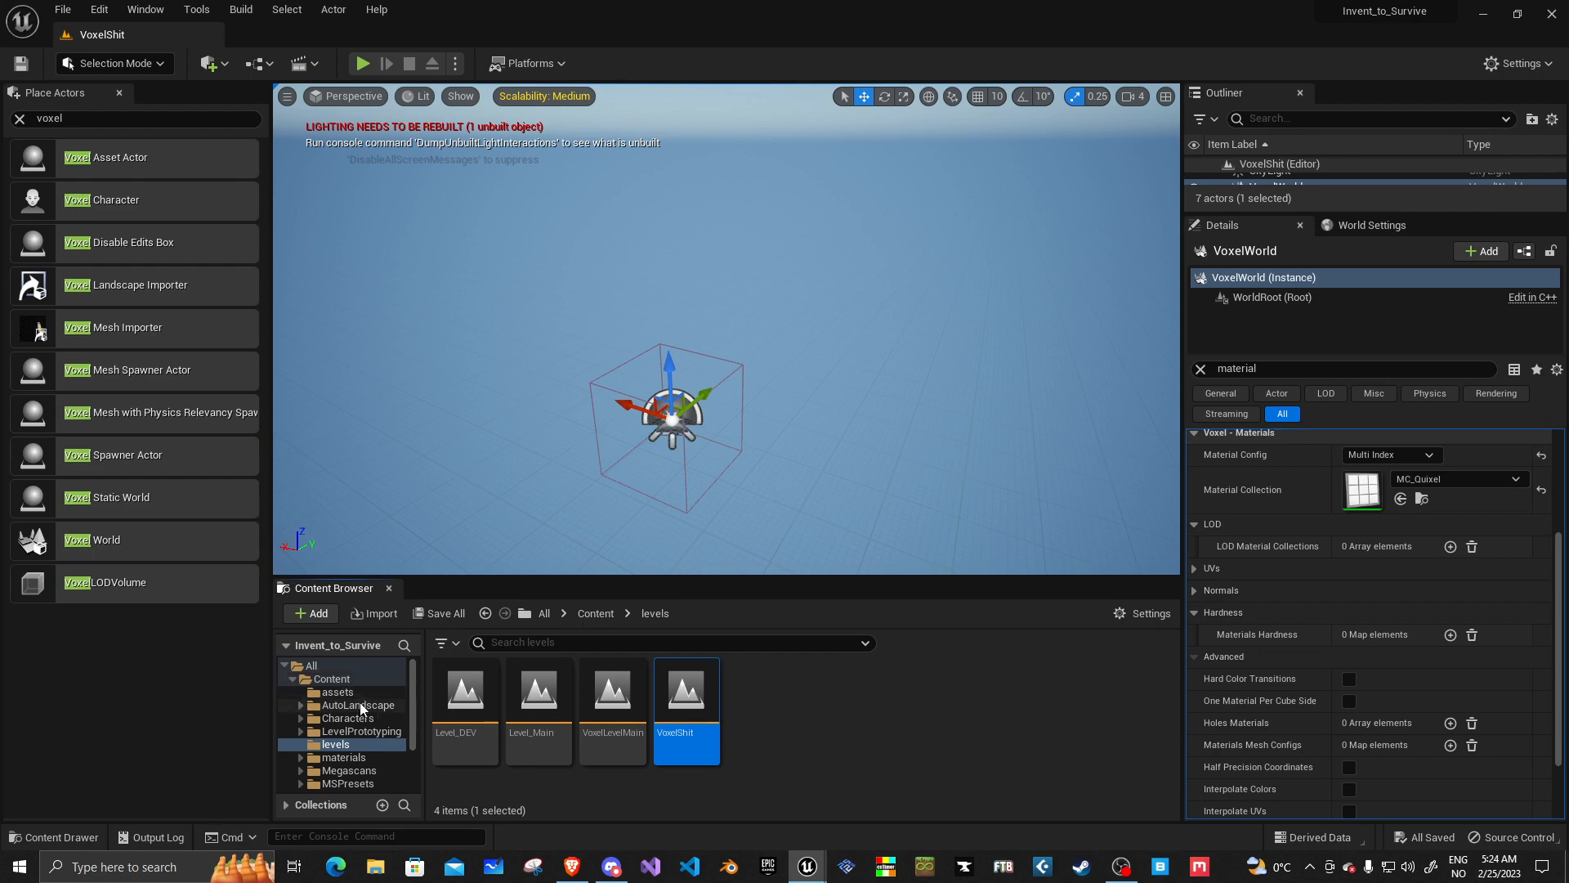
Step: Assign VoxelLandscapeMaterial from AutoLandscape's Materials folder as the Material Collection
{"action": "left_click", "coordinate": [352, 718]}
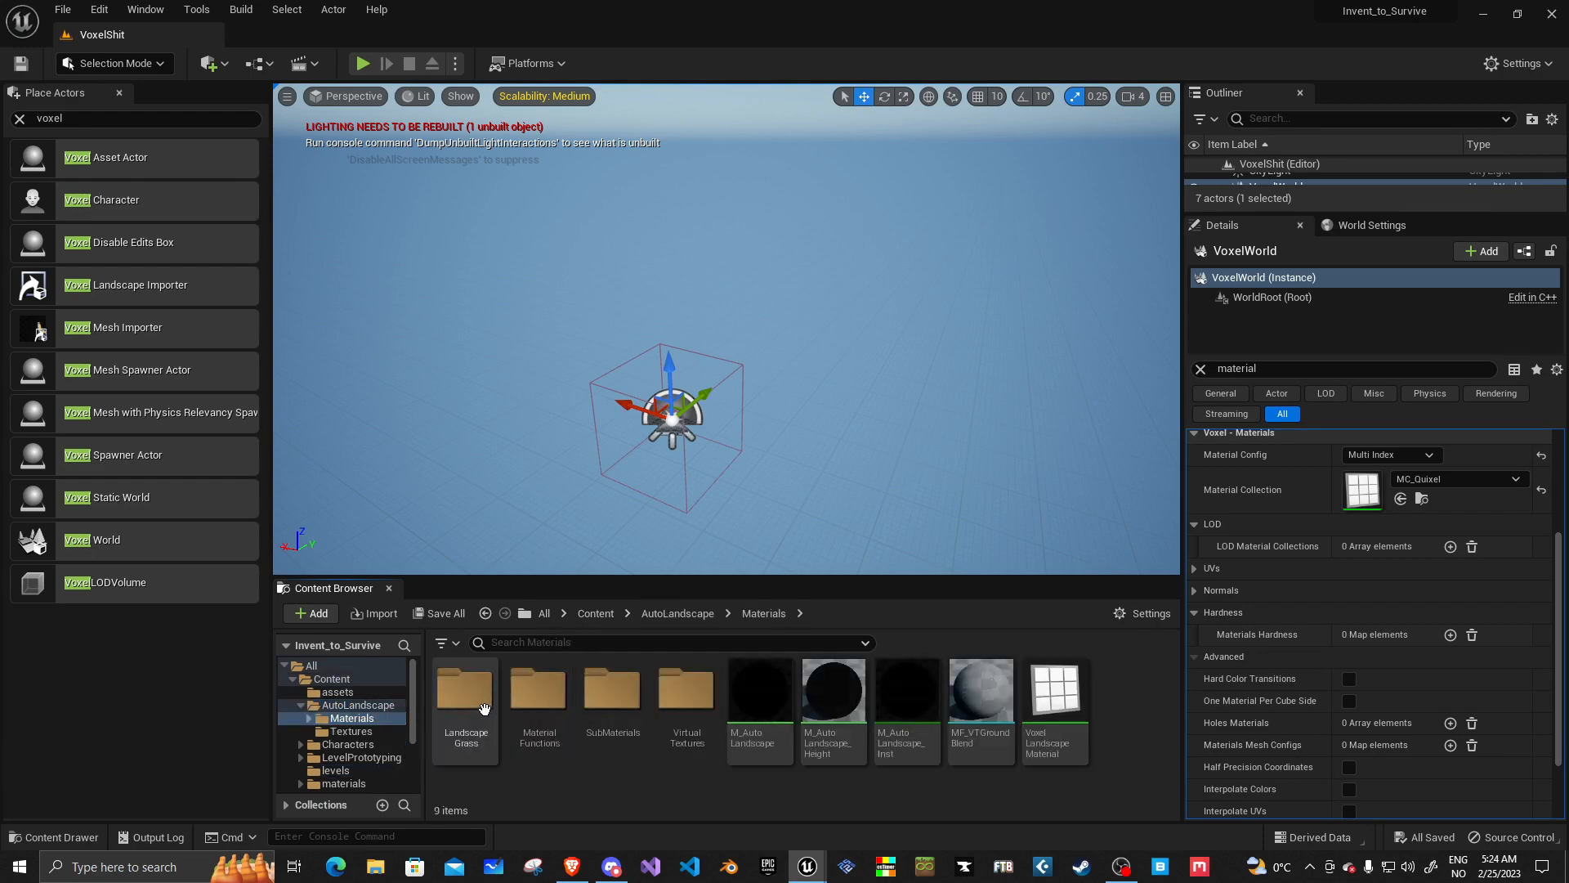
{"action": "left_click", "coordinate": [1054, 689]}
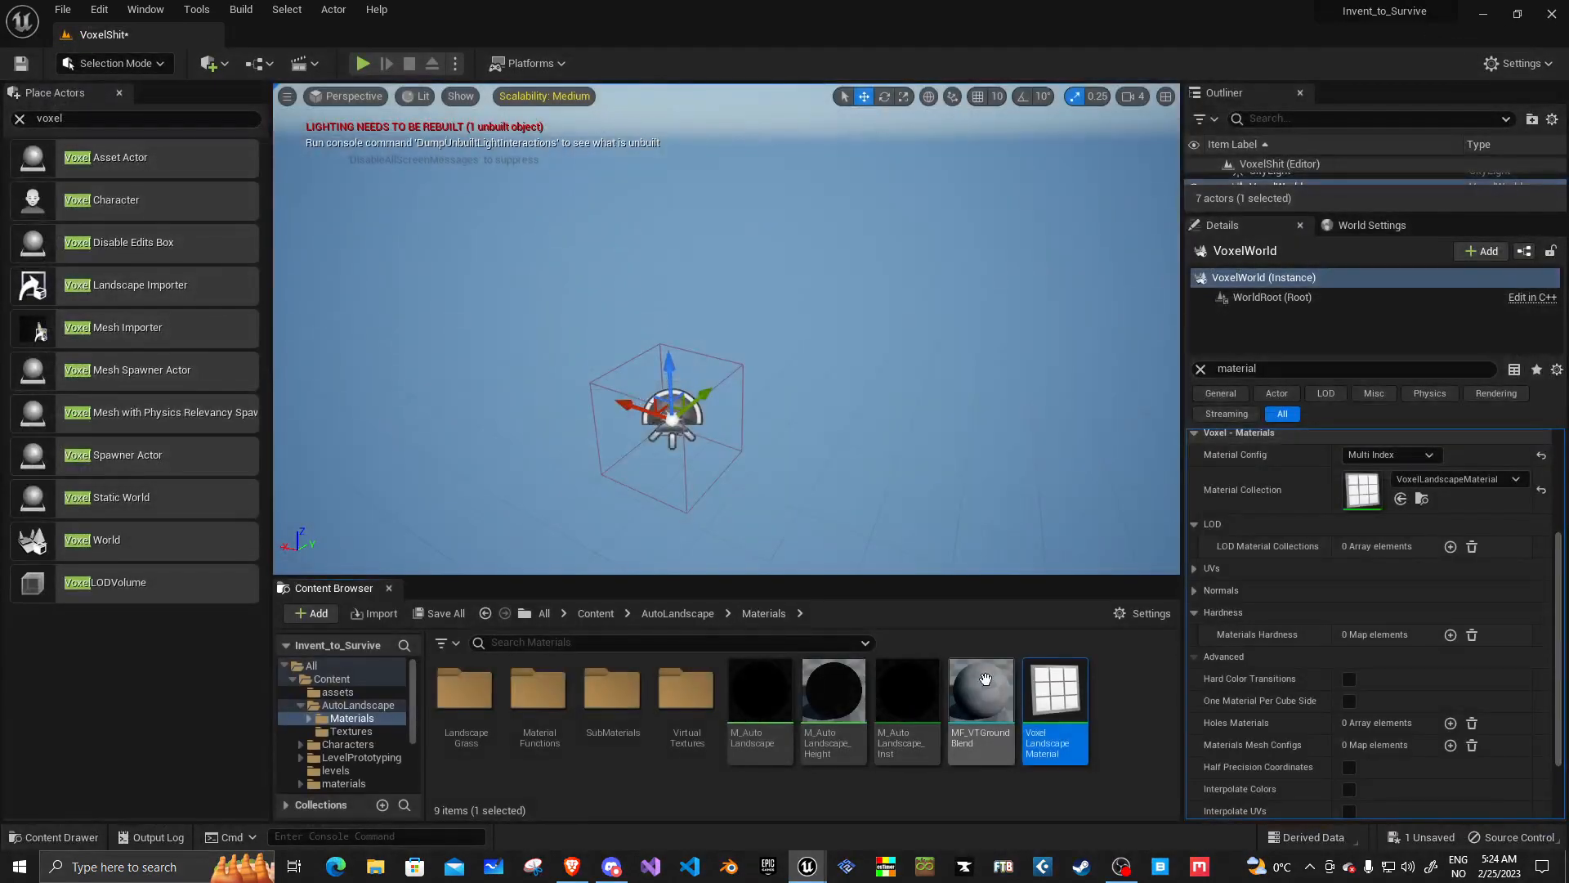
{"action": "mouse_move", "coordinate": [1054, 690]}
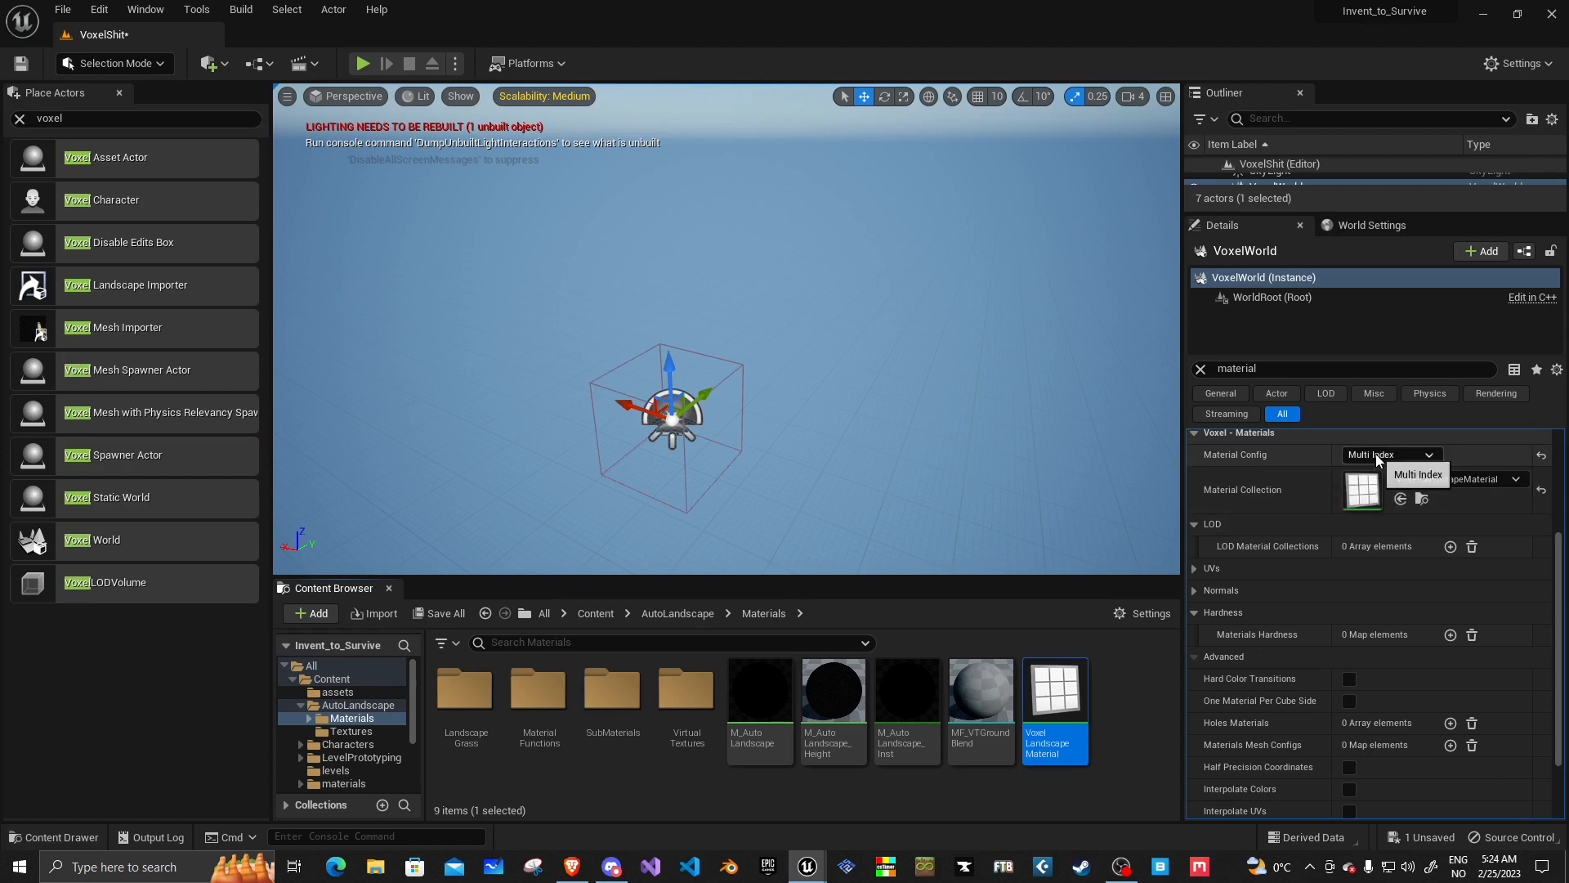
{"action": "type", "text": "render"}
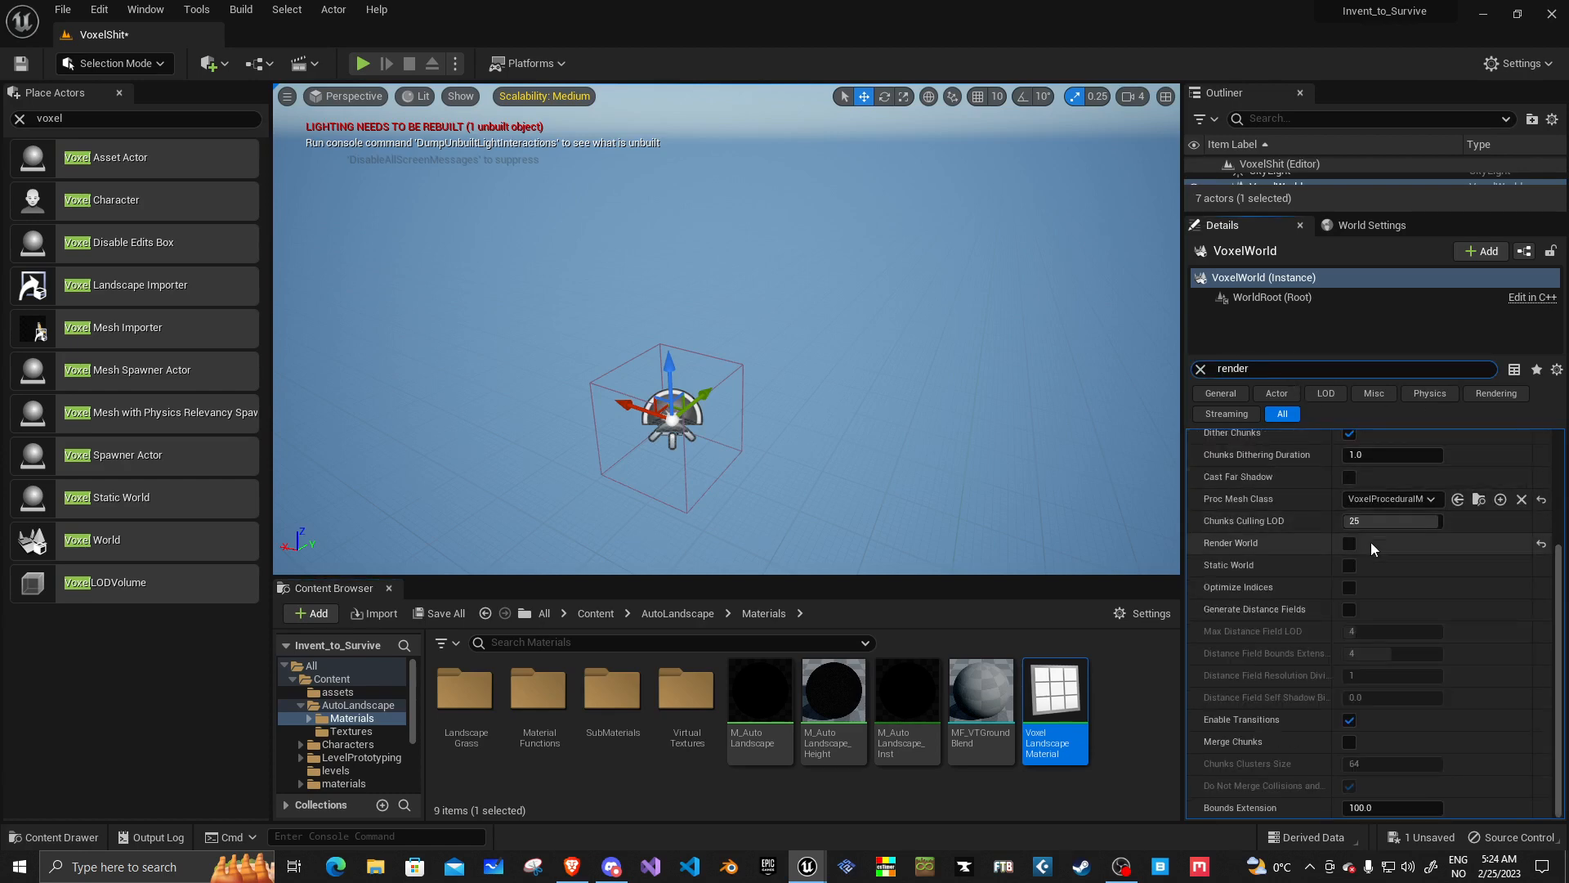
Step: Re-enable Render World and confirm Material Config remains Multi Index
{"action": "left_click", "coordinate": [1348, 543]}
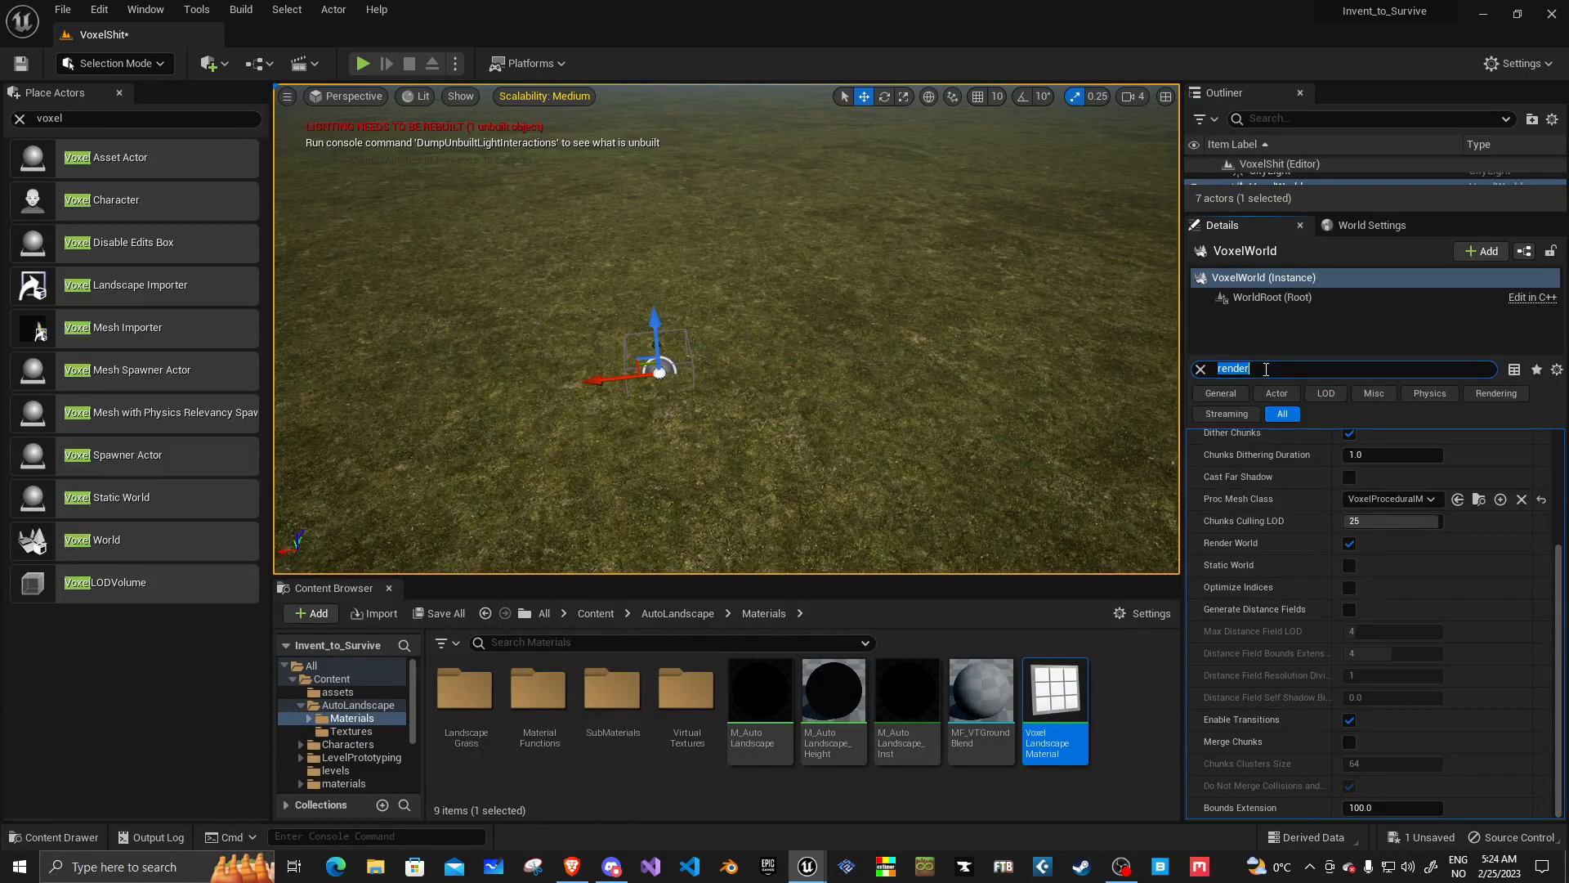
{"action": "left_click", "coordinate": [1199, 368]}
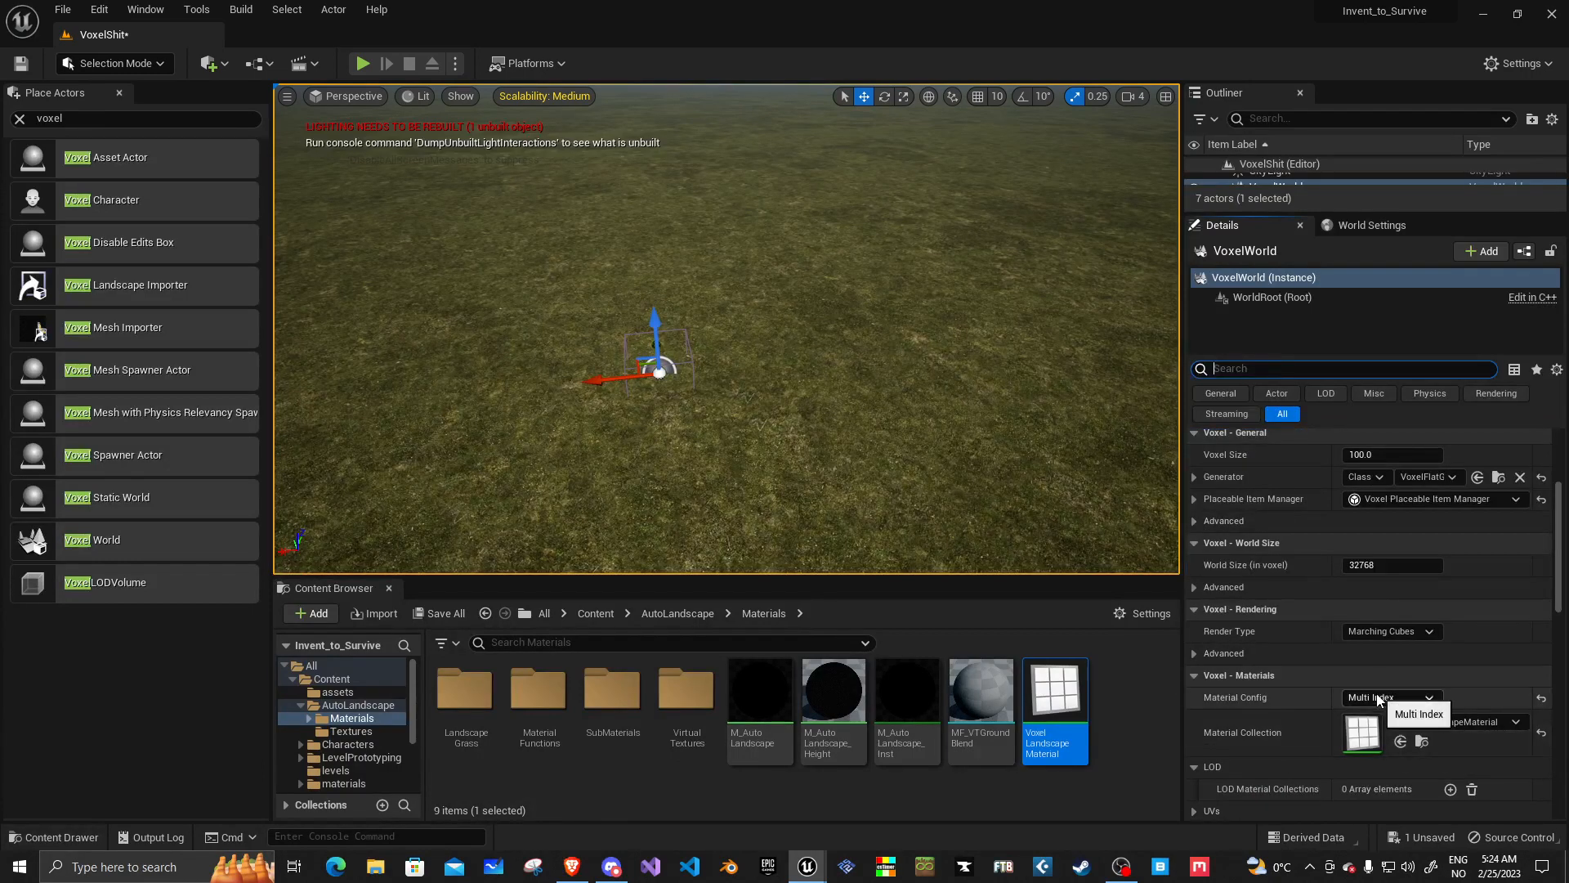
{"action": "left_click", "coordinate": [1384, 698]}
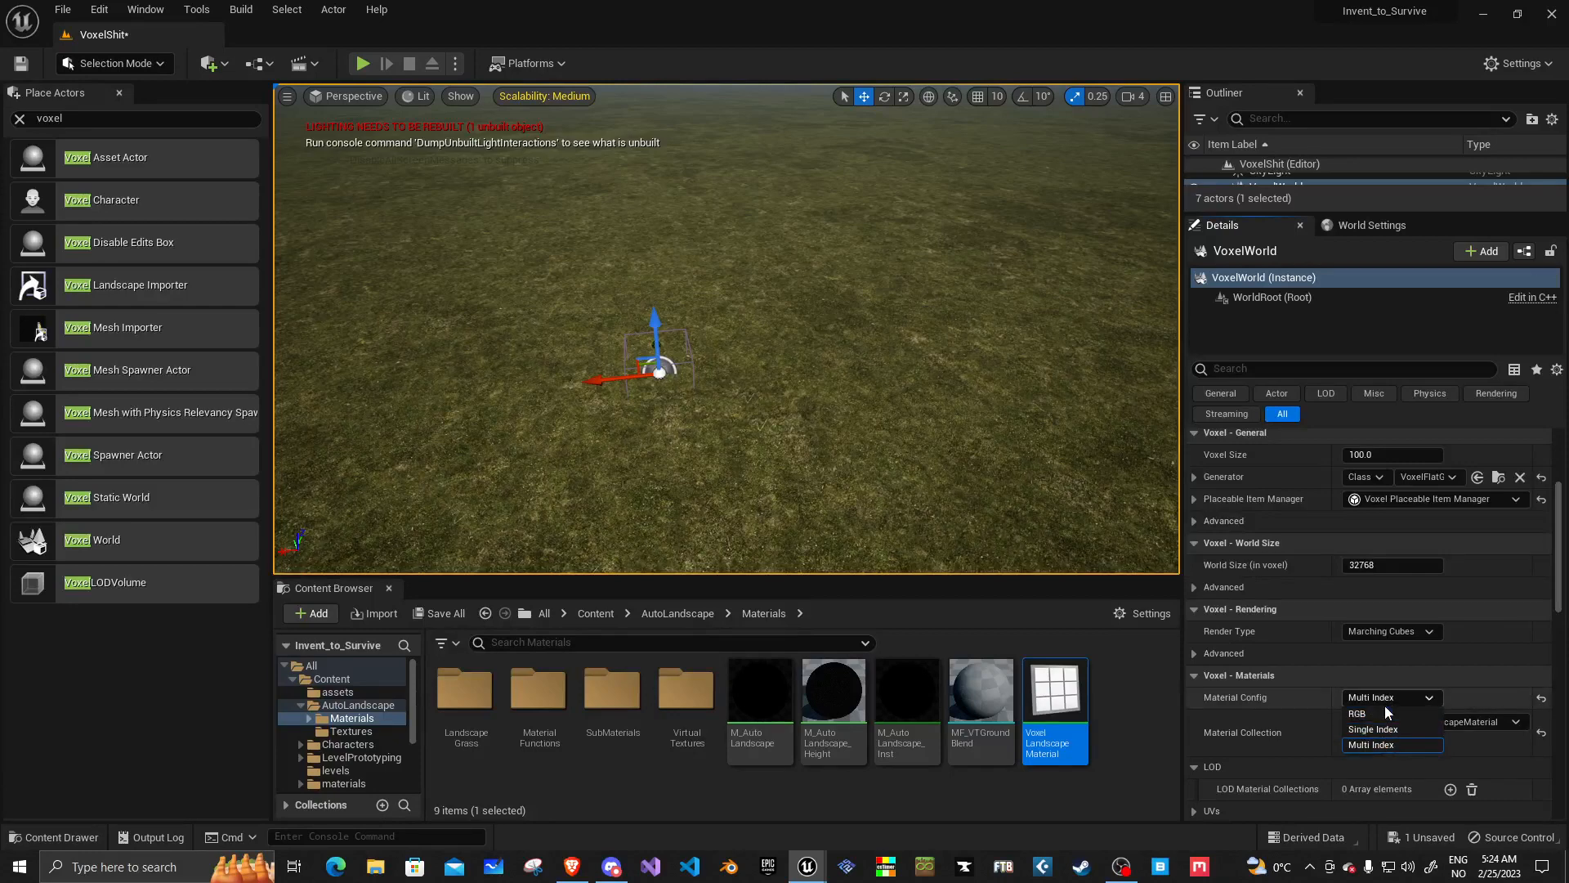
{"action": "left_click", "coordinate": [1370, 745]}
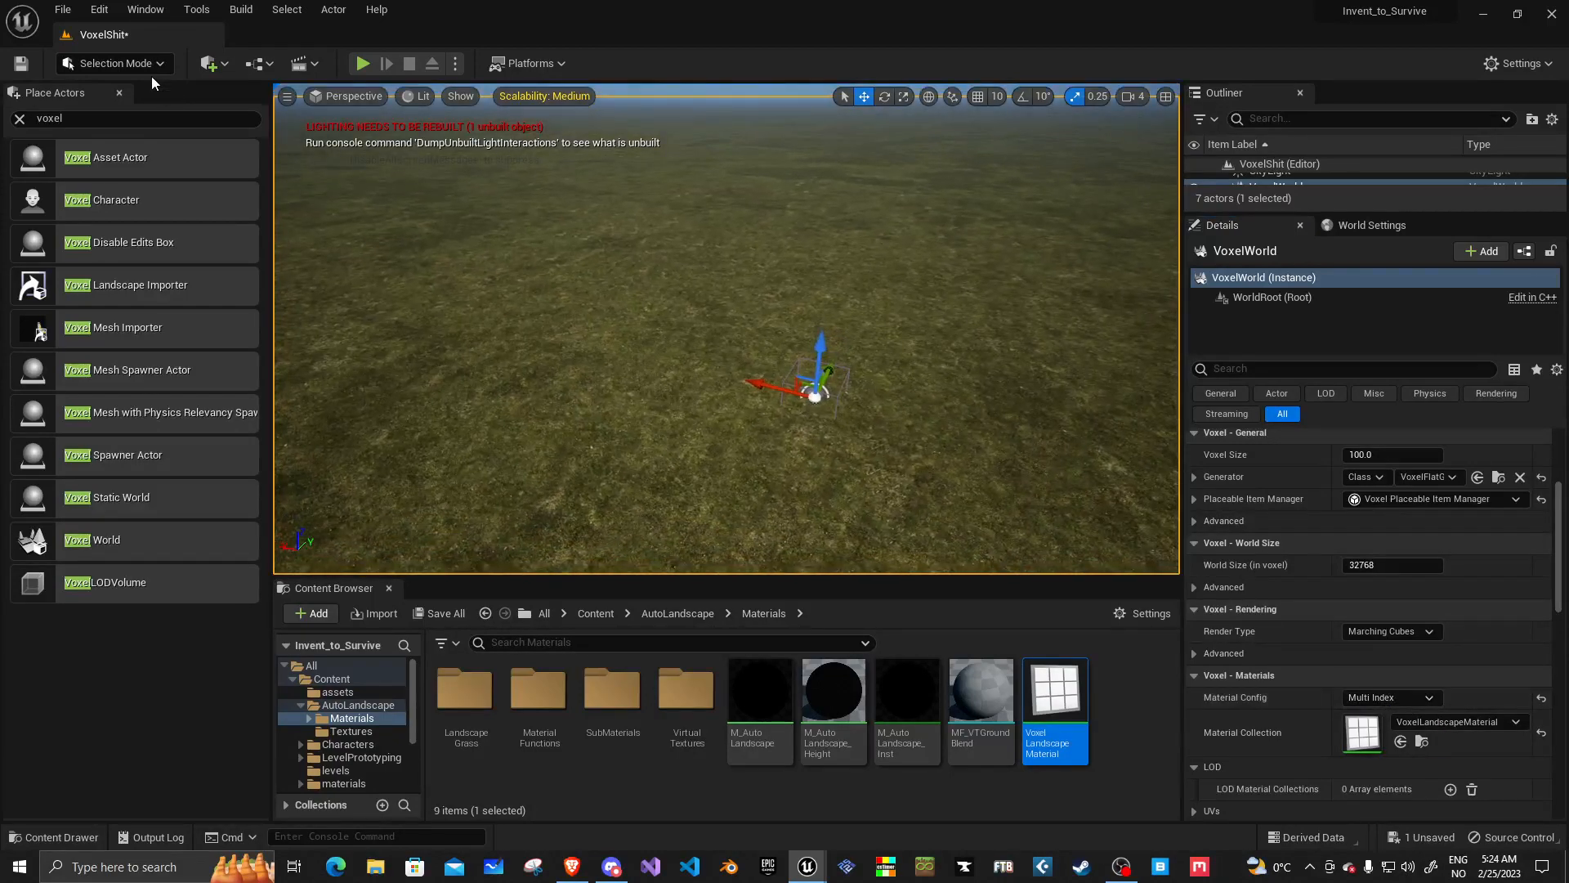
Step: Switch the editor from the mode dropdown into Voxels Mode so the sculpt tools appear
{"action": "left_click", "coordinate": [110, 63]}
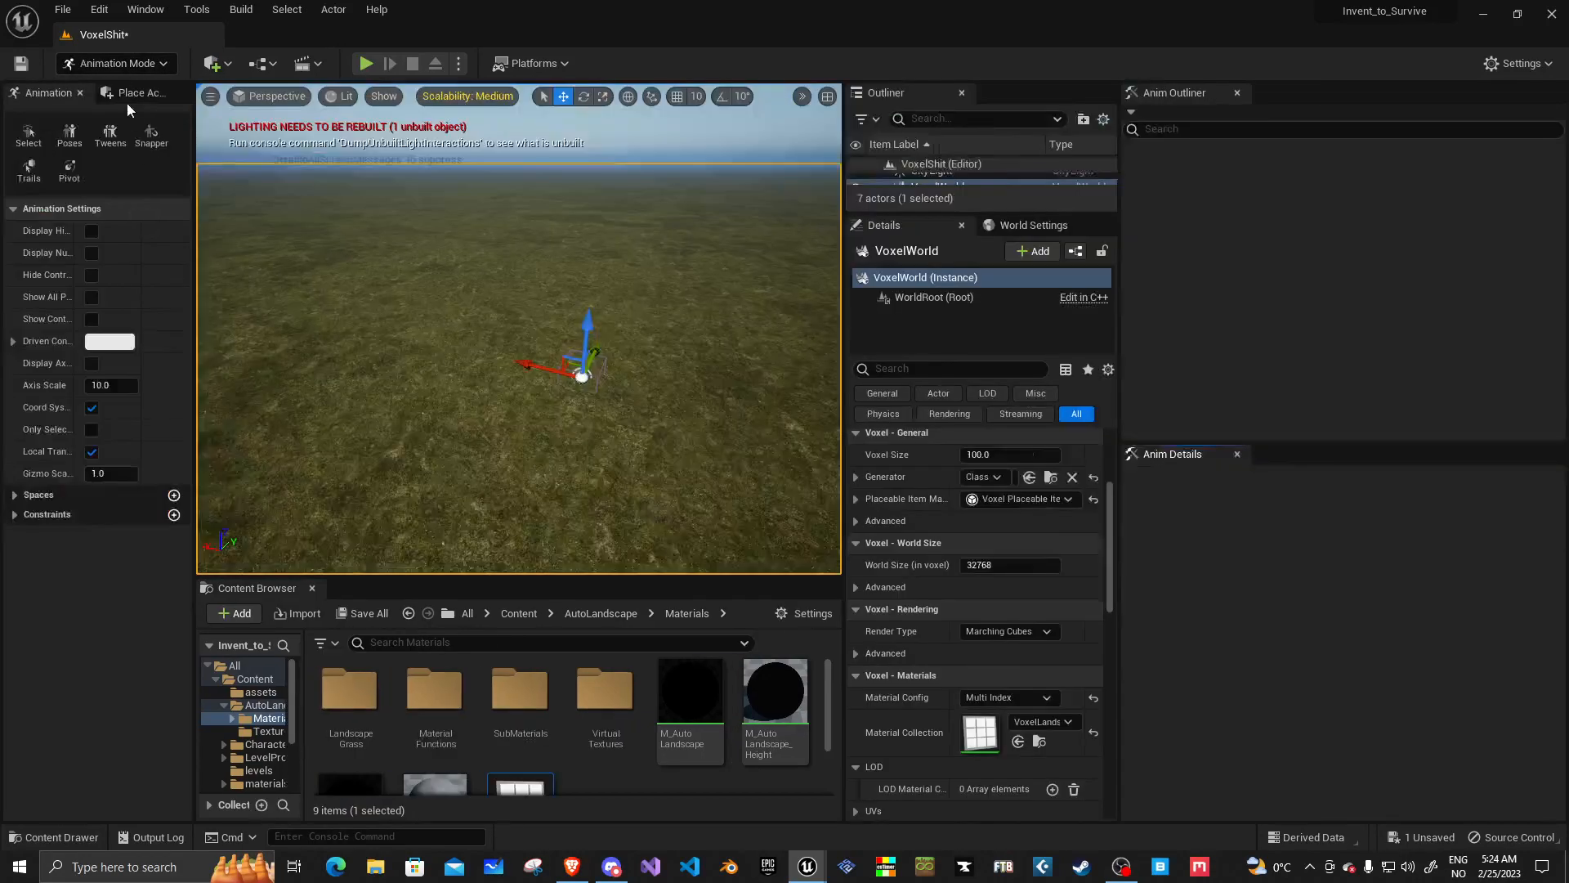
{"action": "left_click", "coordinate": [115, 63]}
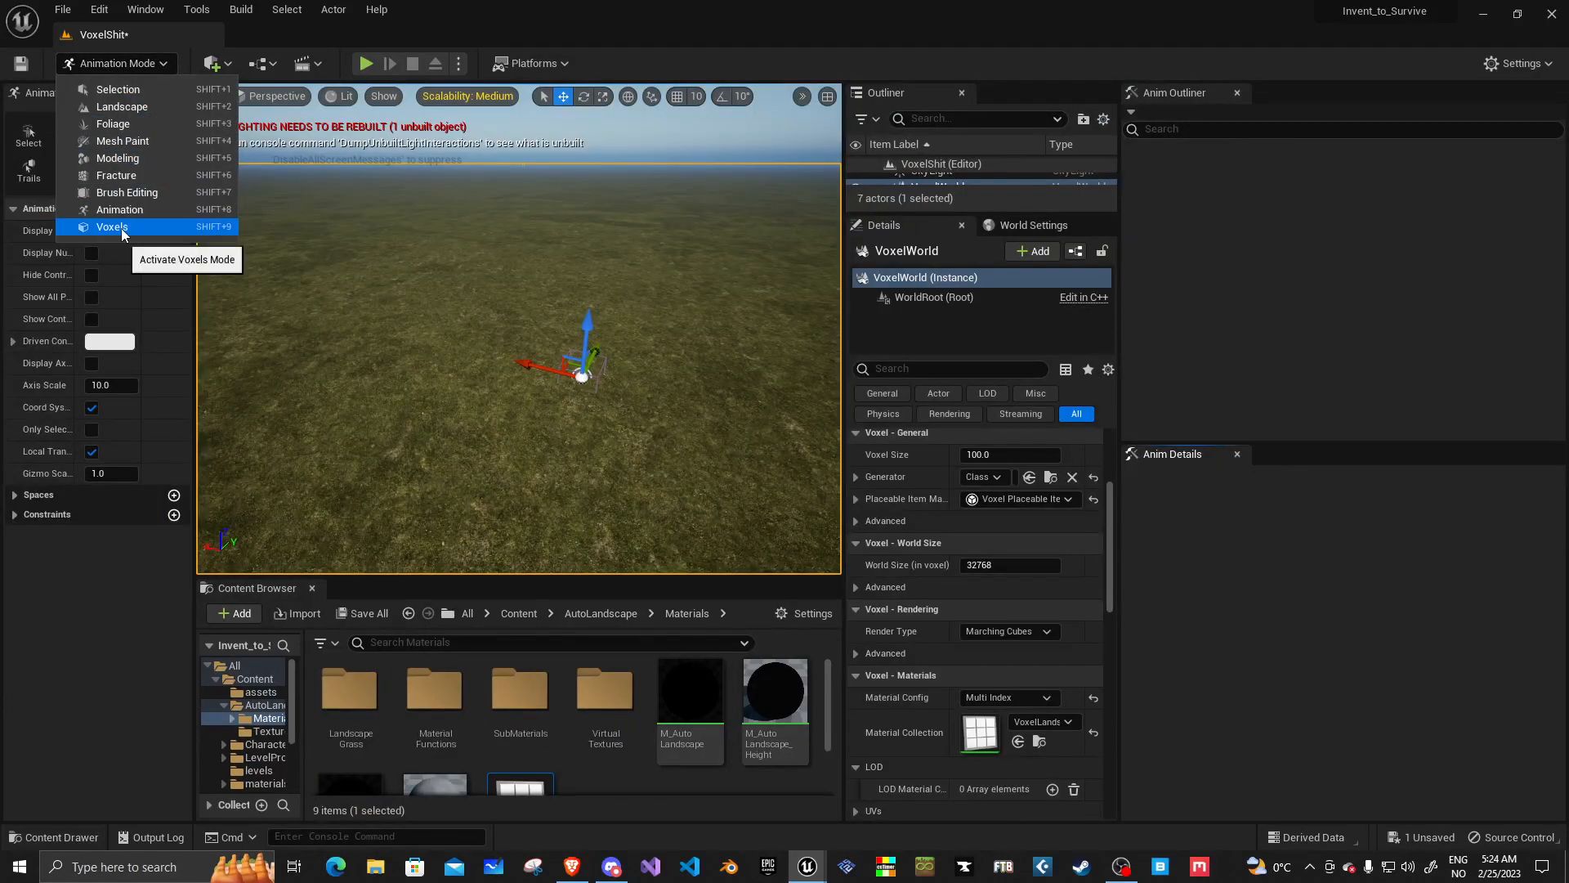
{"action": "left_click", "coordinate": [112, 225]}
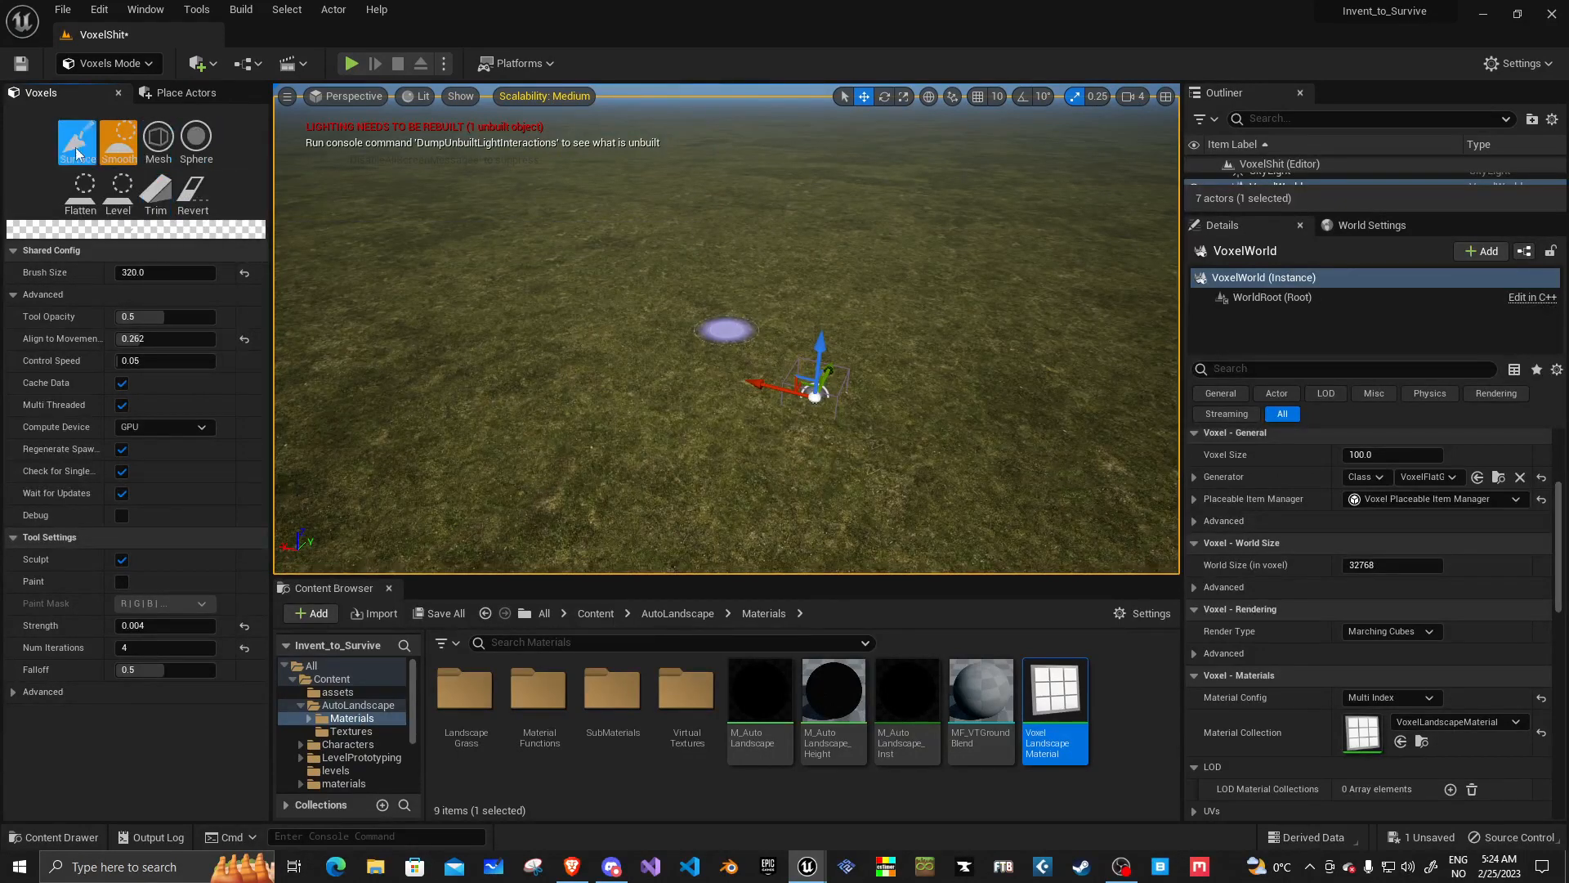
Step: Use the Surface sculpt brush to raise a tall rock mound with an arched overhang at its base
{"action": "left_click", "coordinate": [72, 144]}
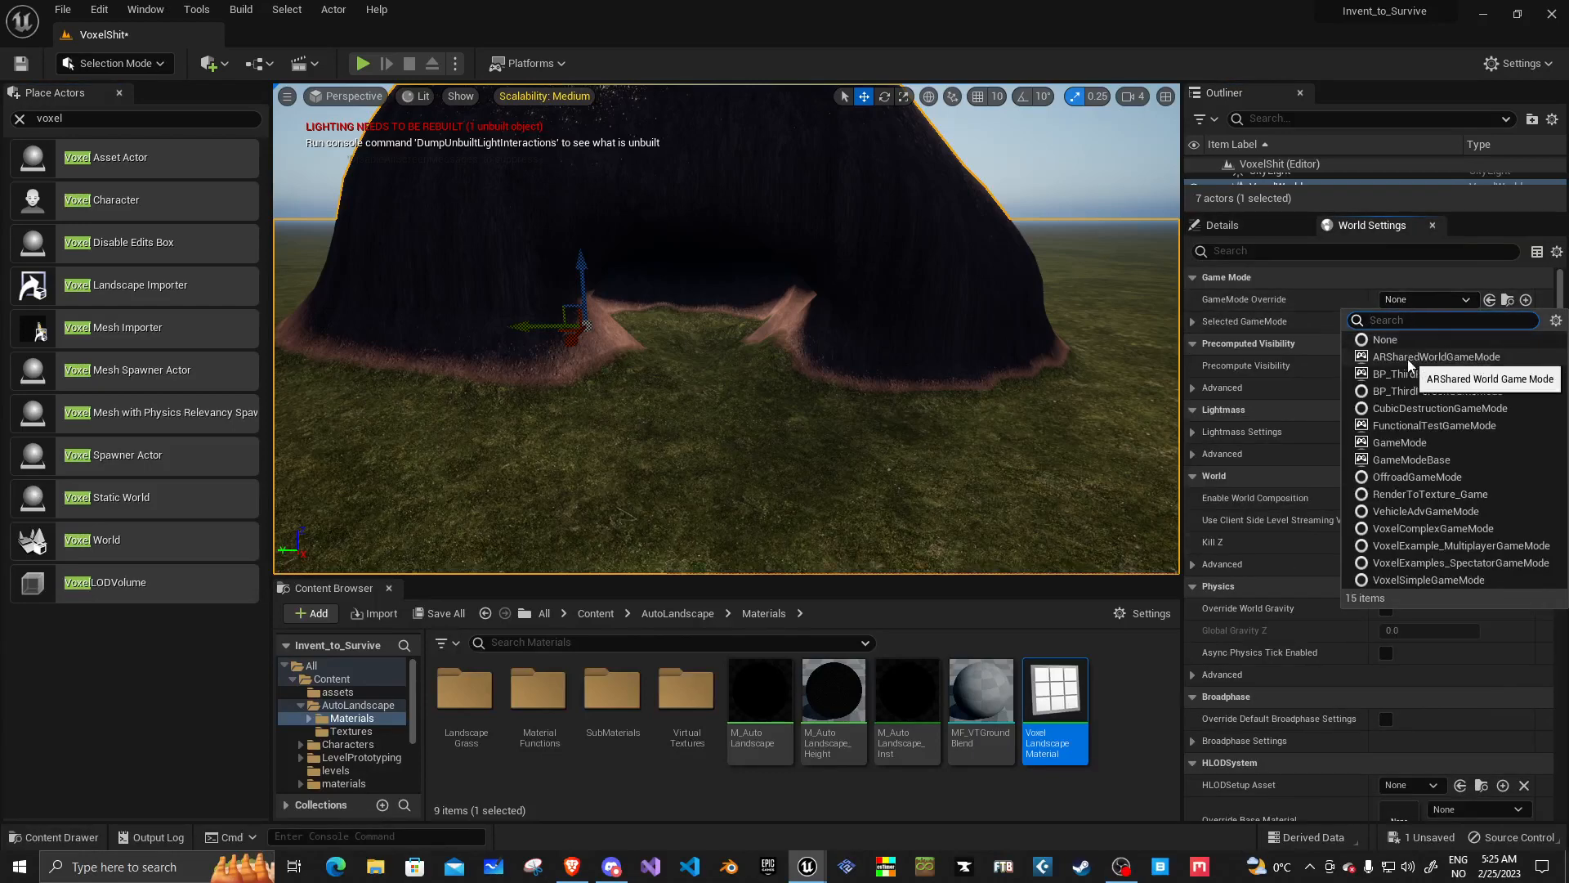
Step: Set GameMode Override to BP_ThirdPersonGameMode, start Play and confirm saving the voxel world
{"action": "left_click", "coordinate": [1409, 372]}
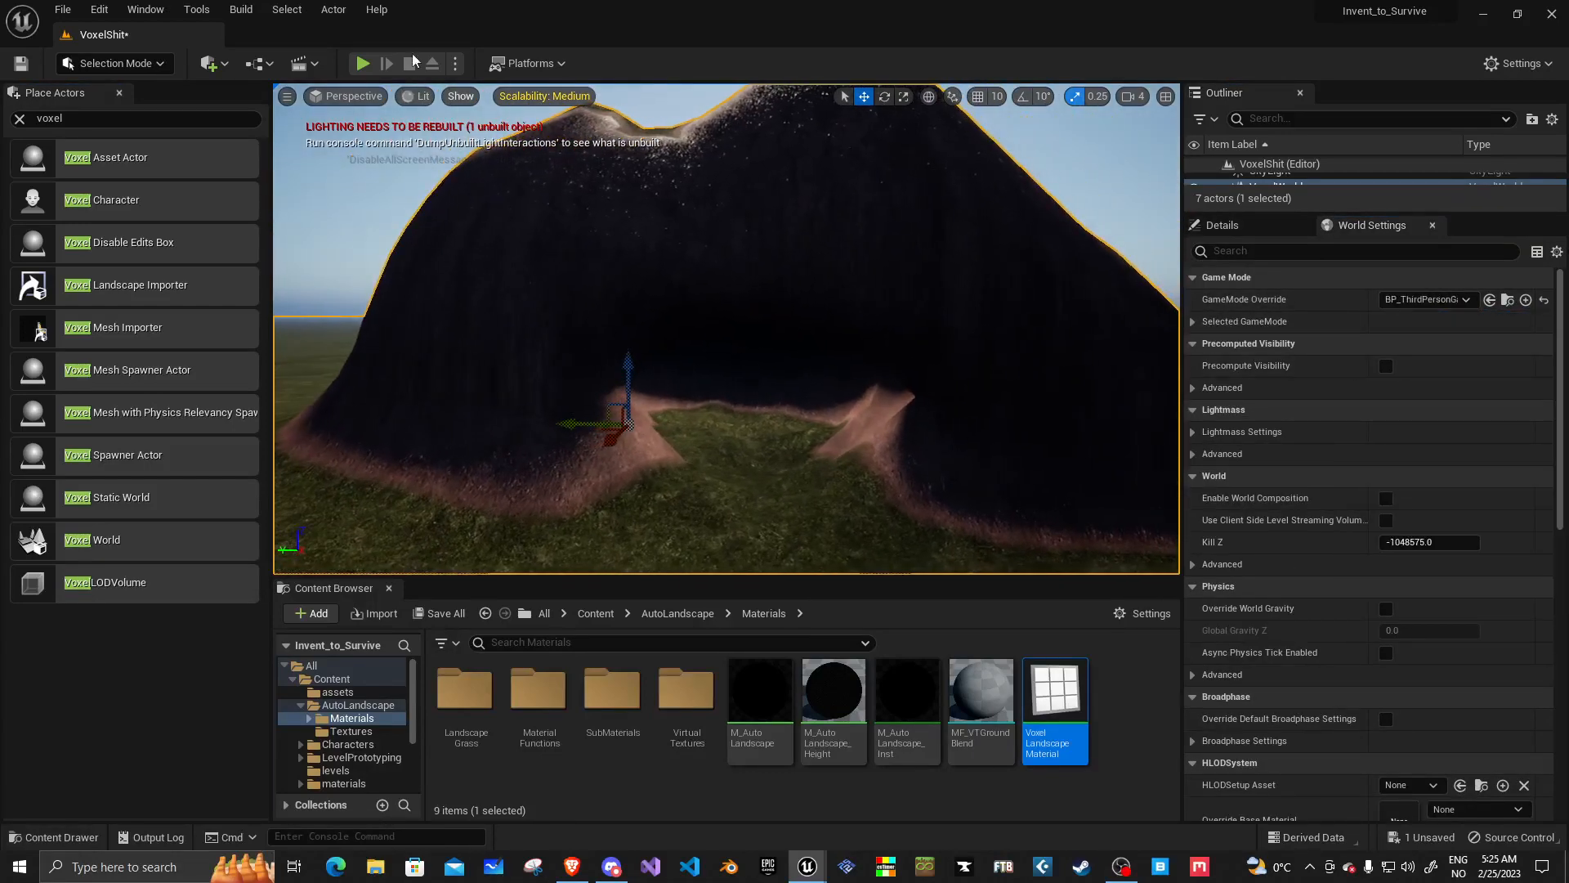
{"action": "left_click", "coordinate": [363, 64]}
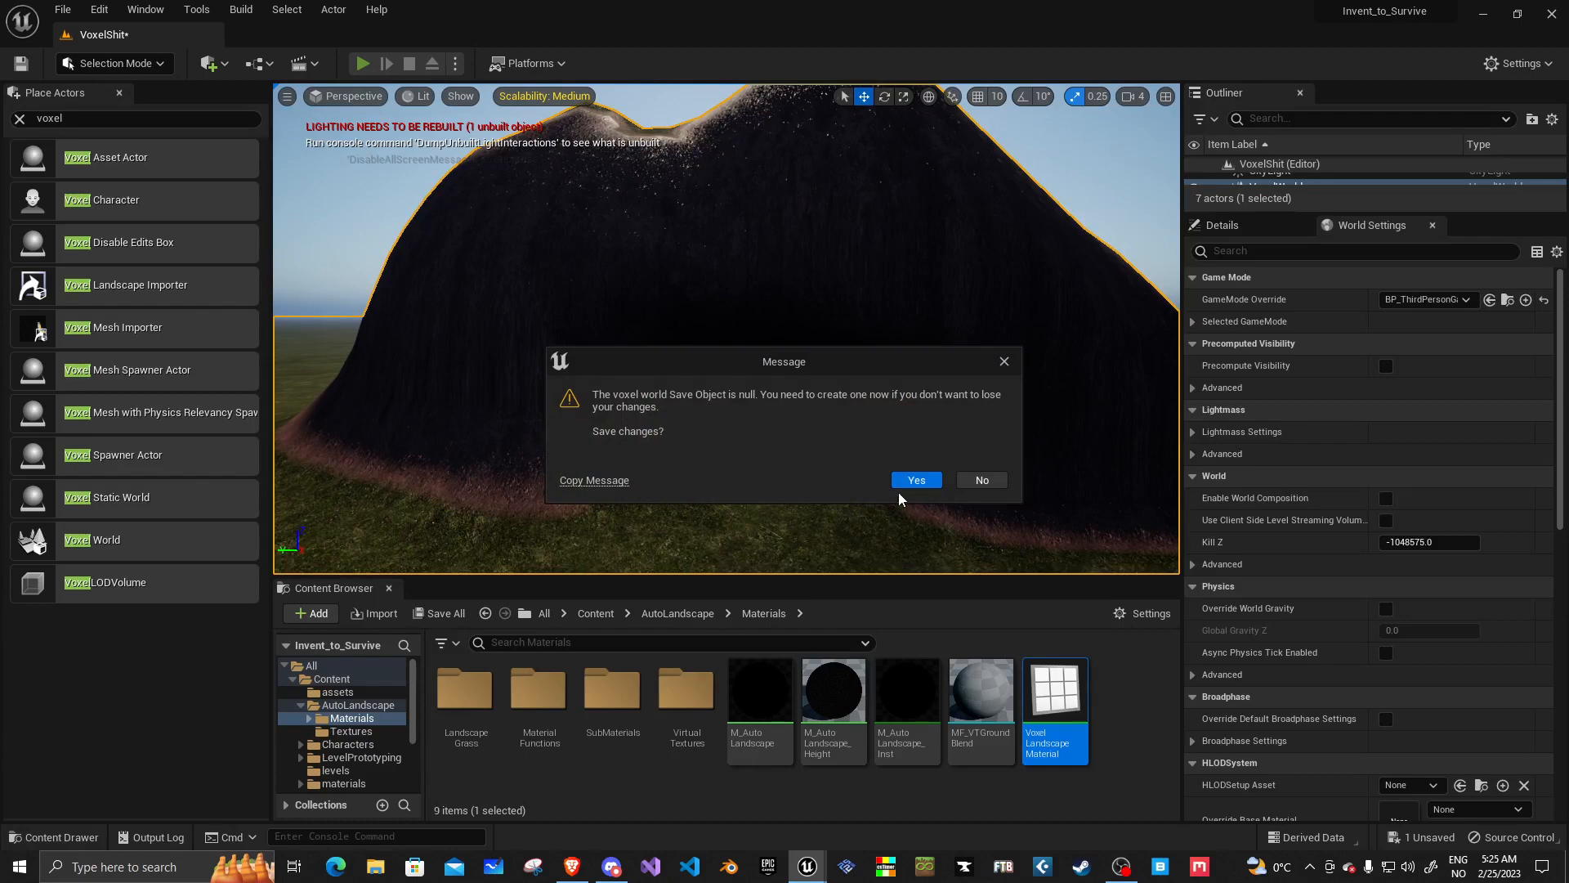
{"action": "left_click", "coordinate": [915, 479]}
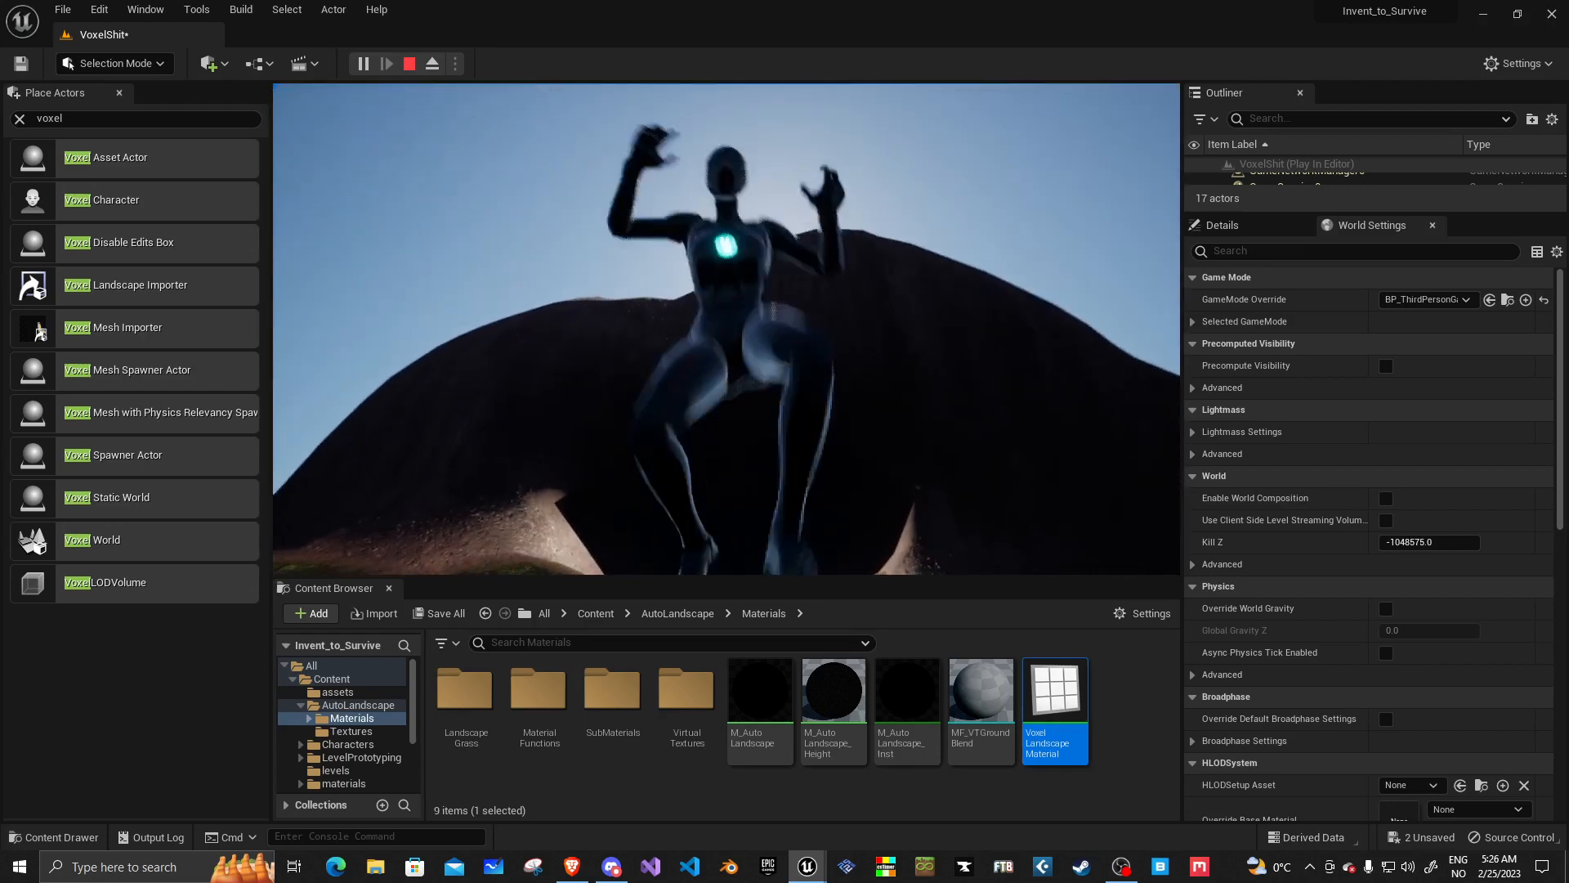
Step: Stop play and filter the VoxelWorld details by 'render' to reach the Render World option
{"action": "left_click", "coordinate": [409, 64]}
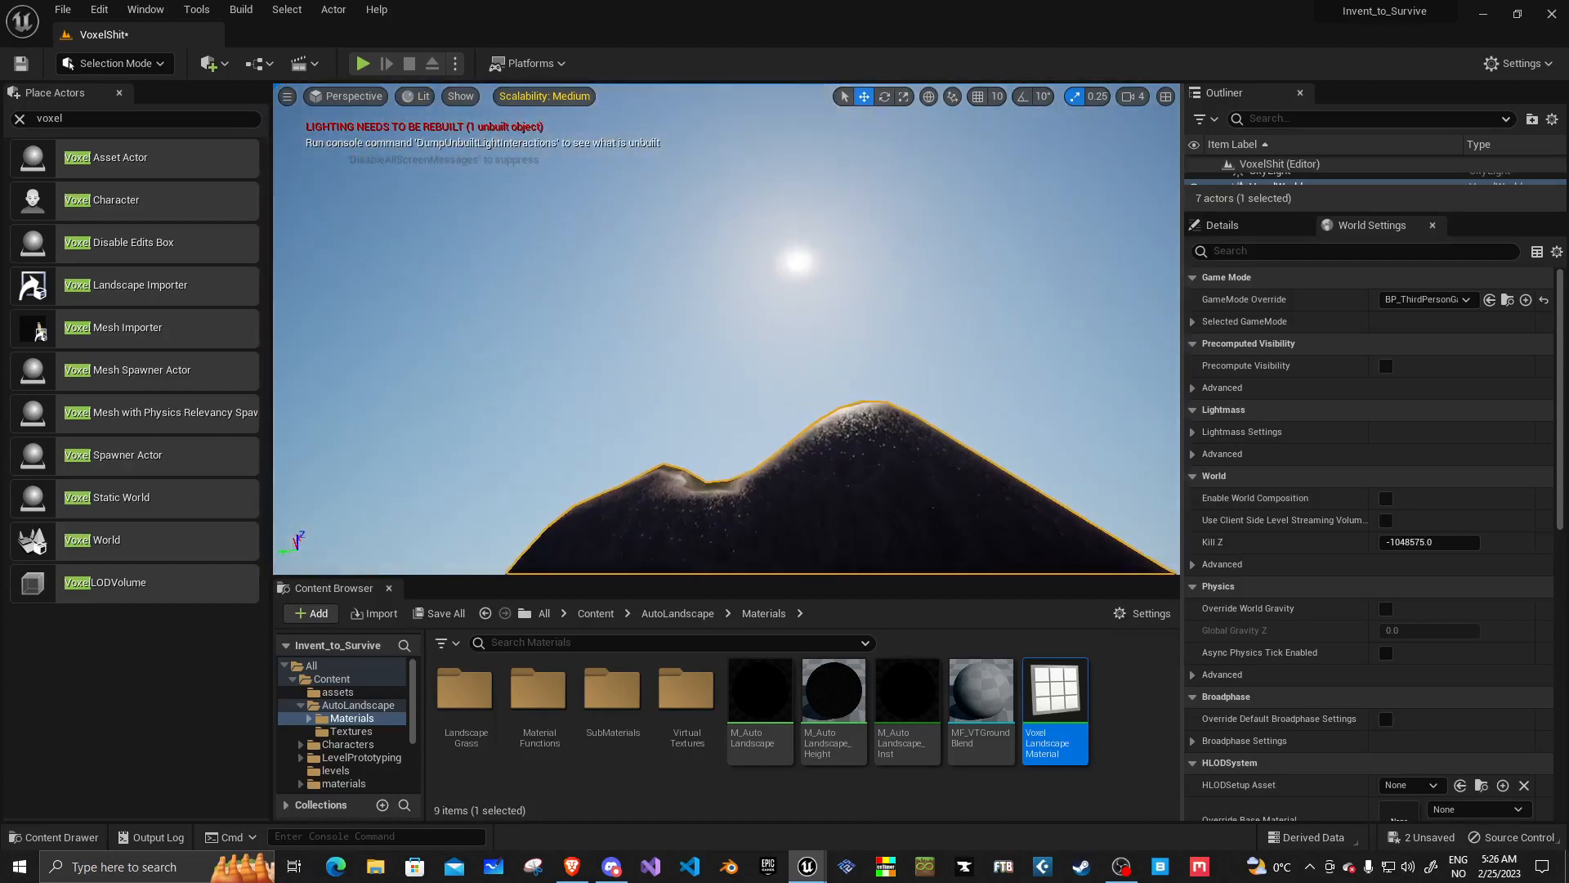
{"action": "left_click", "coordinate": [111, 64]}
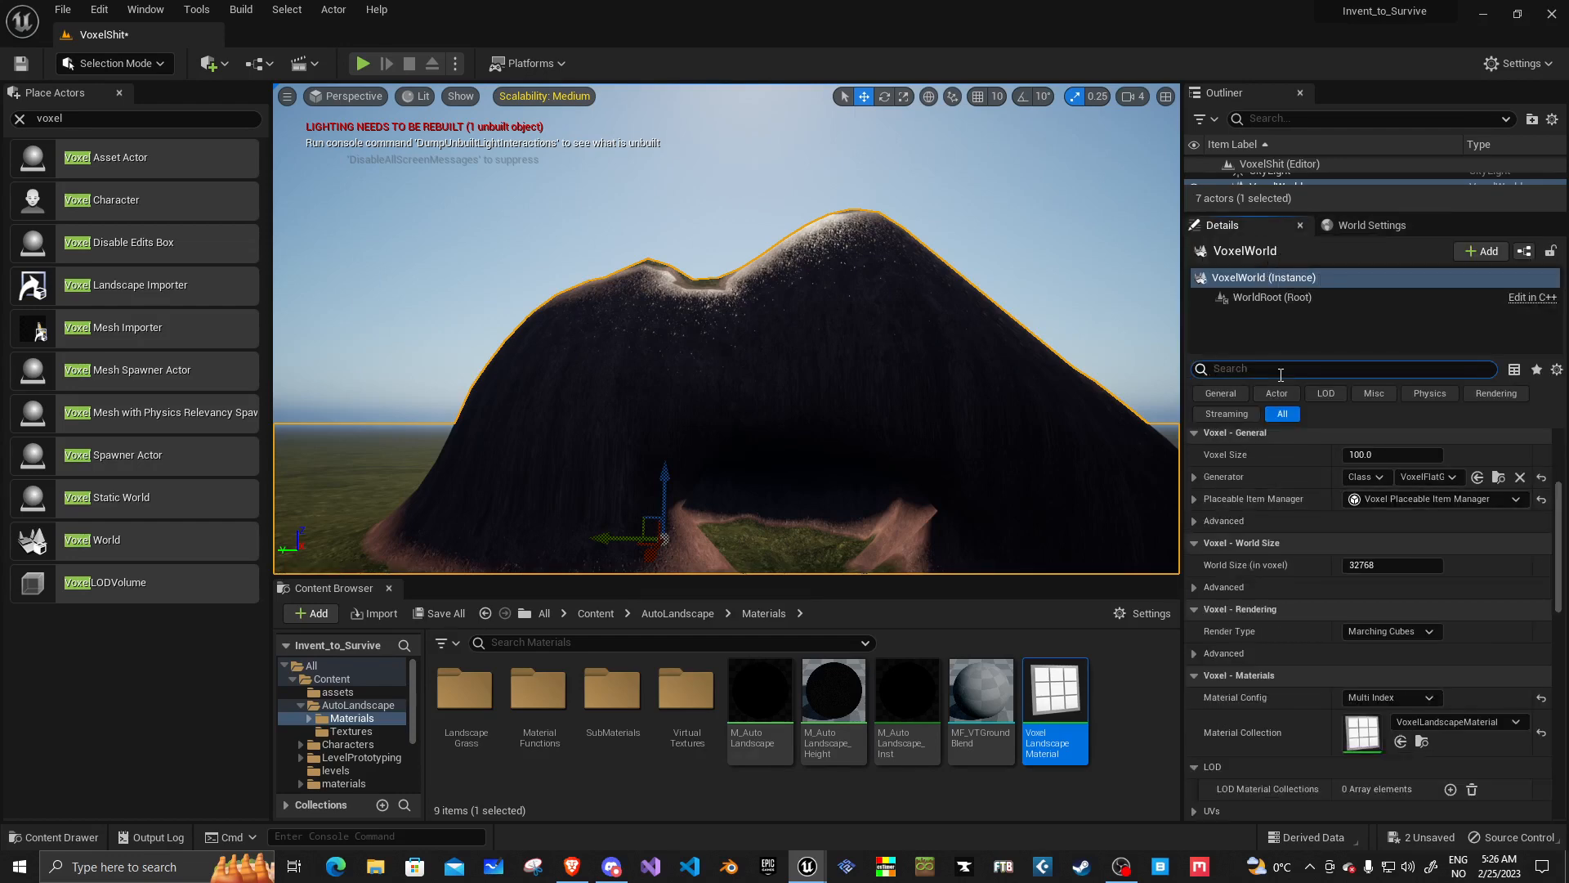
{"action": "type", "text": "render"}
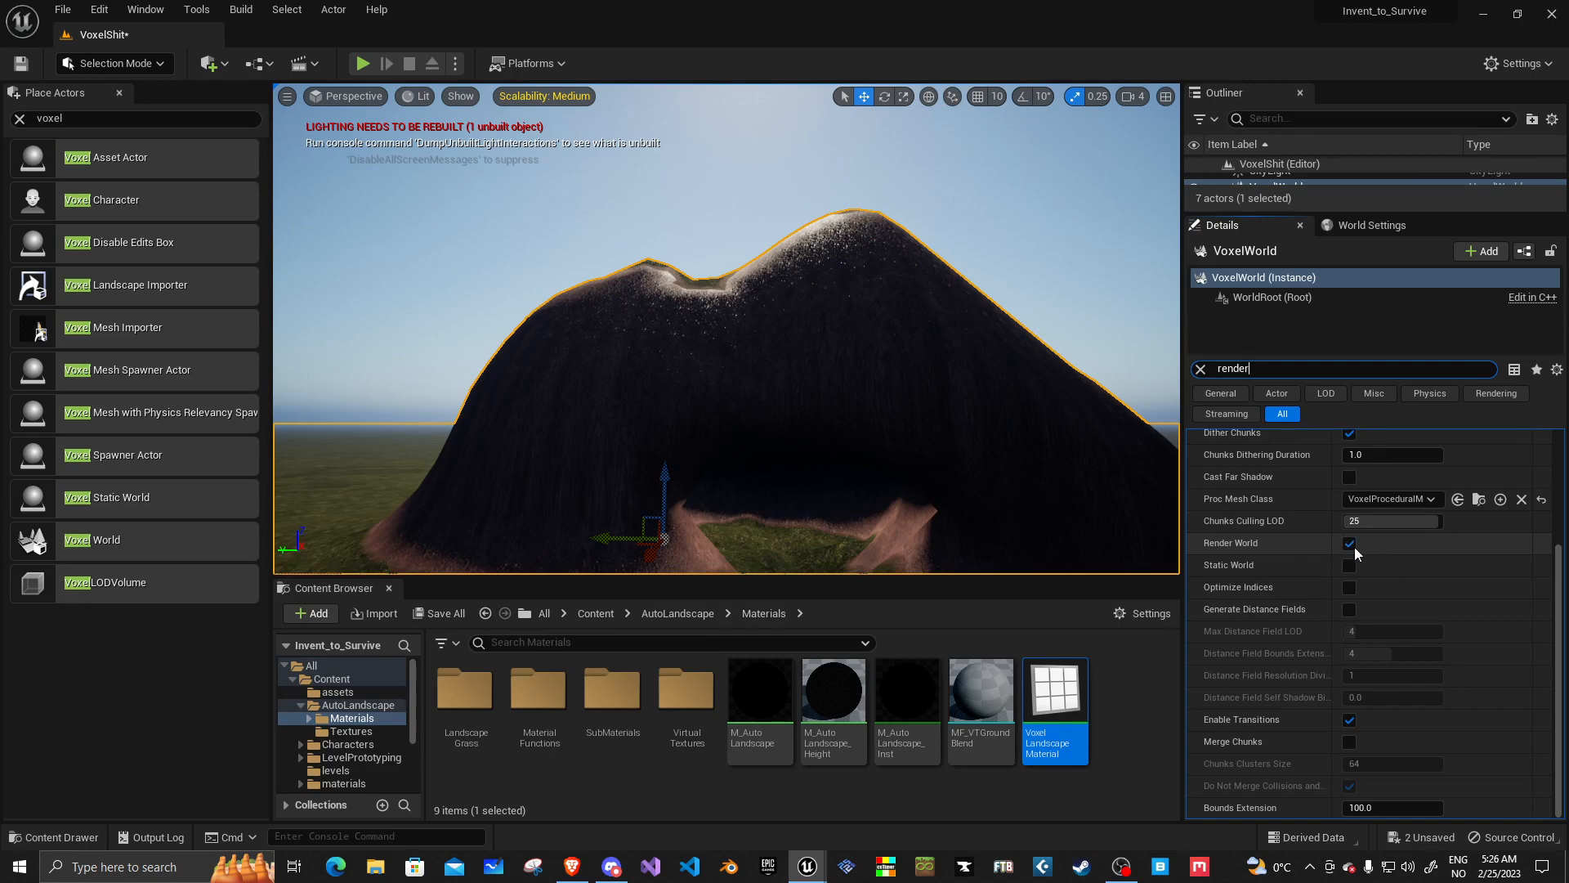
{"action": "mouse_move", "coordinate": [1350, 543]}
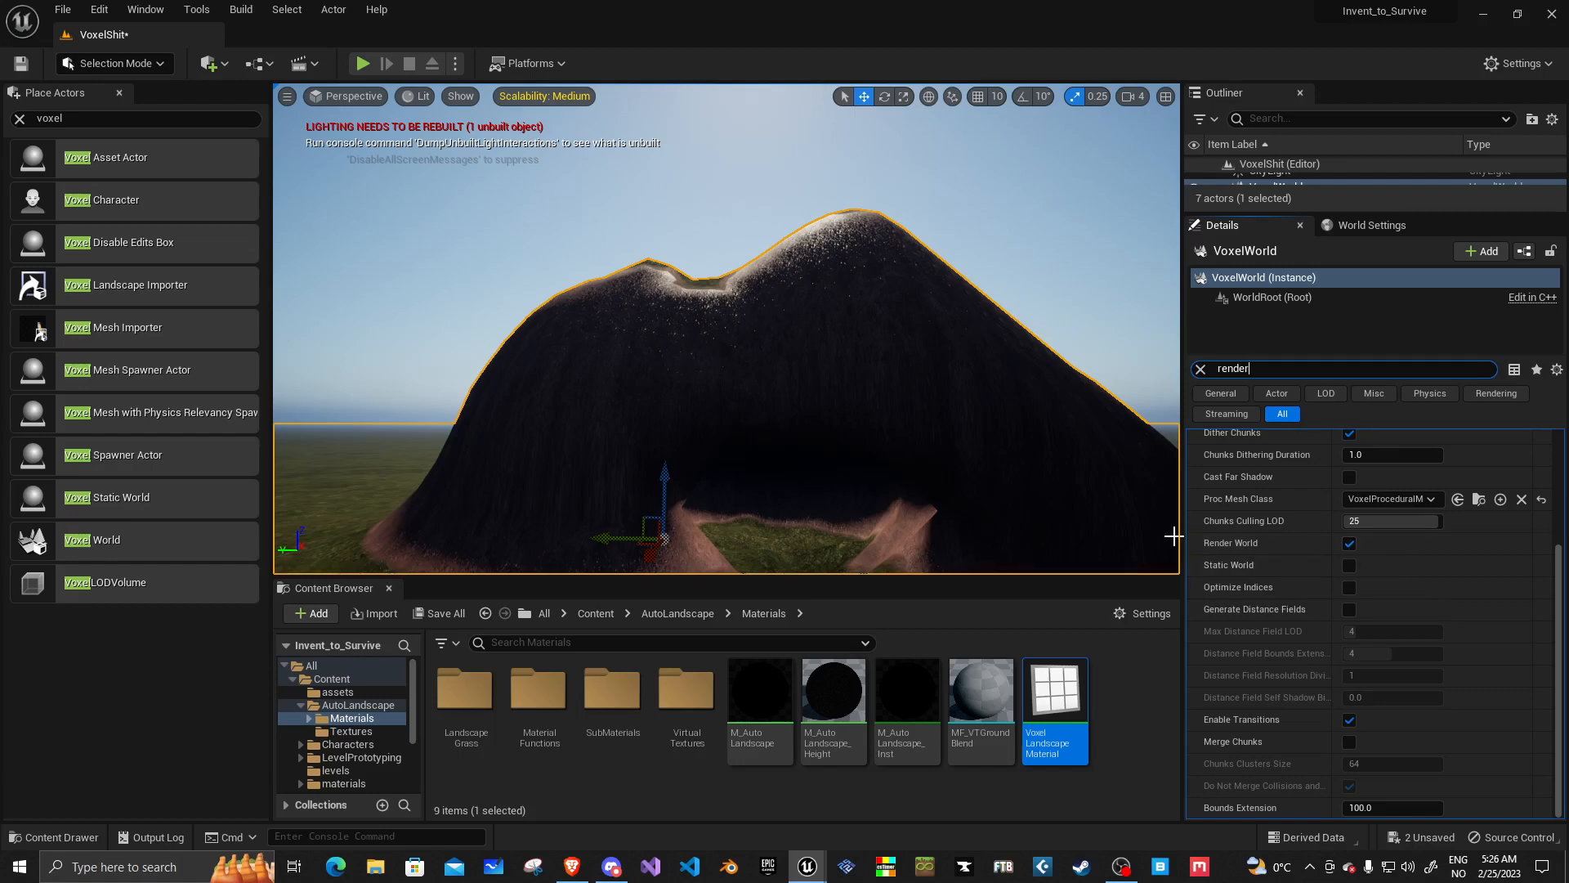
{"action": "mouse_move", "coordinate": [1192, 432]}
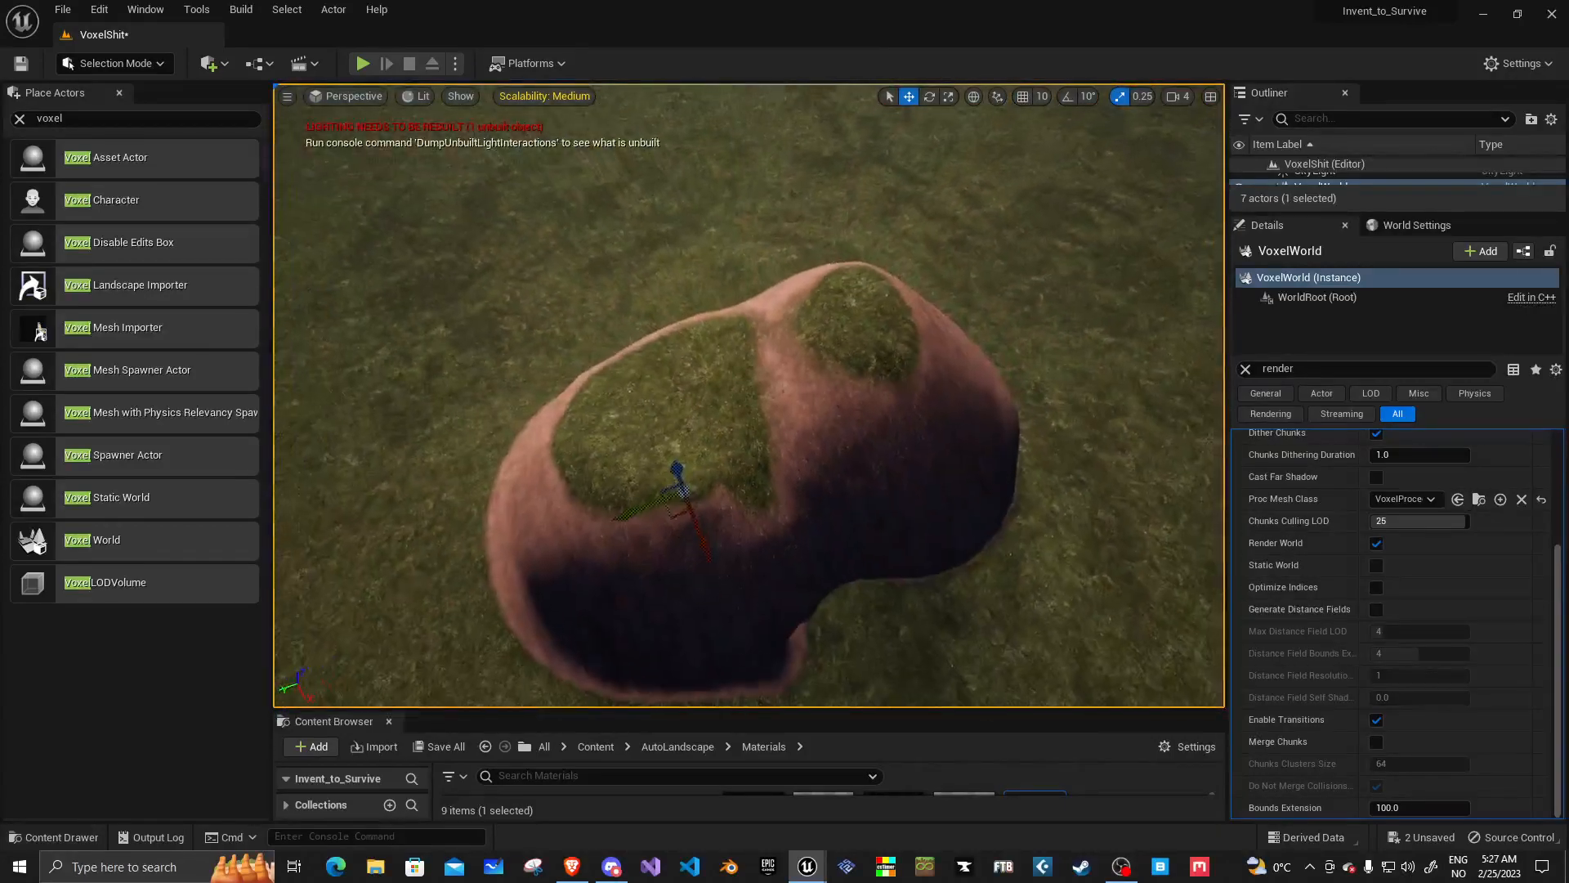
Step: In Voxels Mode, smooth the mound then shape it with the Surface brush into a steep rock peak
{"action": "left_click_drag", "start_coordinate": [701, 451], "coordinate": [690, 490]}
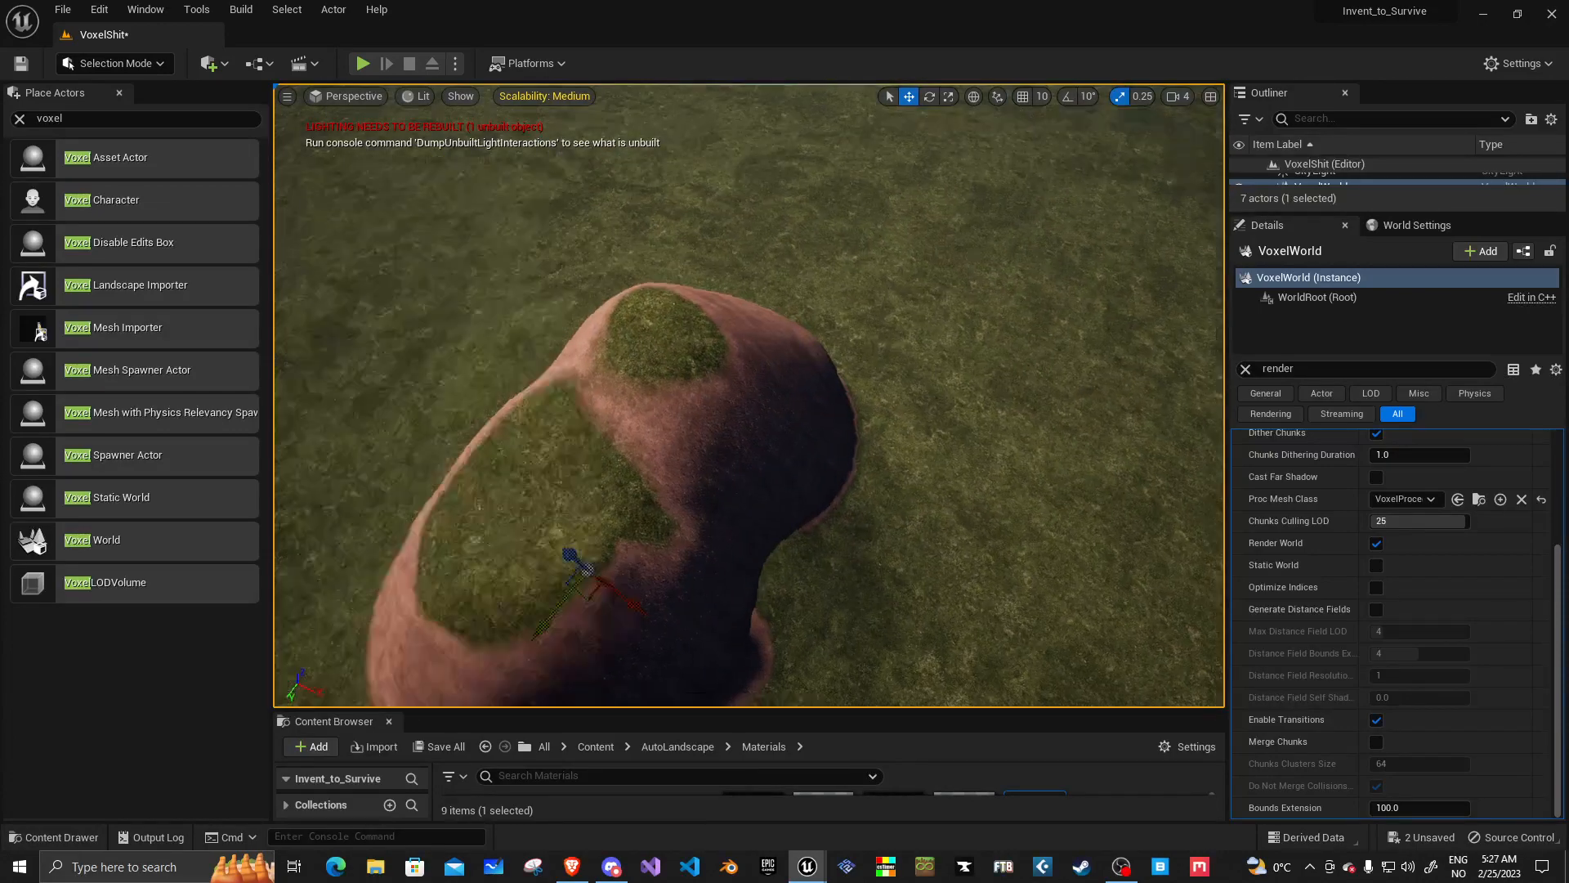
{"action": "left_click", "coordinate": [112, 64]}
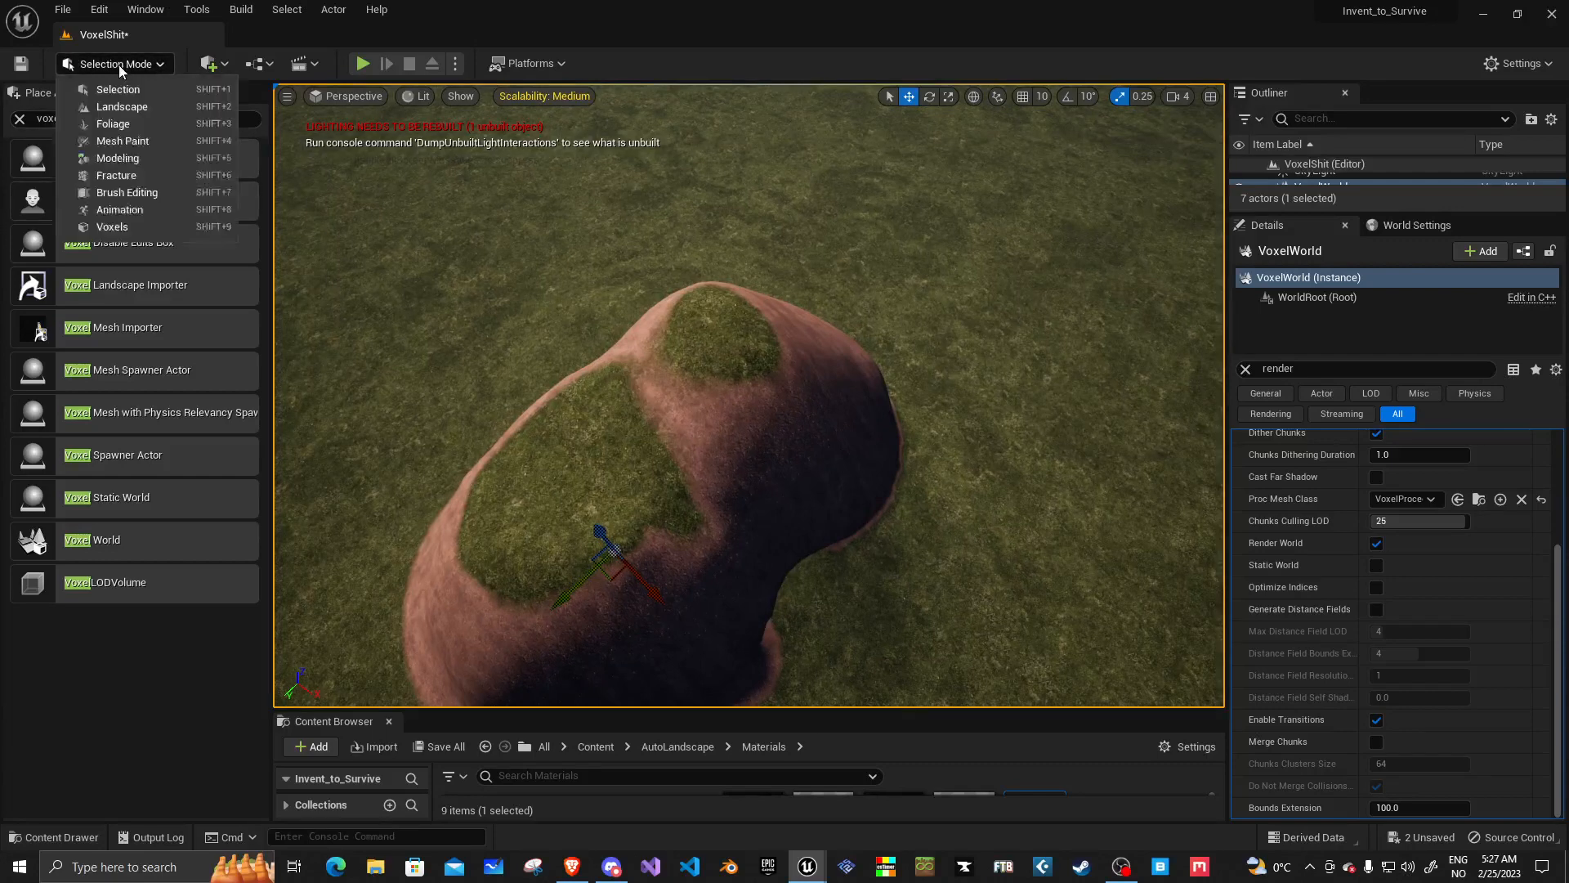
{"action": "left_click", "coordinate": [113, 225]}
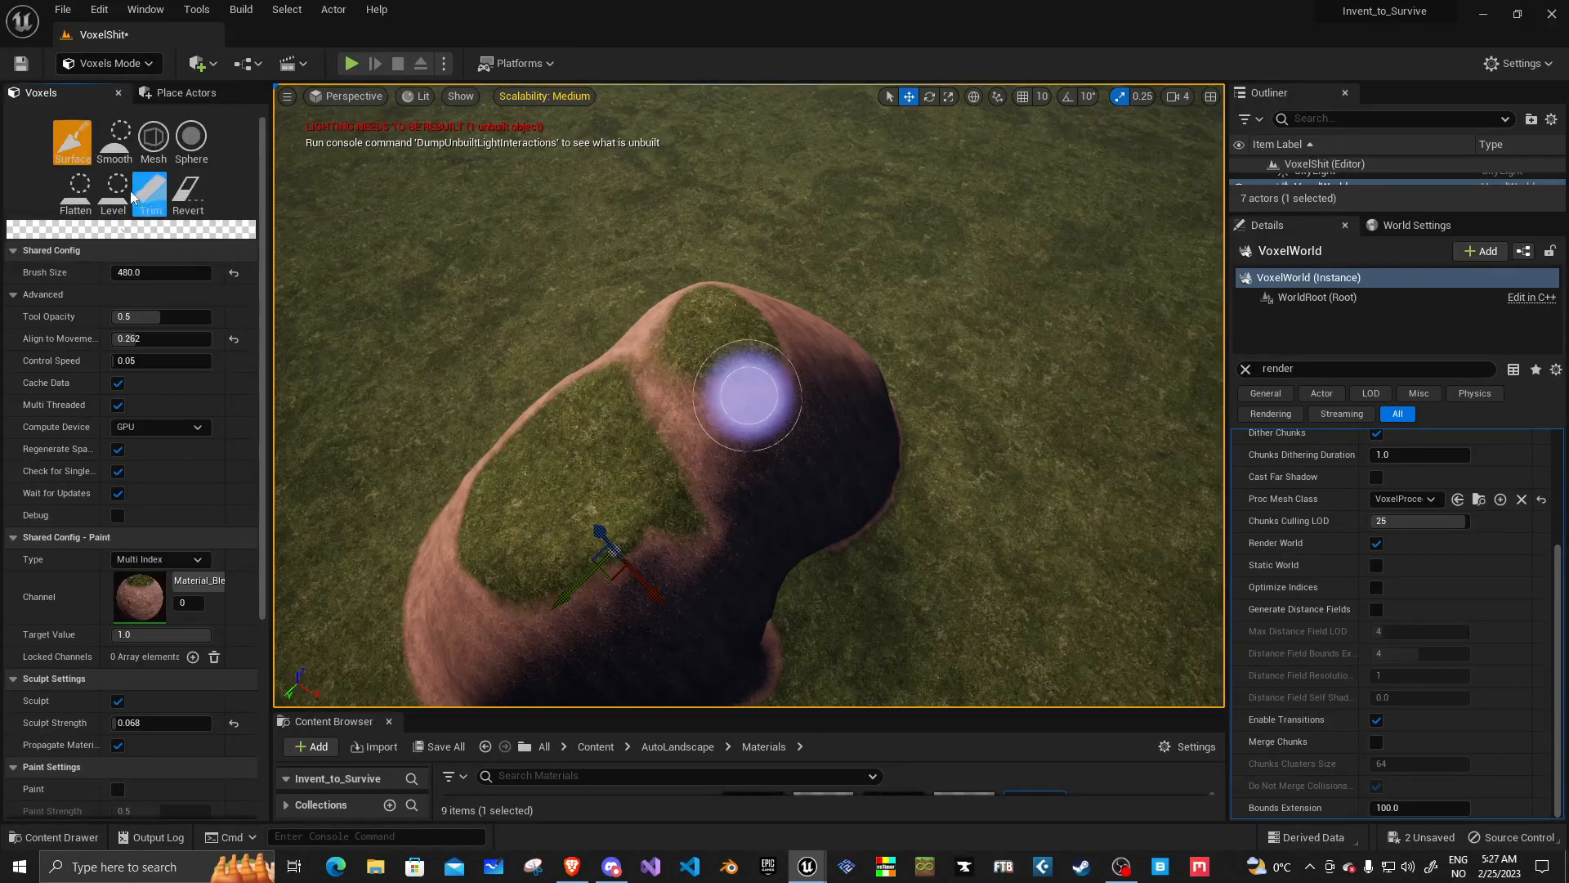
{"action": "left_click", "coordinate": [113, 140]}
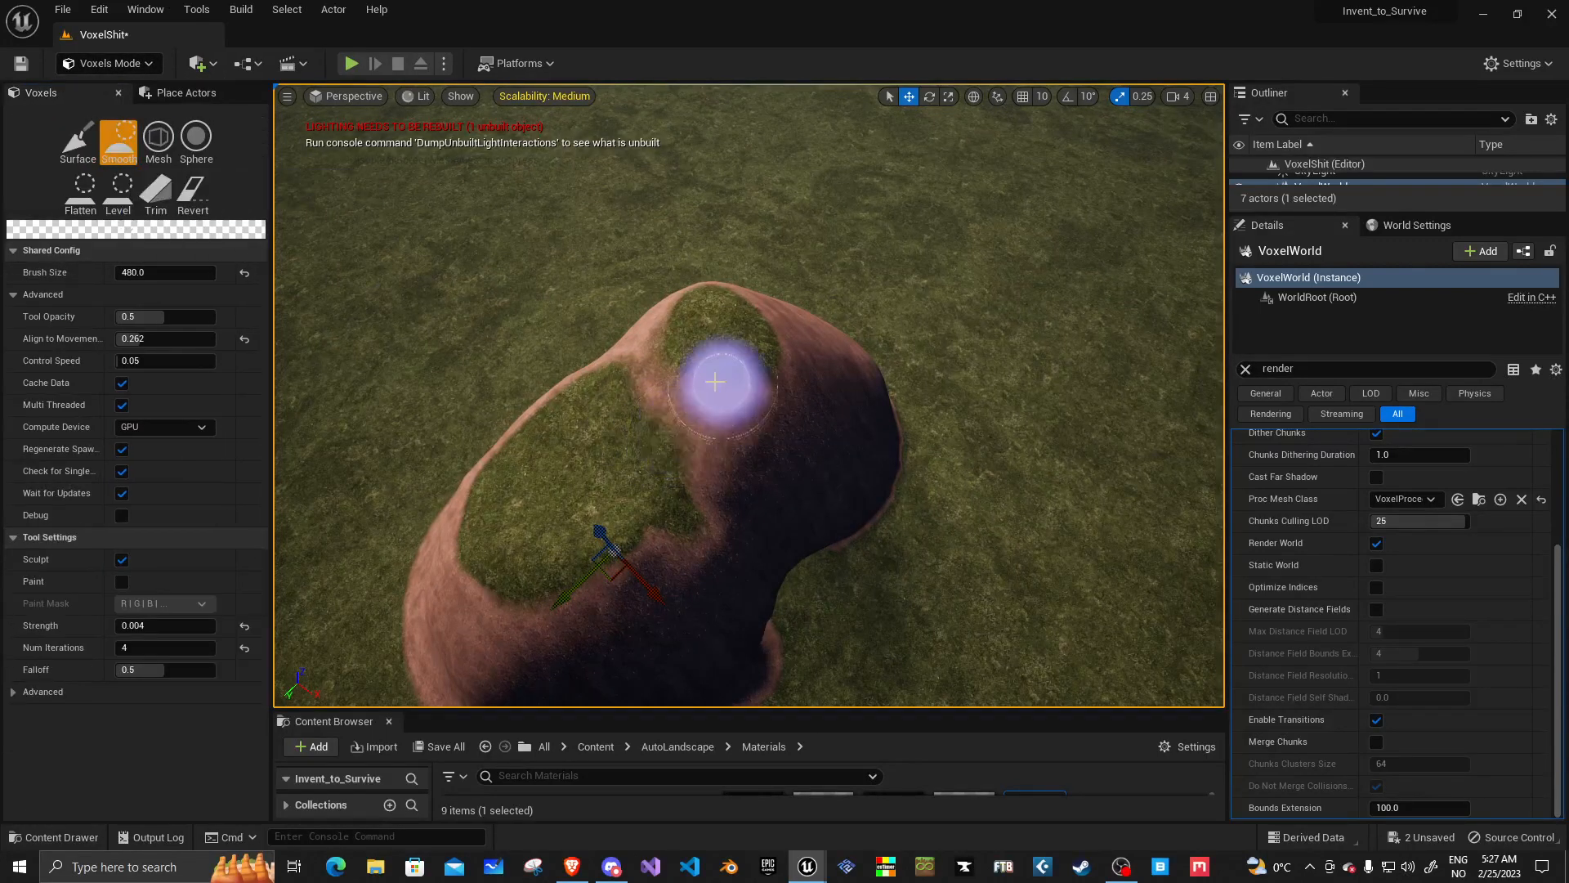
{"action": "mouse_move", "coordinate": [680, 344]}
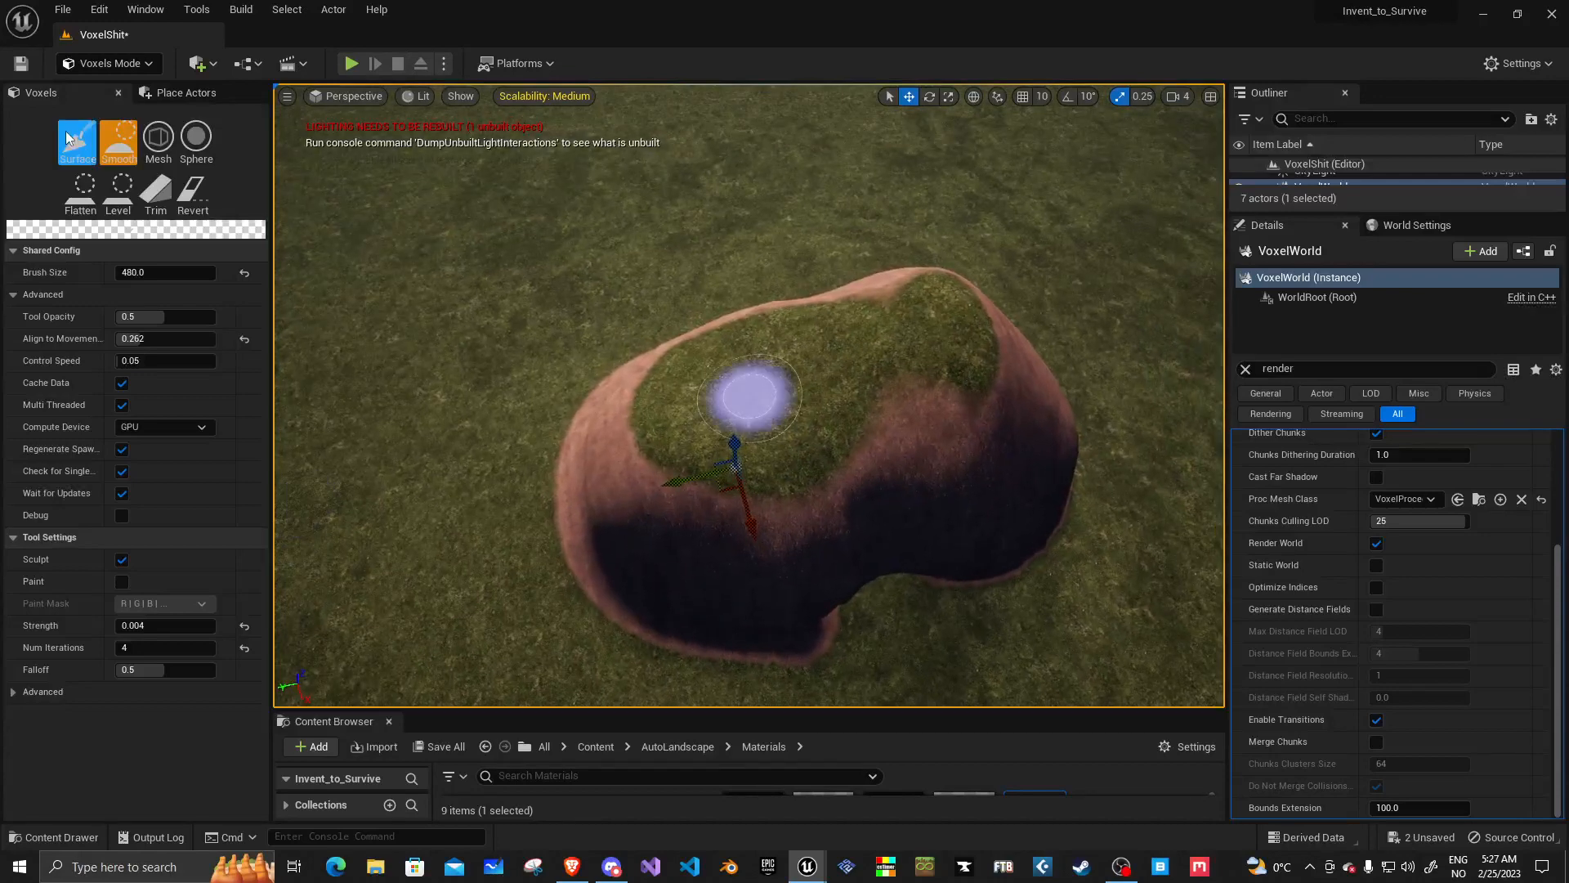
{"action": "left_click", "coordinate": [77, 140]}
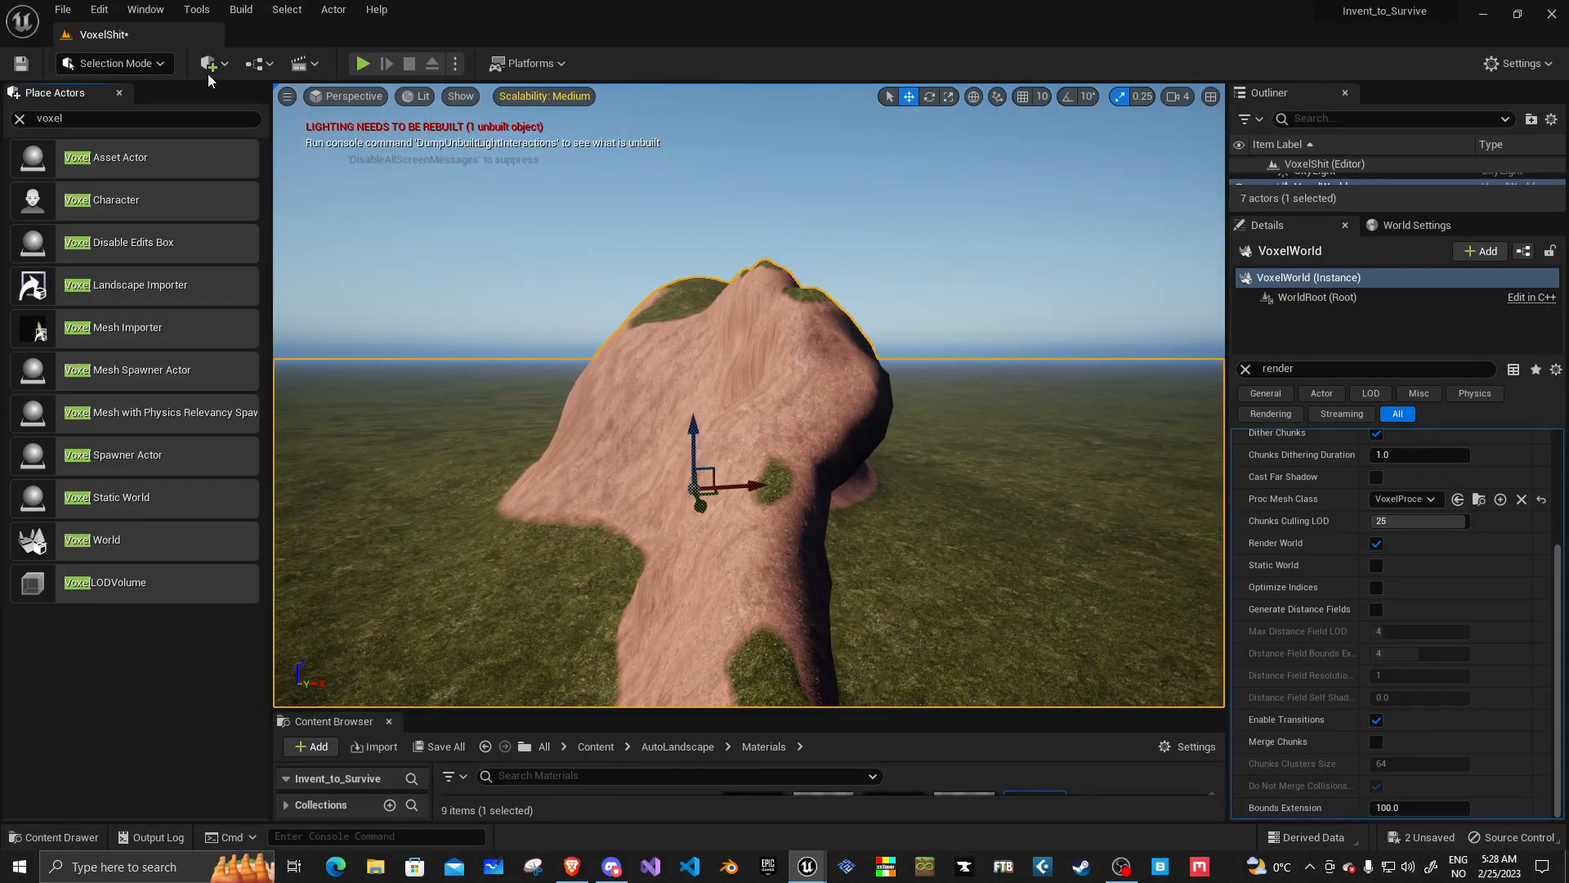
{"action": "left_click", "coordinate": [363, 64]}
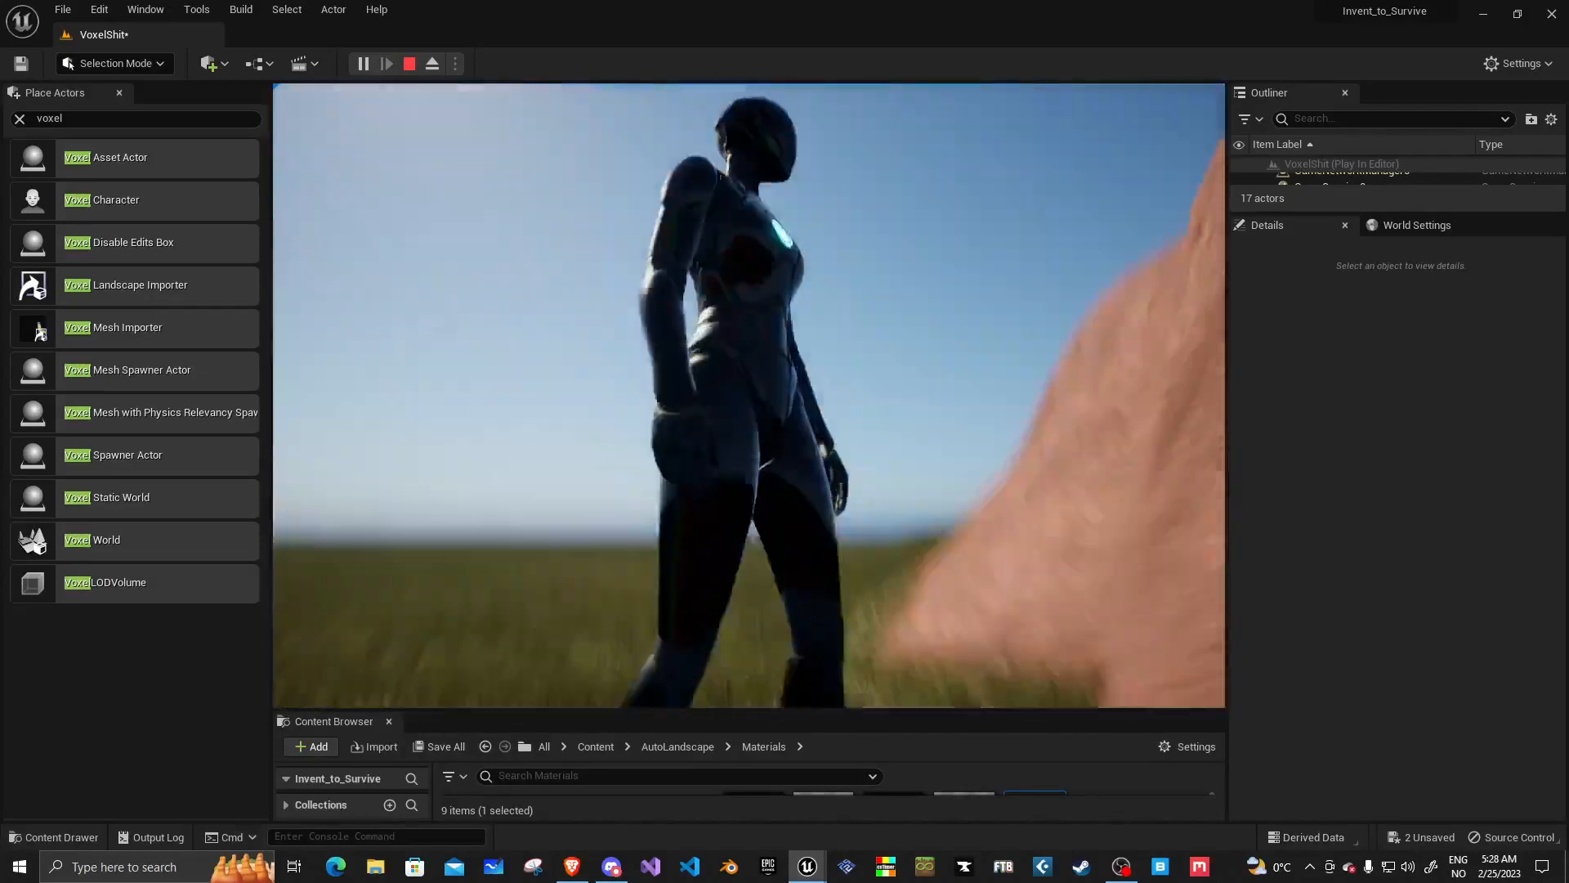
{"action": "left_click", "coordinate": [409, 64]}
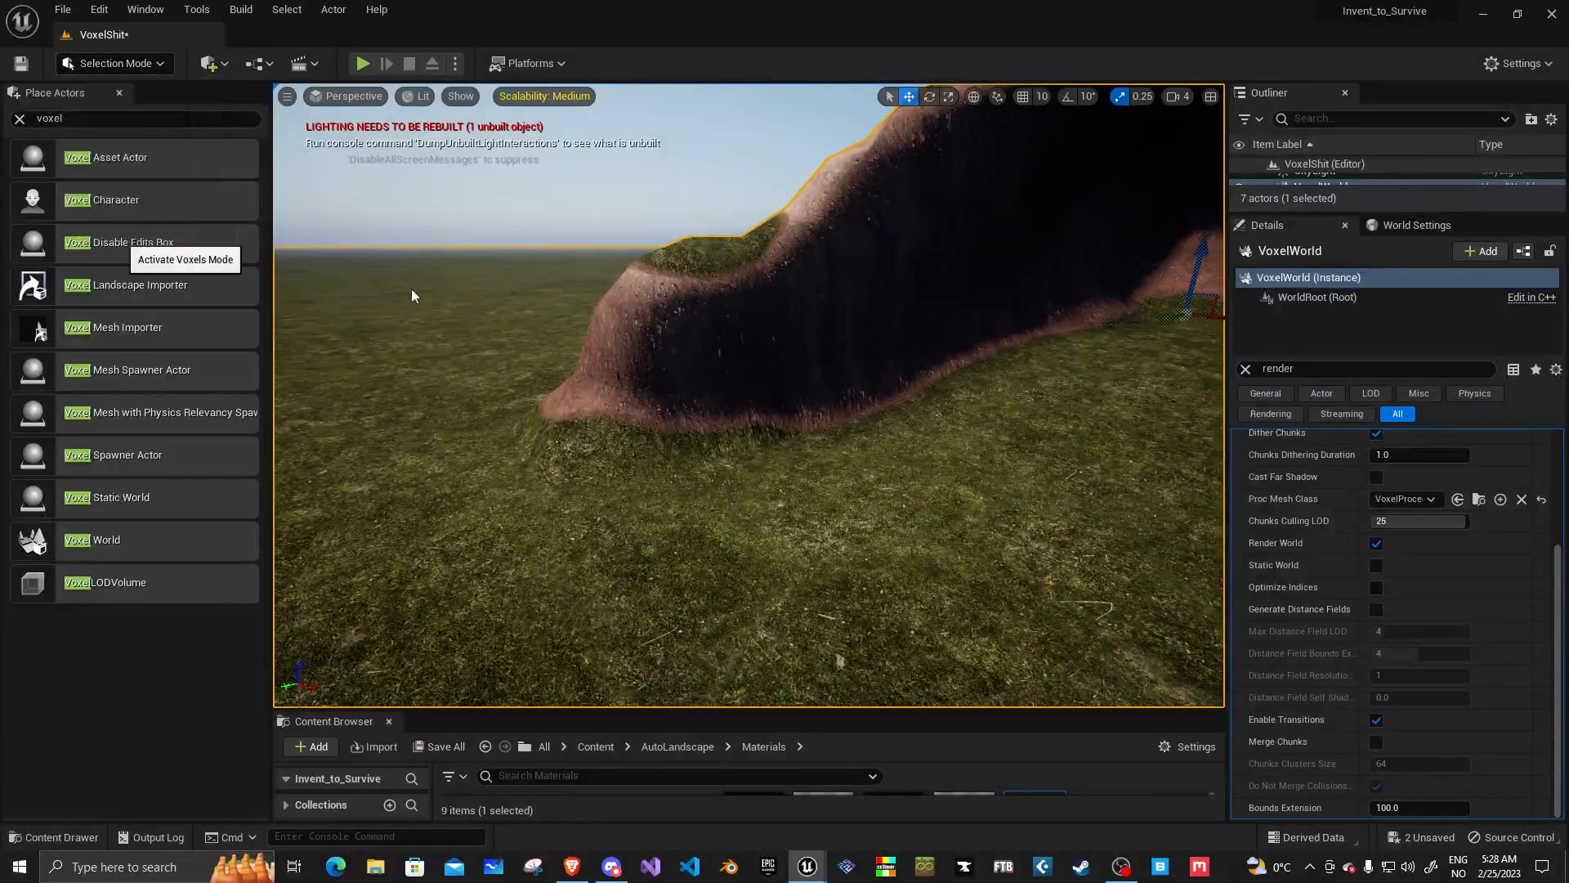
Step: Resculpt the dark cliff face with the Surface brush, then leave voxel mode for a play test
{"action": "left_click", "coordinate": [184, 260]}
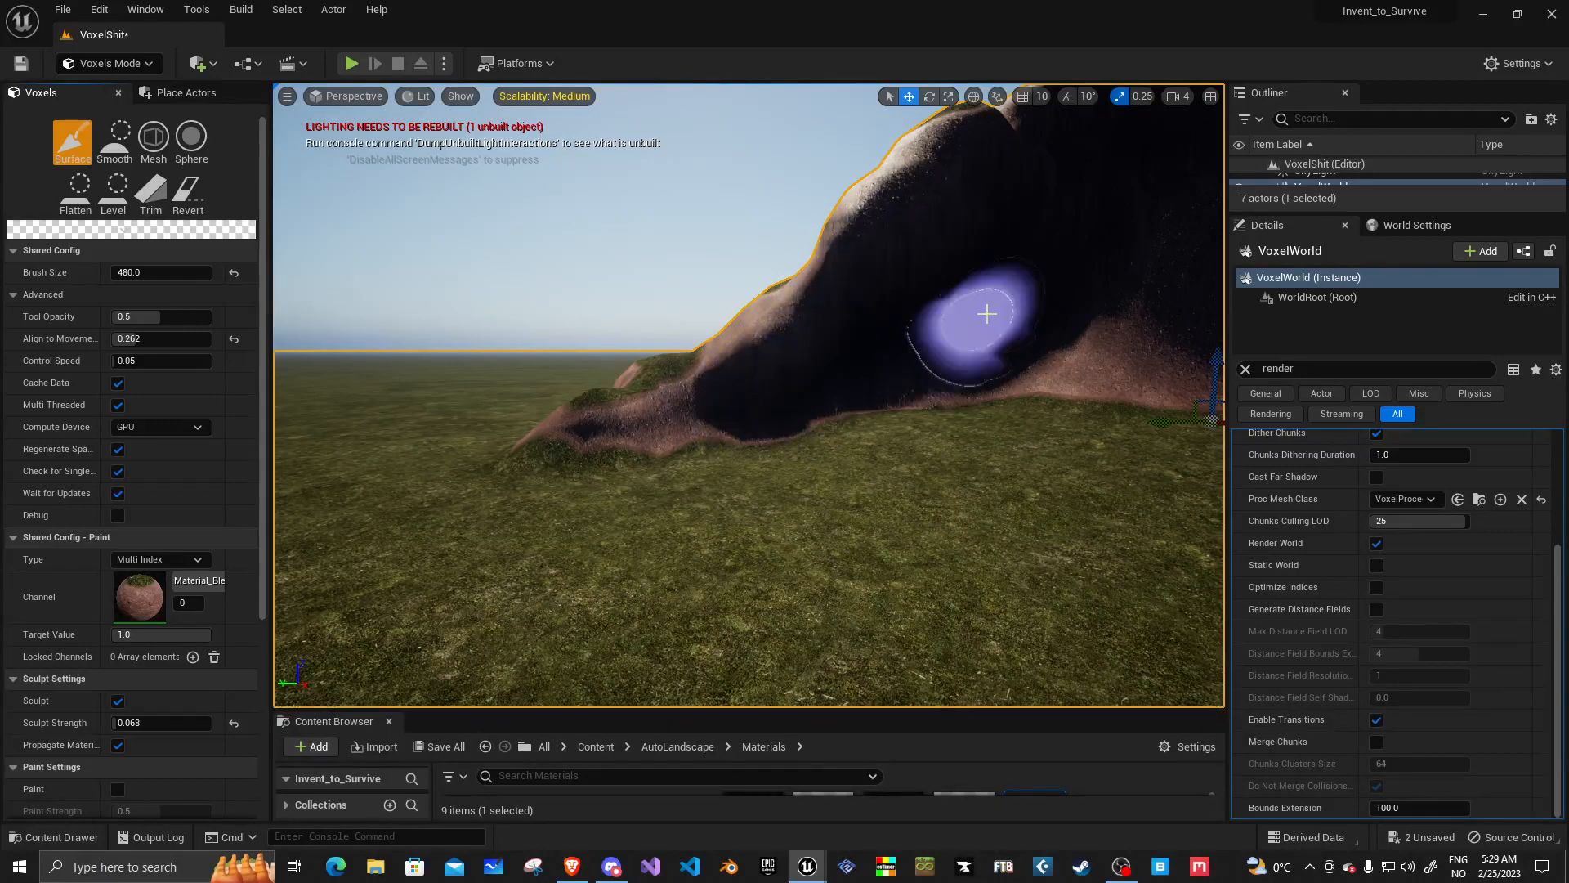
{"action": "mouse_move", "coordinate": [755, 409]}
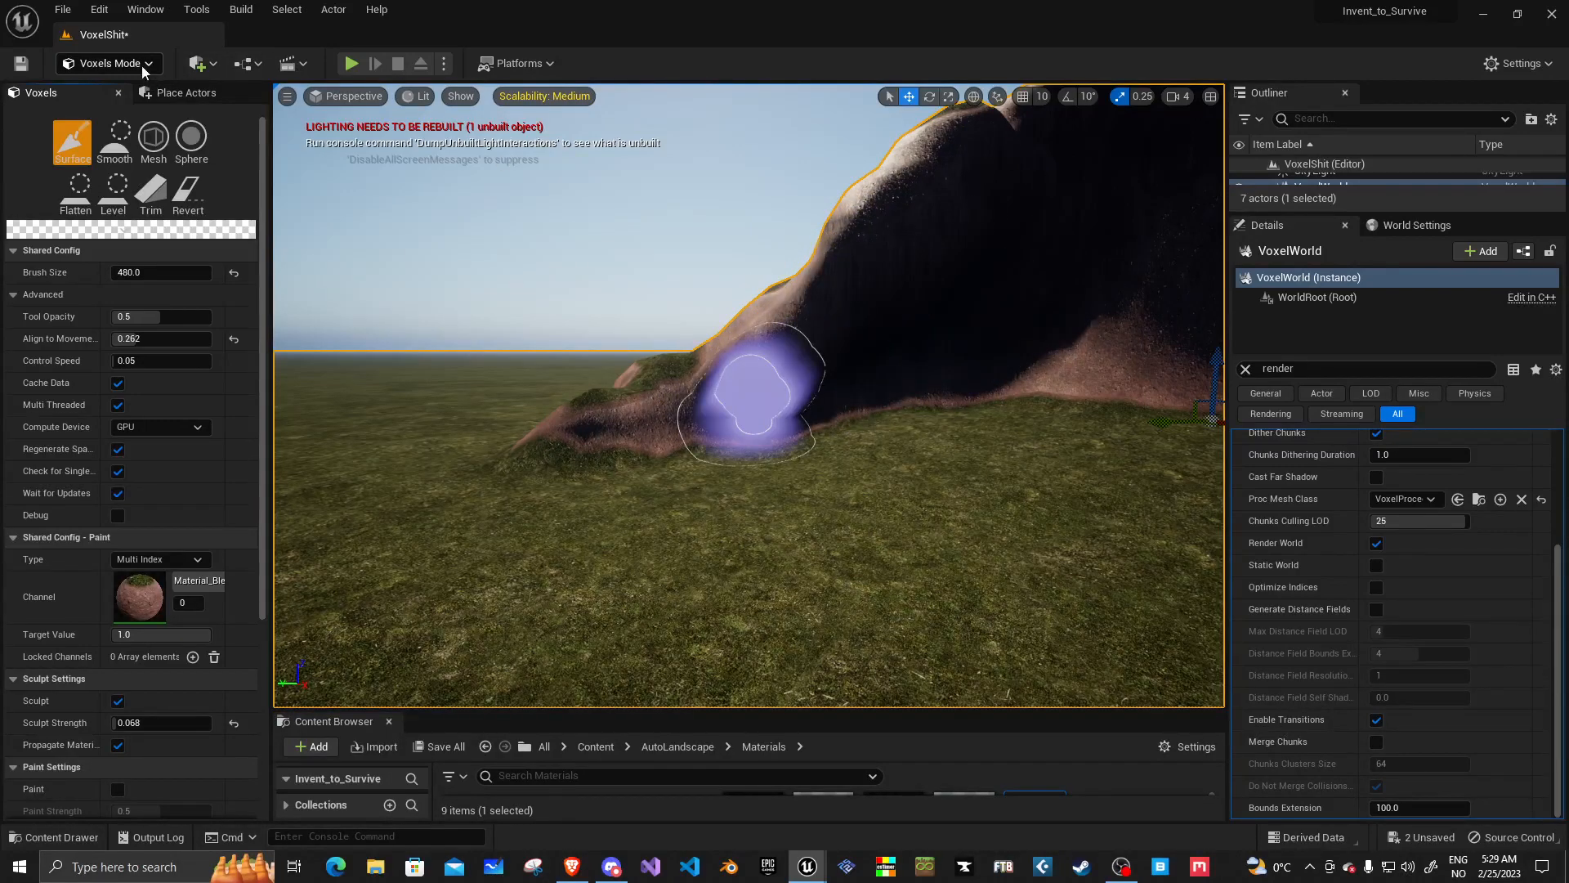
{"action": "left_click", "coordinate": [352, 64]}
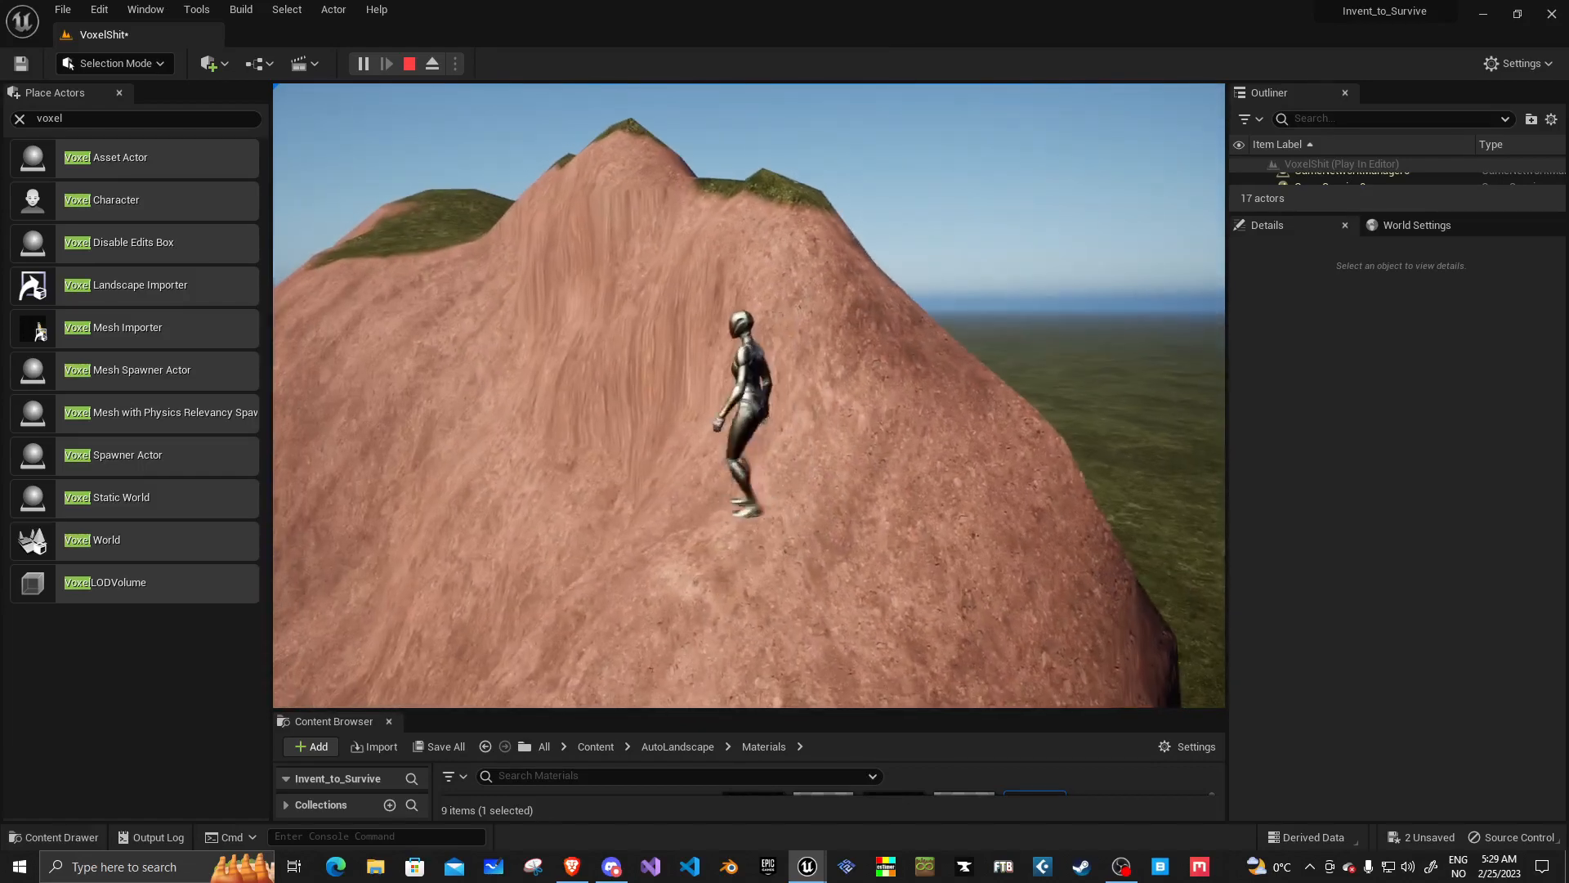
Step: Stop play, carve a cave overhang into the cliff in Voxels Mode, then return to Selection Mode
{"action": "left_click", "coordinate": [408, 63]}
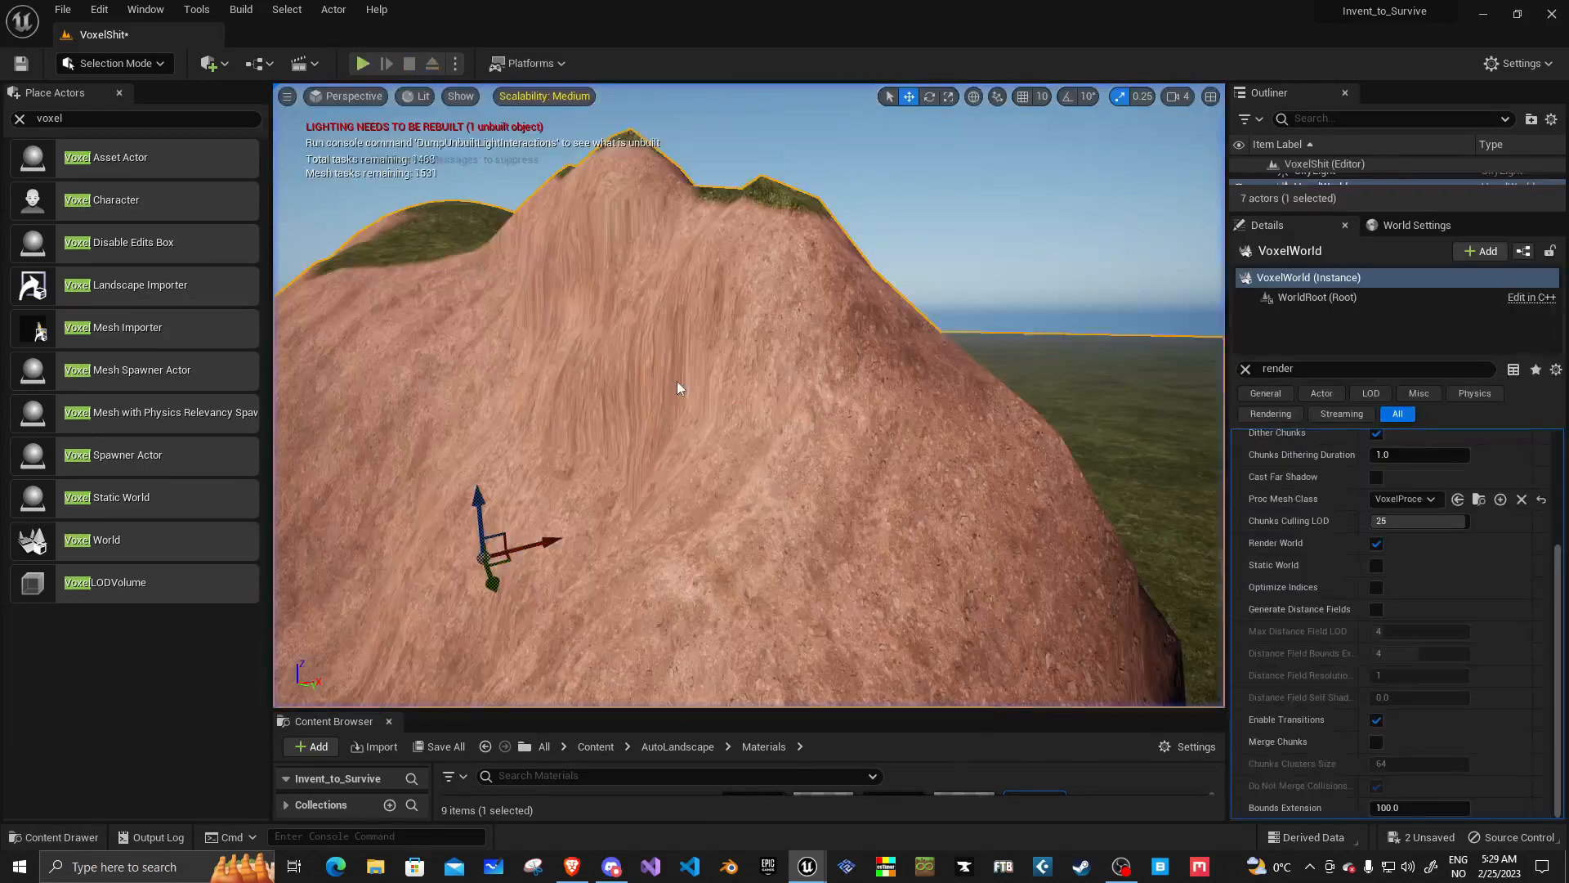
{"action": "left_click", "coordinate": [113, 64]}
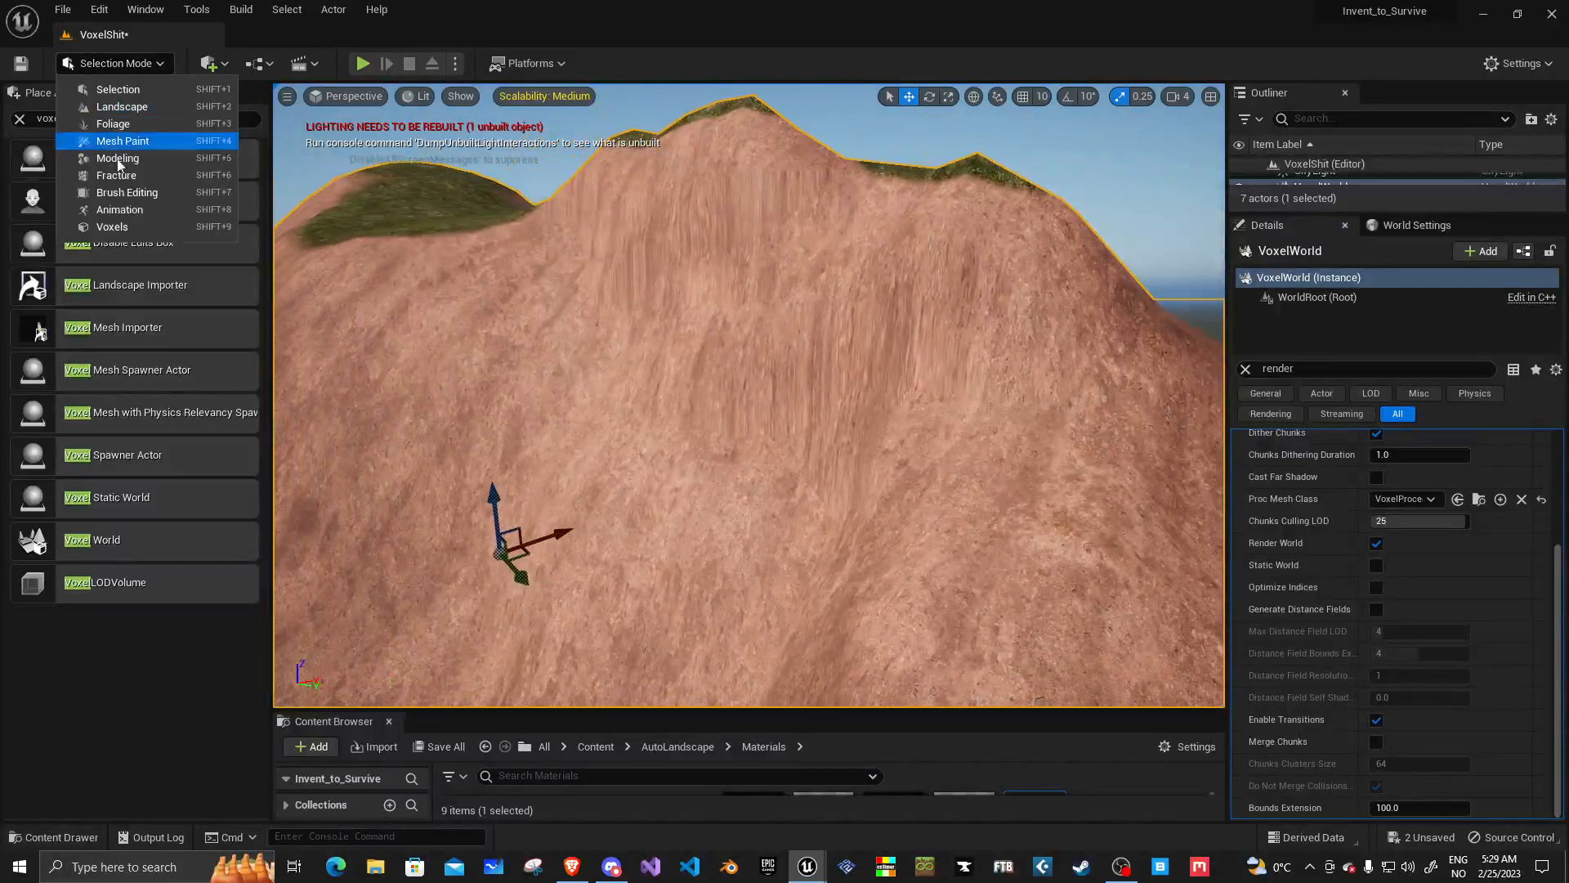
{"action": "left_click", "coordinate": [112, 226]}
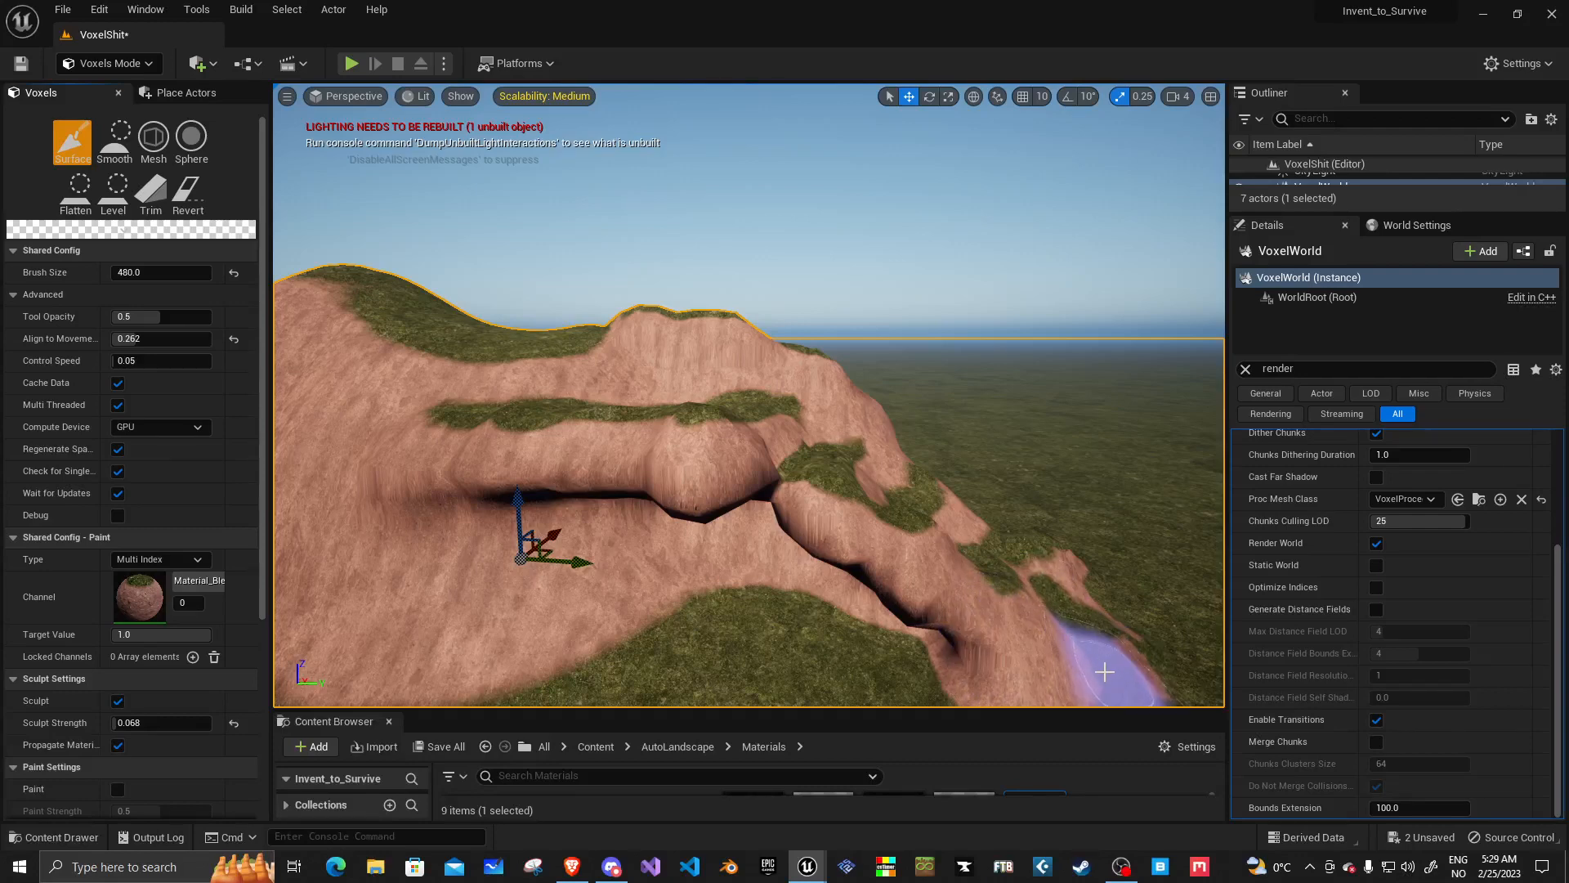
{"action": "left_click", "coordinate": [103, 64]}
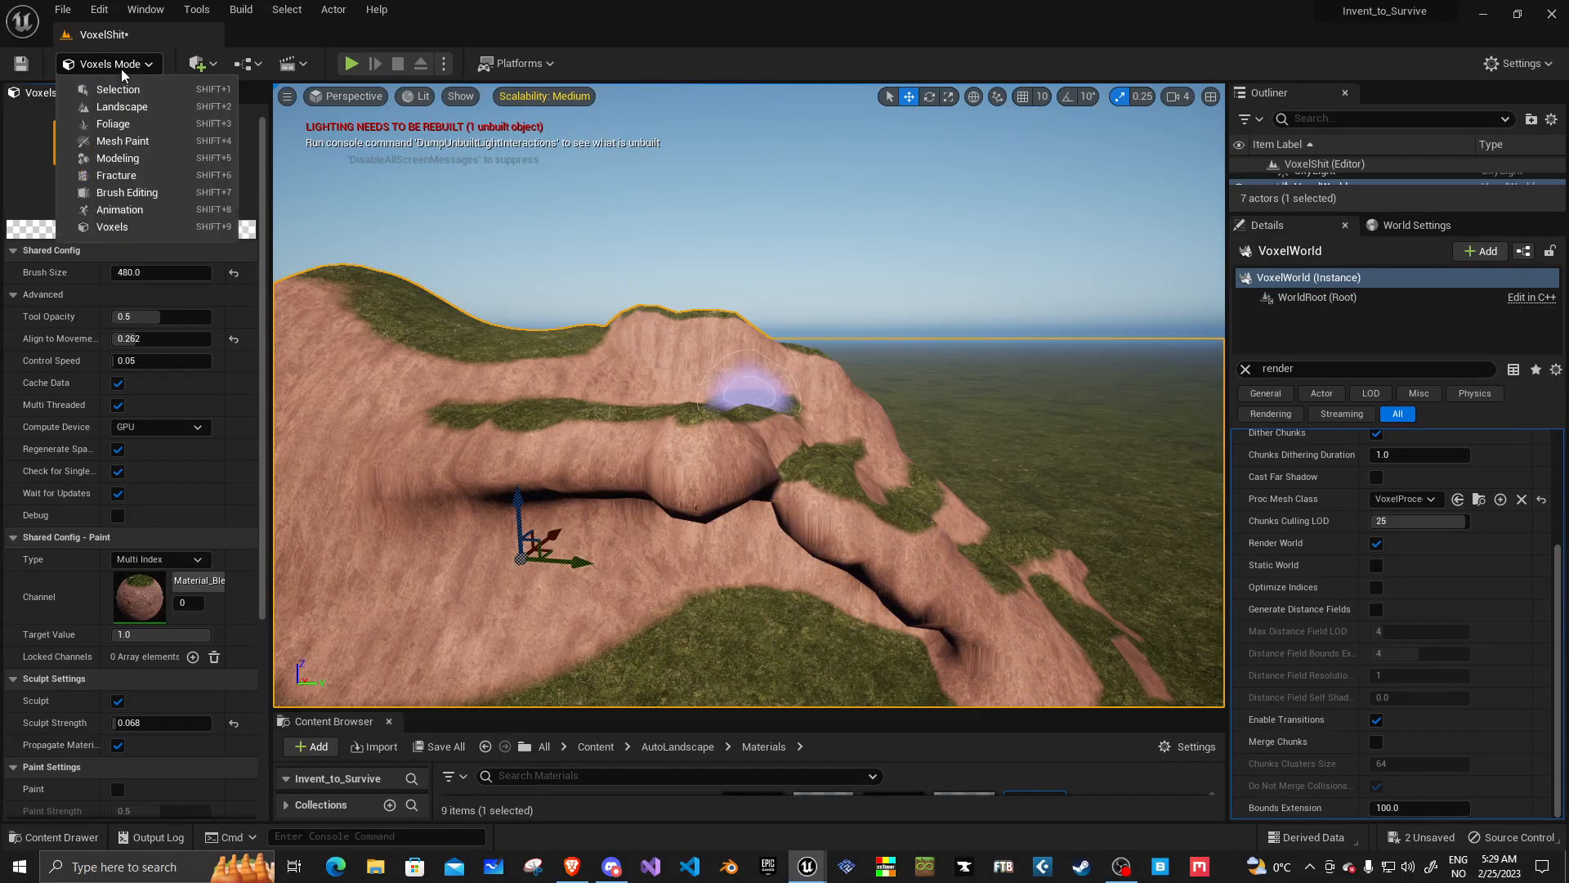
{"action": "left_click", "coordinate": [118, 88]}
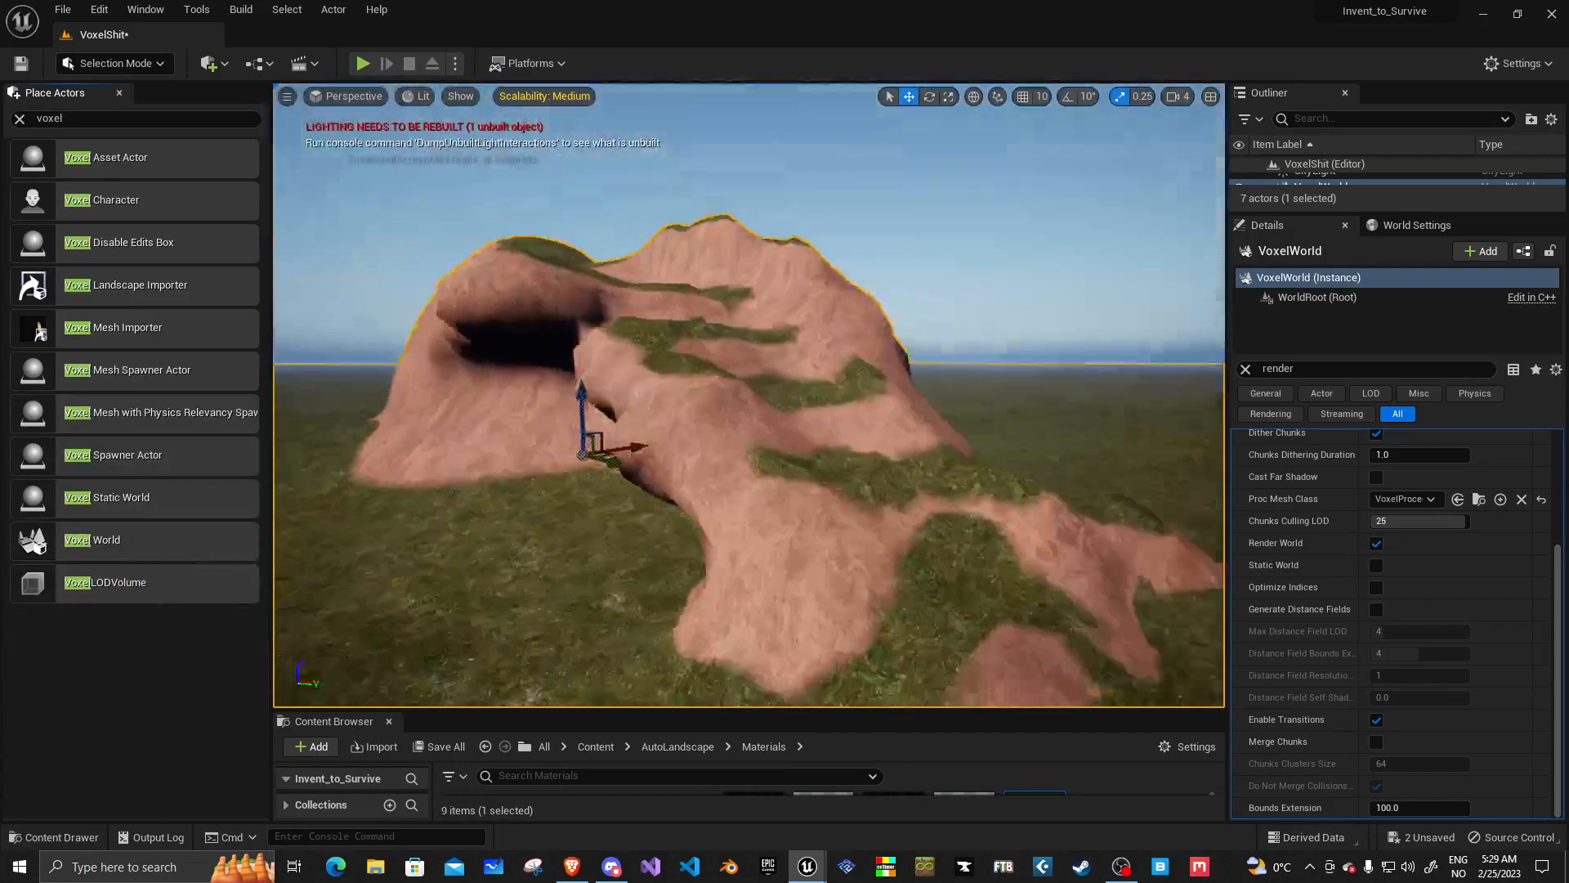
Step: Play-test walking around the cave mountain, stop, and toggle Render World to refresh the mesh
{"action": "left_click", "coordinate": [363, 64]}
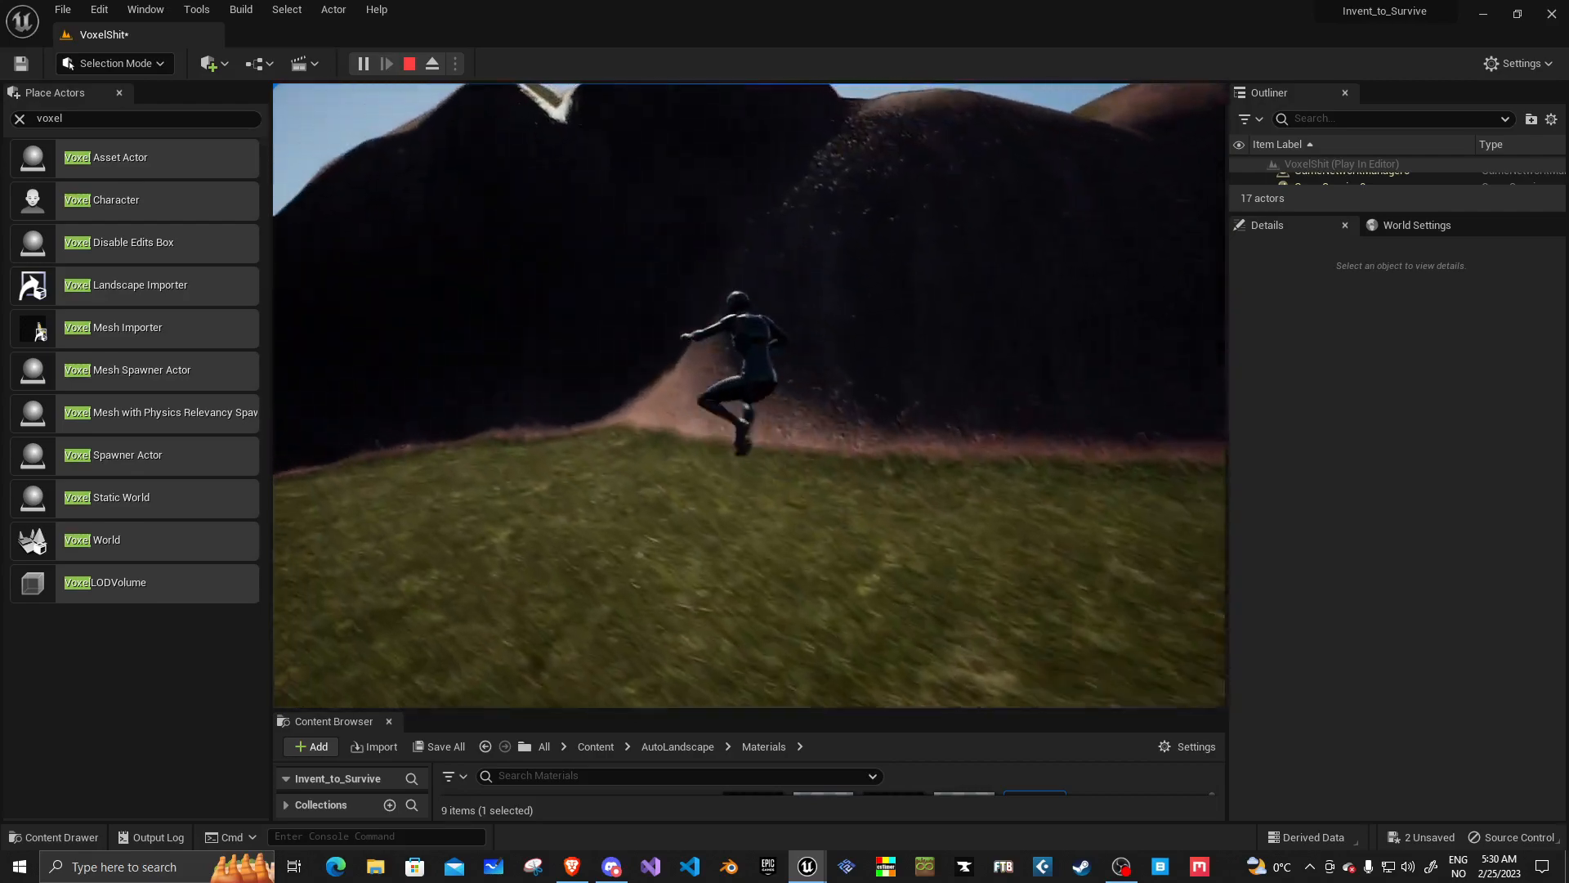
{"action": "left_click", "coordinate": [407, 64]}
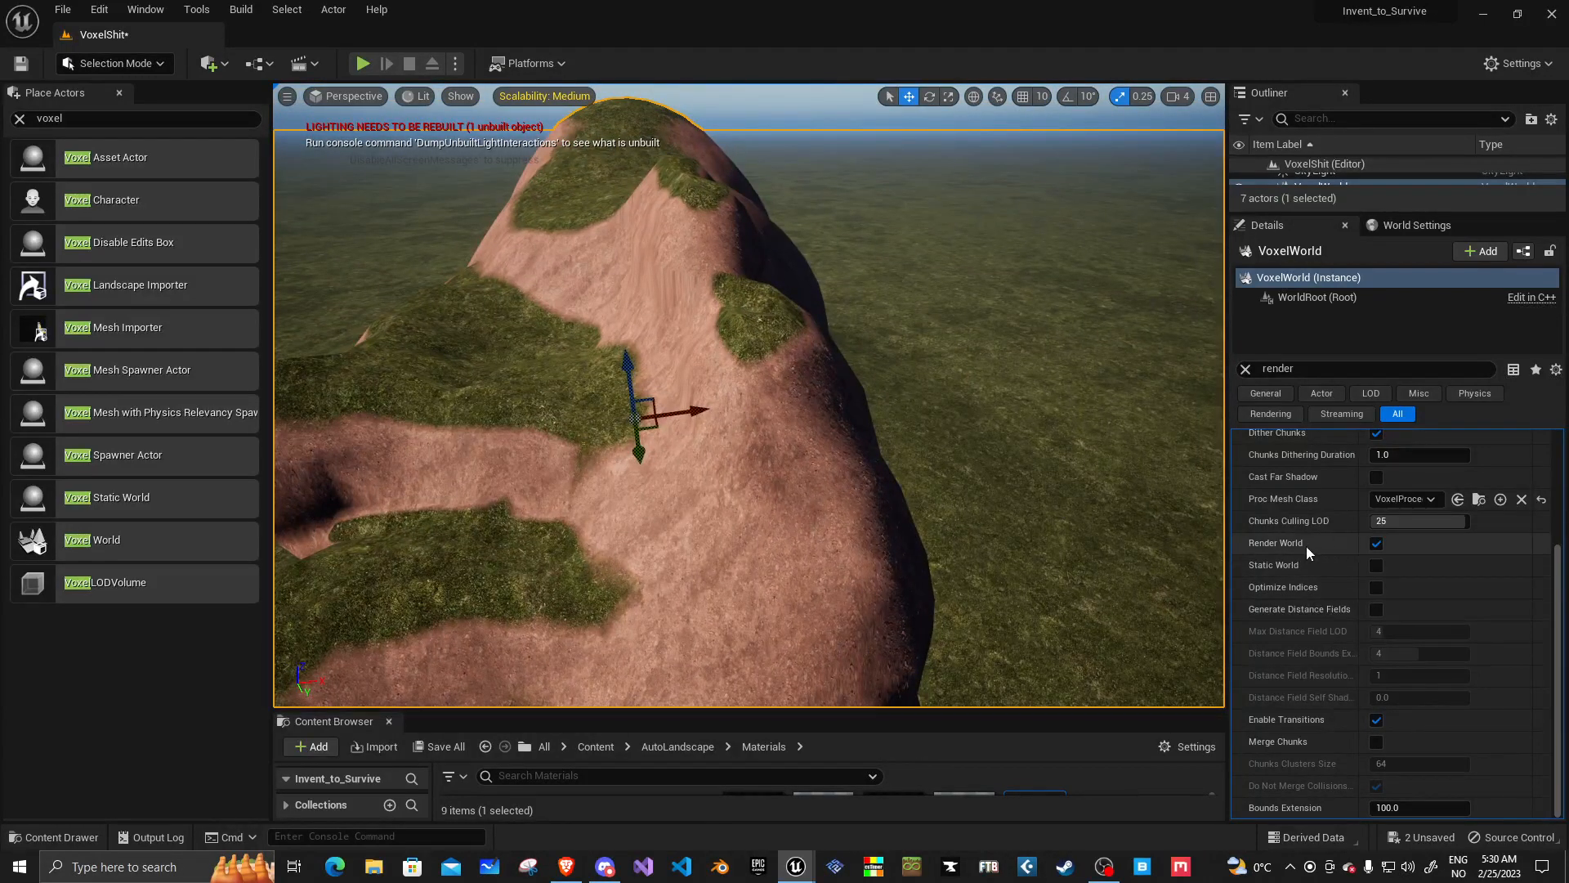
{"action": "mouse_move", "coordinate": [1376, 543]}
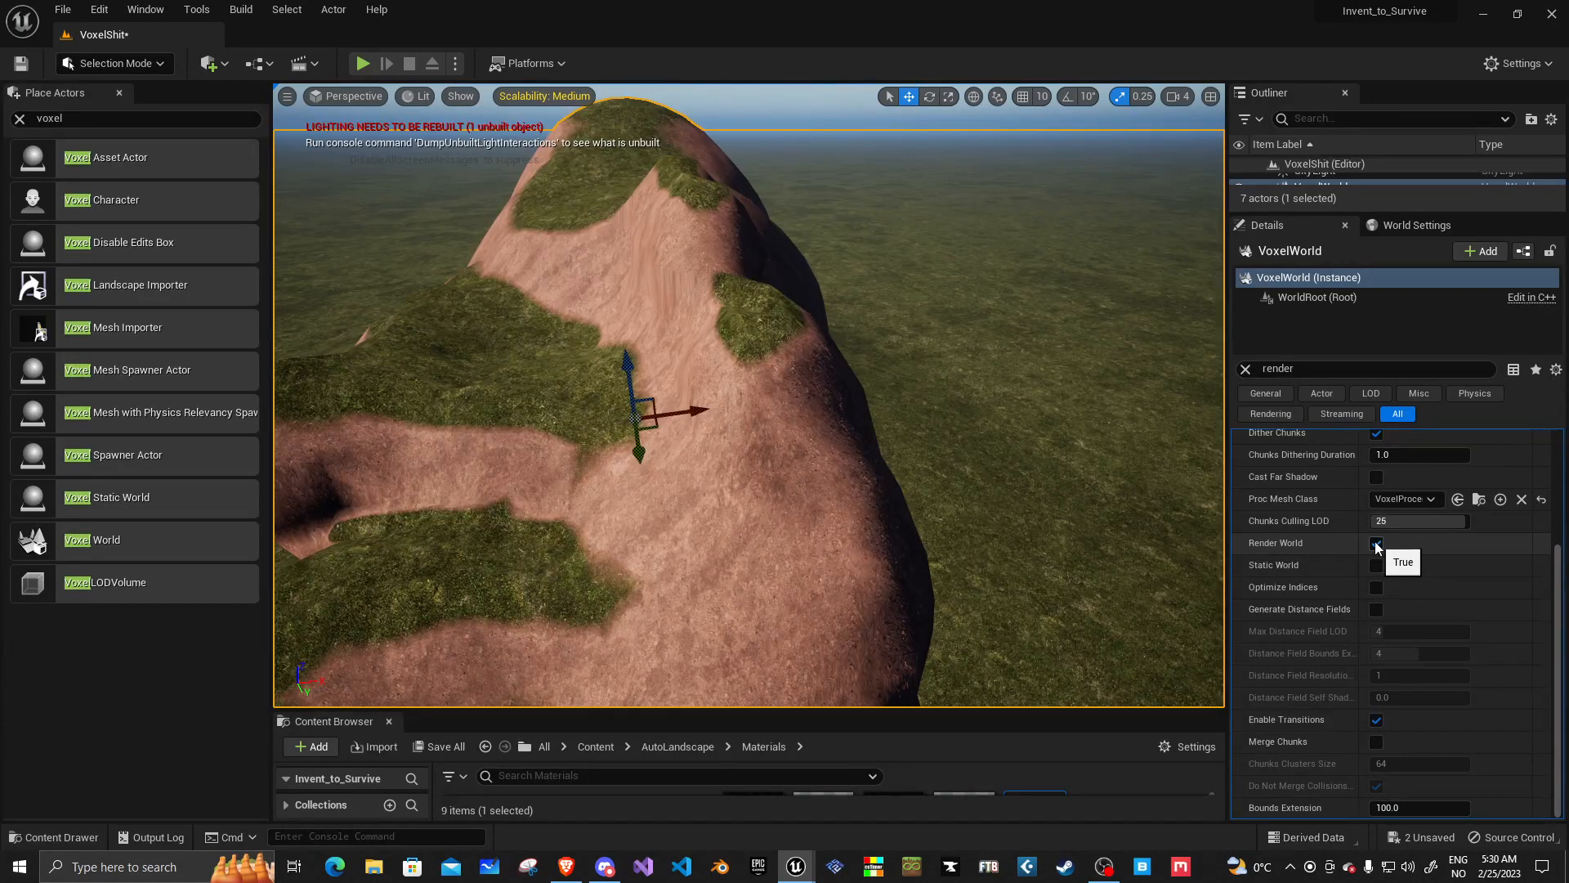
{"action": "left_click", "coordinate": [1376, 542]}
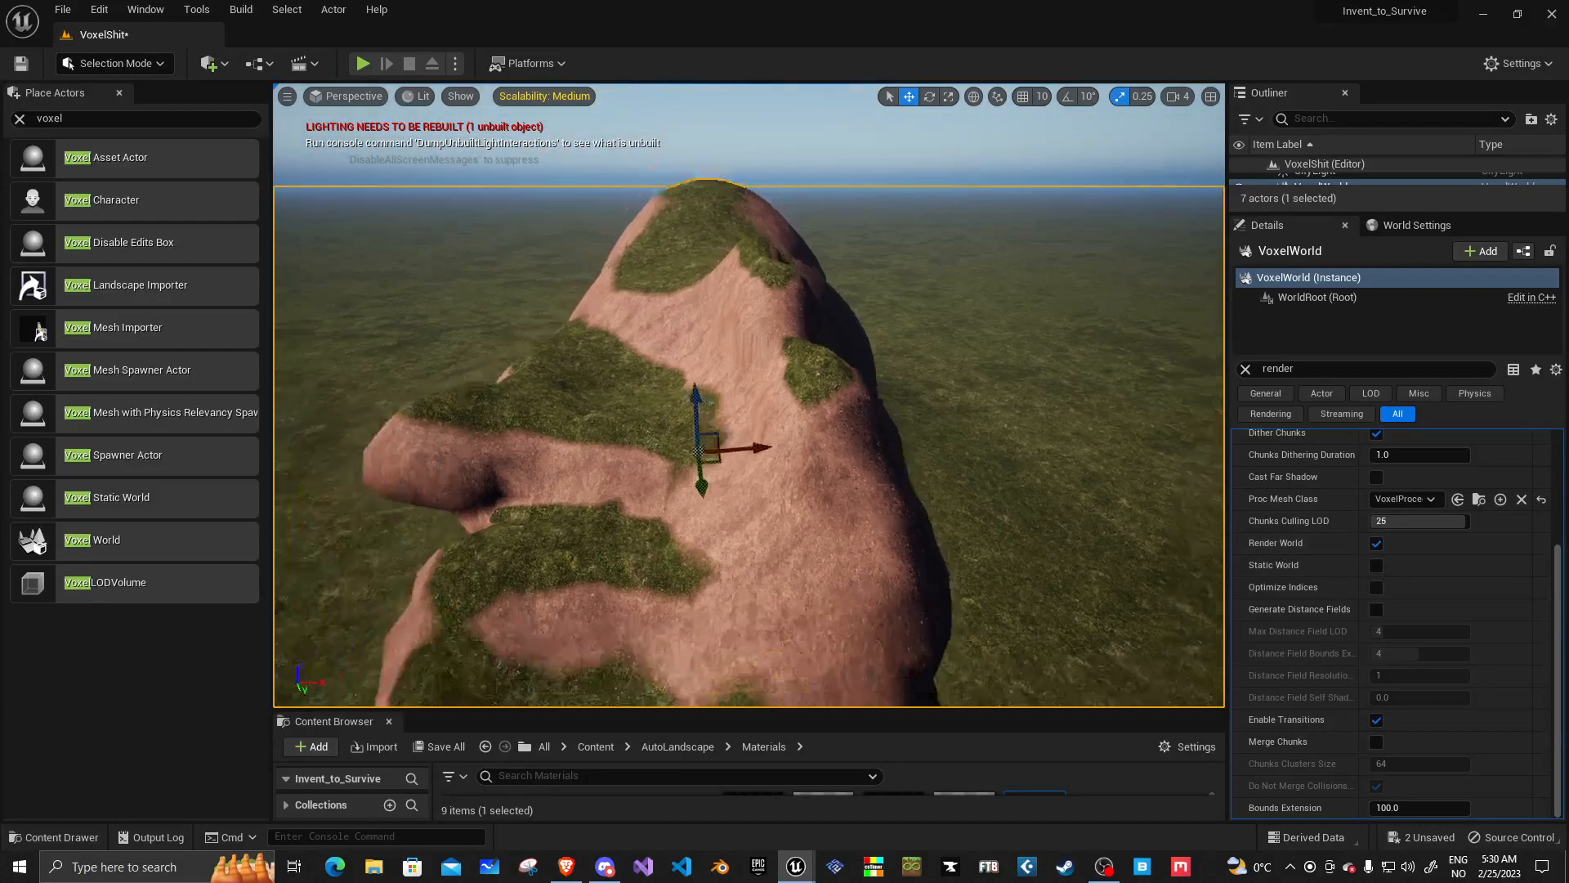